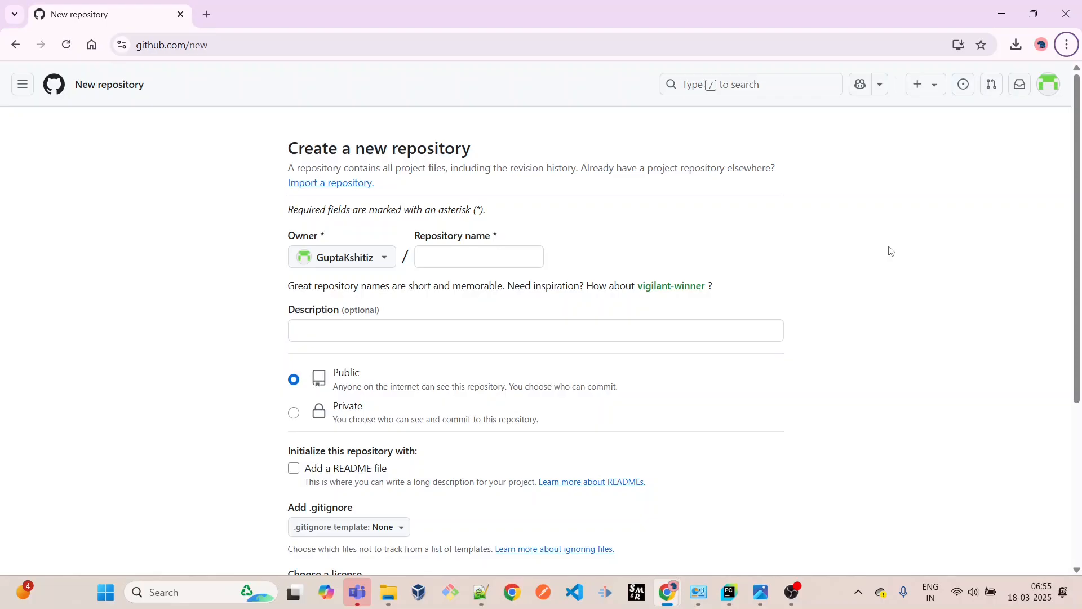
{"action": "mouse_move", "coordinate": [720, 201]}
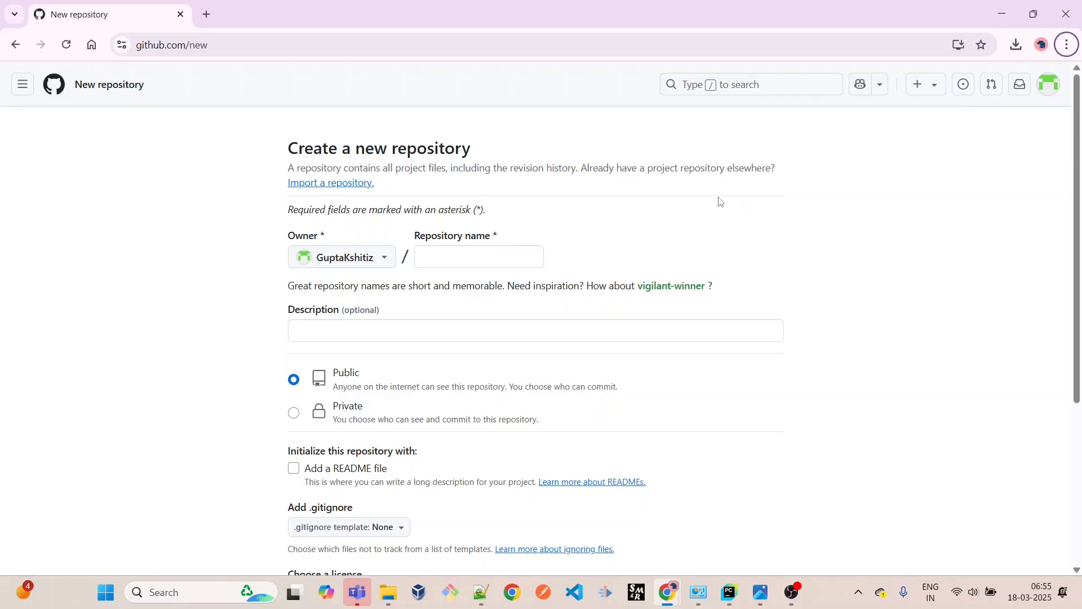
- Name the new repository test_proj, describe it as Demo, and make it Private
{"action": "left_click", "coordinate": [480, 256]}
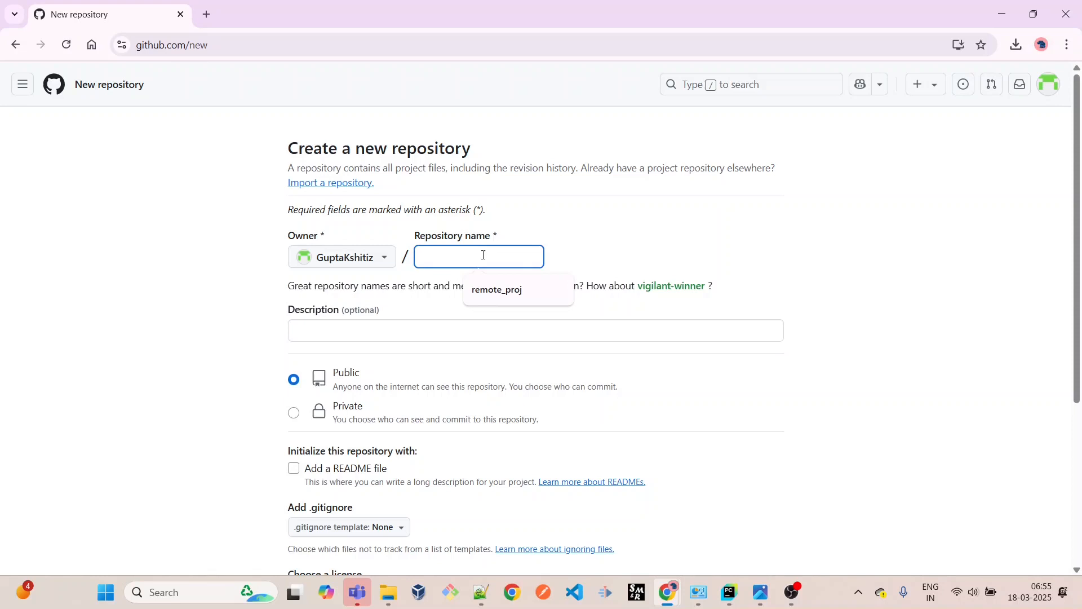
{"action": "mouse_move", "coordinate": [481, 253]}
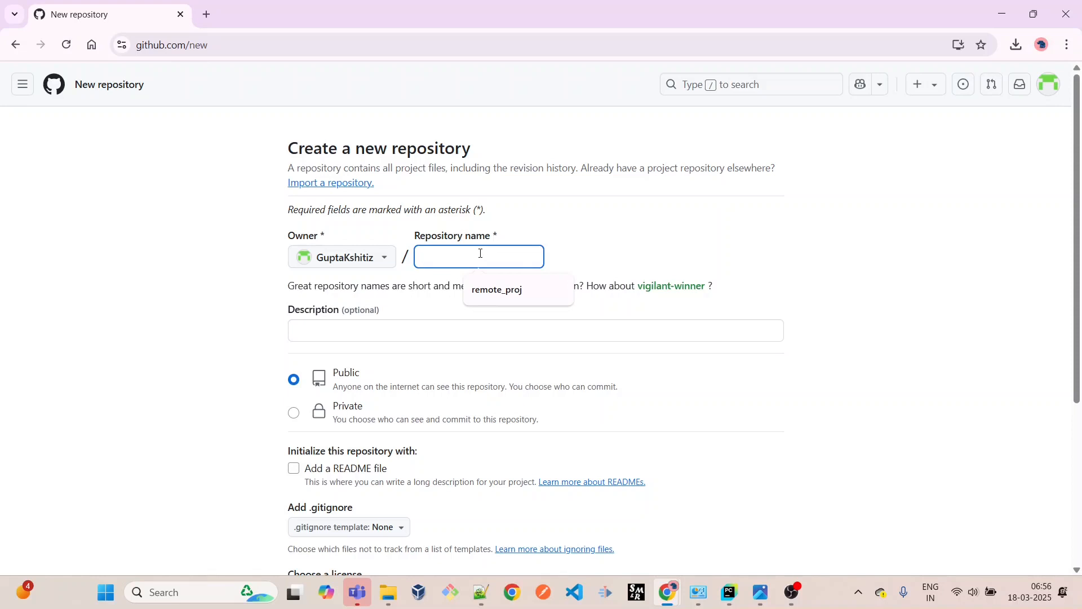
{"action": "type", "text": "test_proj"}
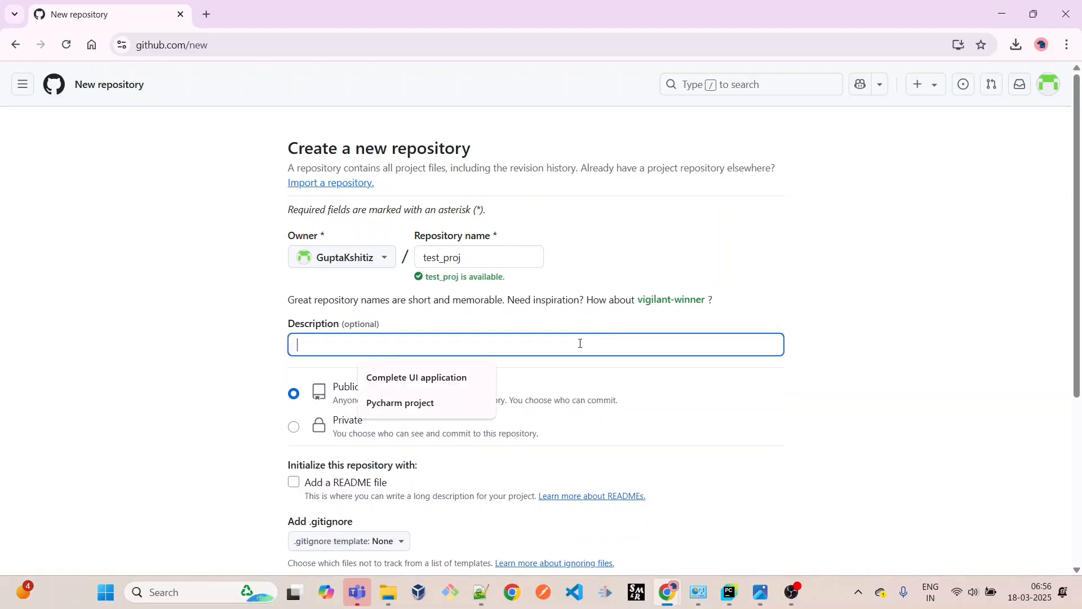
{"action": "type", "text": "Demo"}
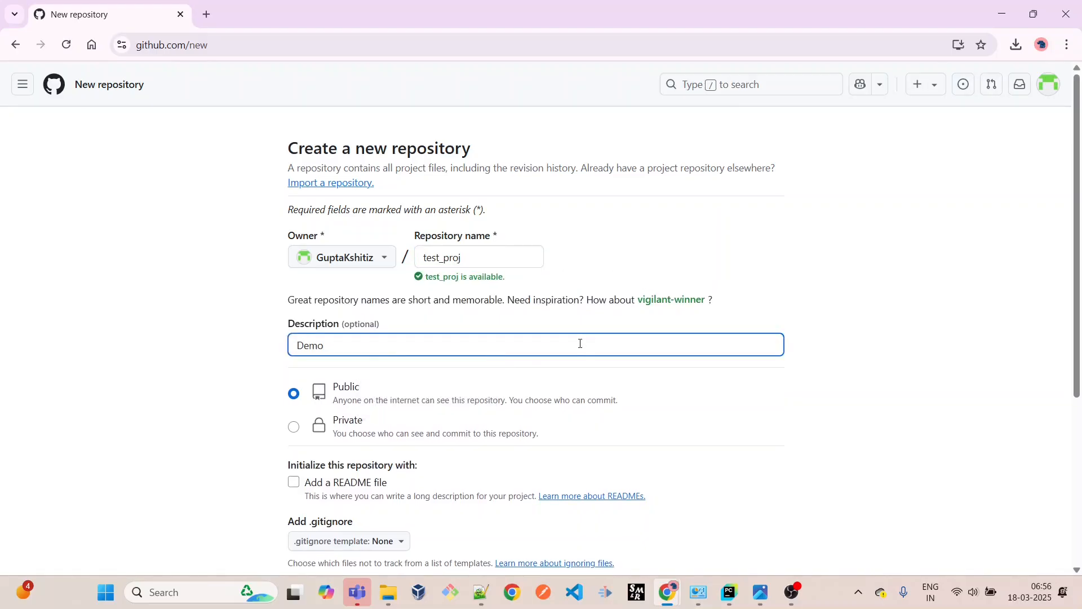
{"action": "scroll", "scroll_direction": "down", "scroll_amount": 3}
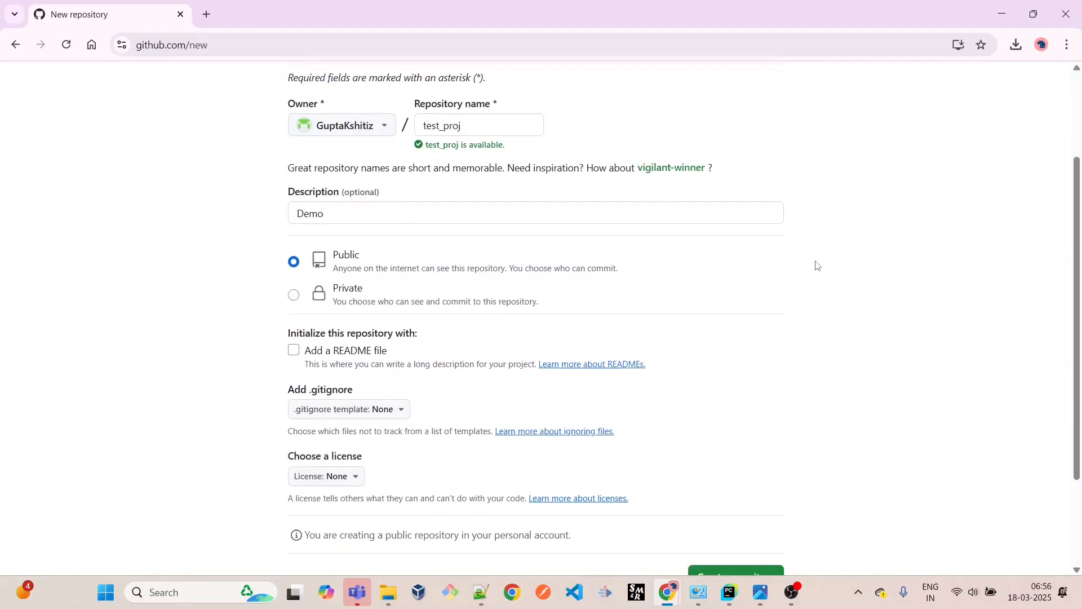
{"action": "left_click", "coordinate": [294, 294]}
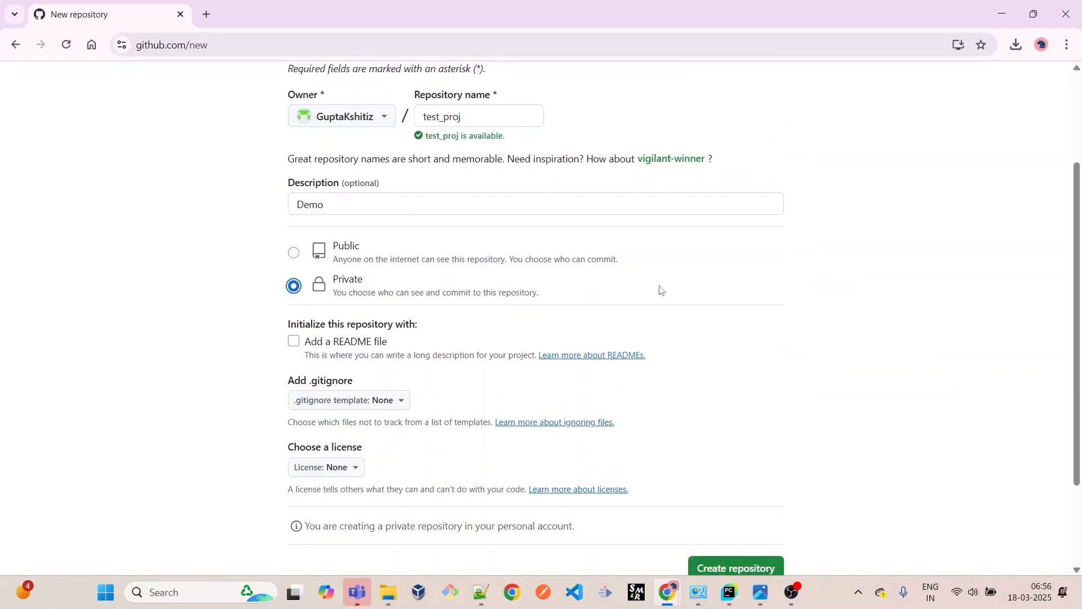
- Add a README, keep no gitignore template, and create the repository
{"action": "scroll", "scroll_direction": "down", "scroll_amount": 3}
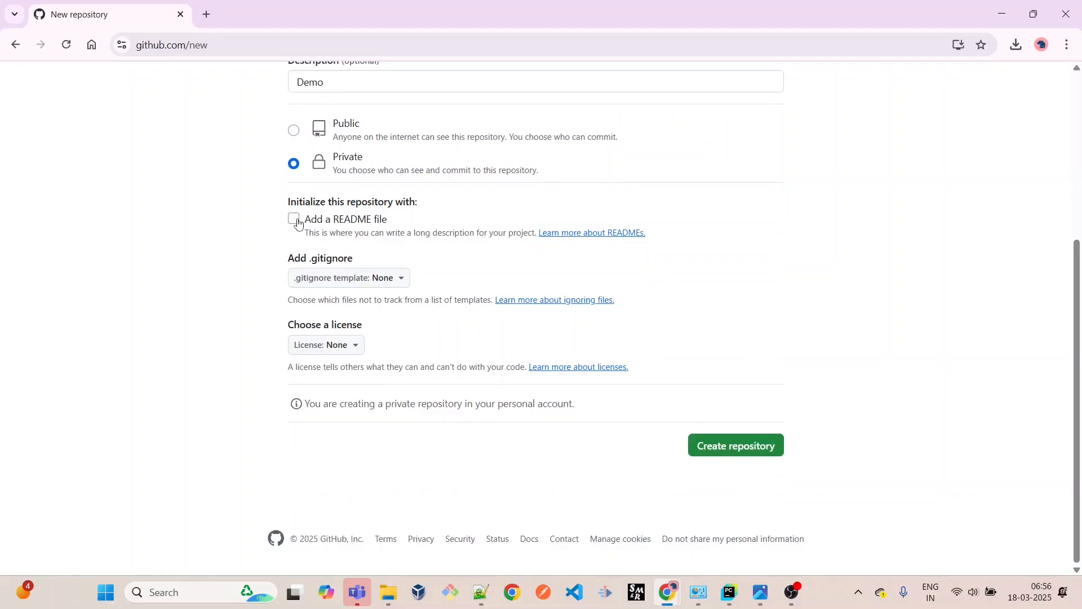
{"action": "left_click", "coordinate": [294, 219]}
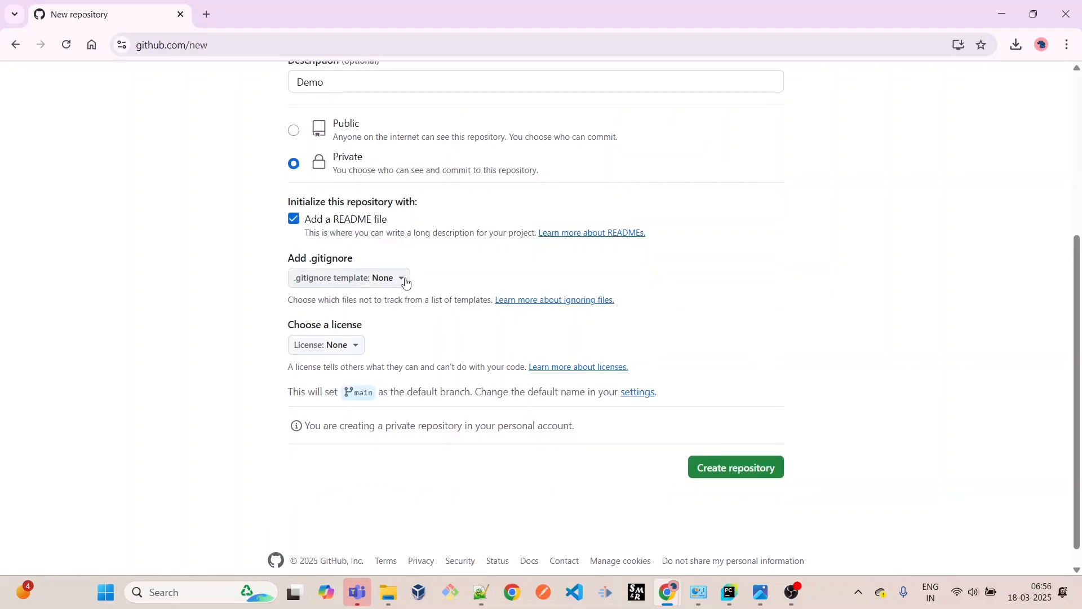
{"action": "left_click", "coordinate": [402, 277]}
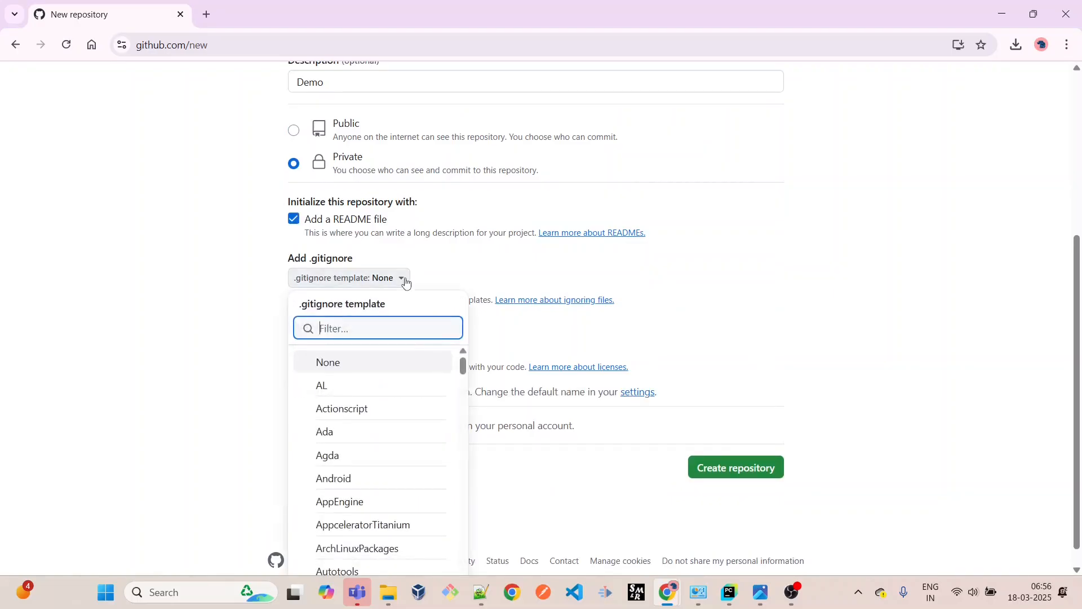
{"action": "scroll", "scroll_direction": "down", "scroll_amount": 3}
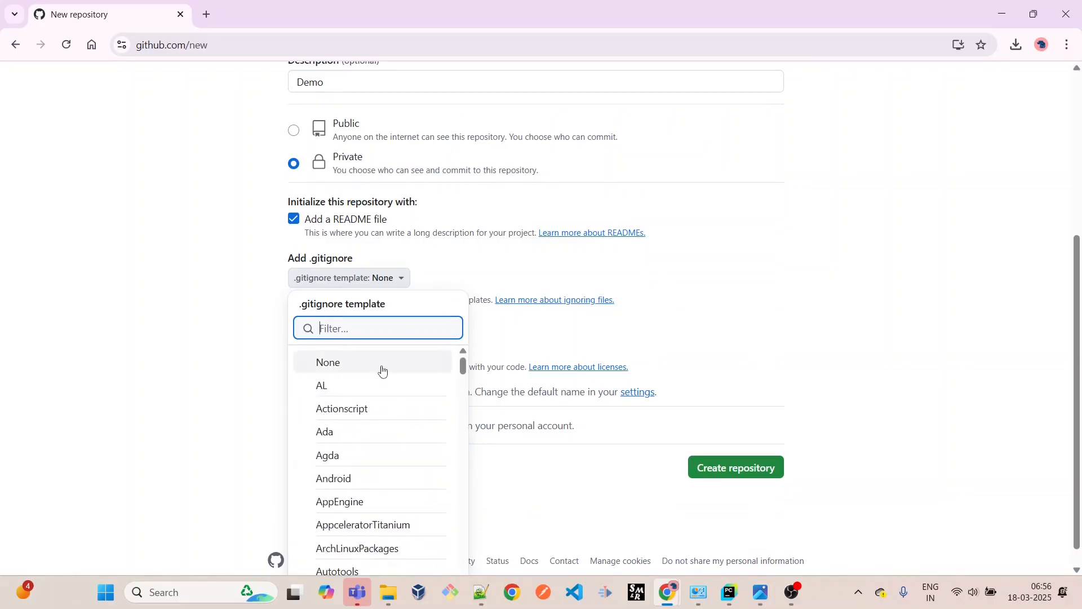
{"action": "left_click", "coordinate": [736, 467]}
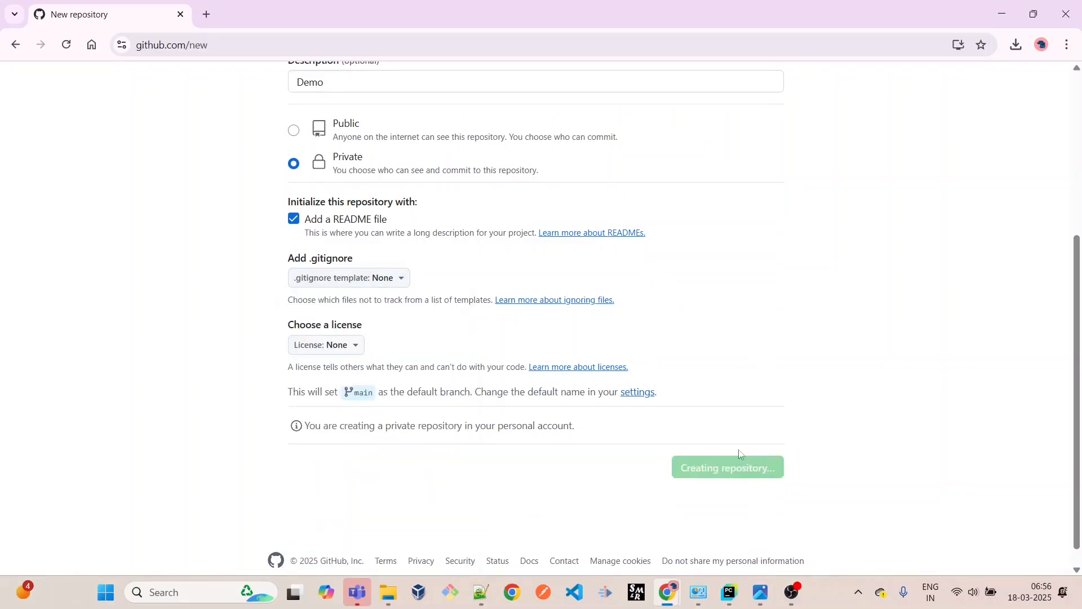
{"action": "left_click", "coordinate": [728, 467]}
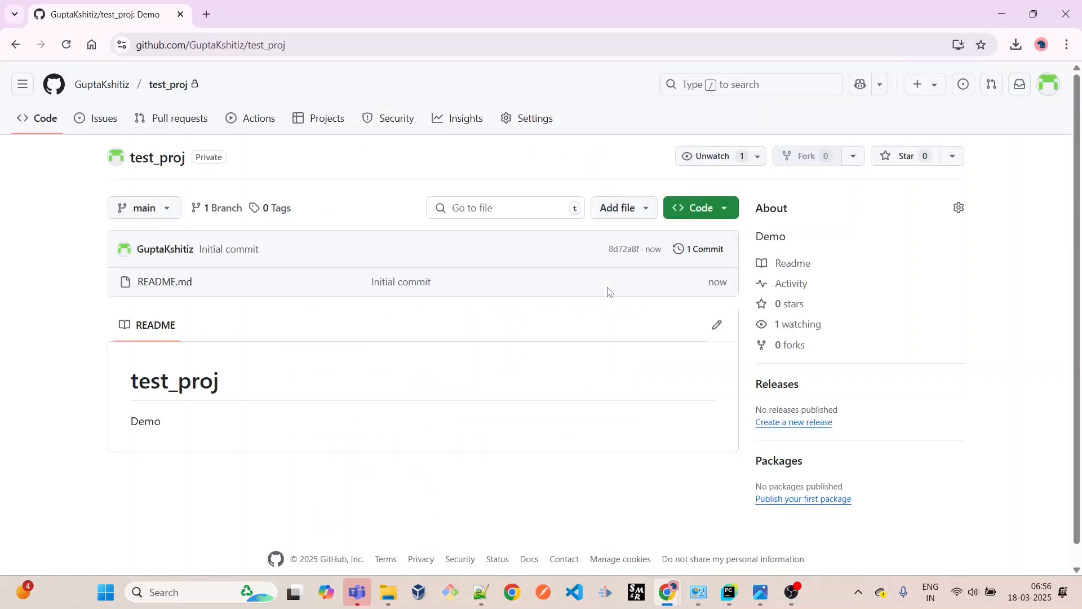
{"action": "mouse_move", "coordinate": [124, 178]}
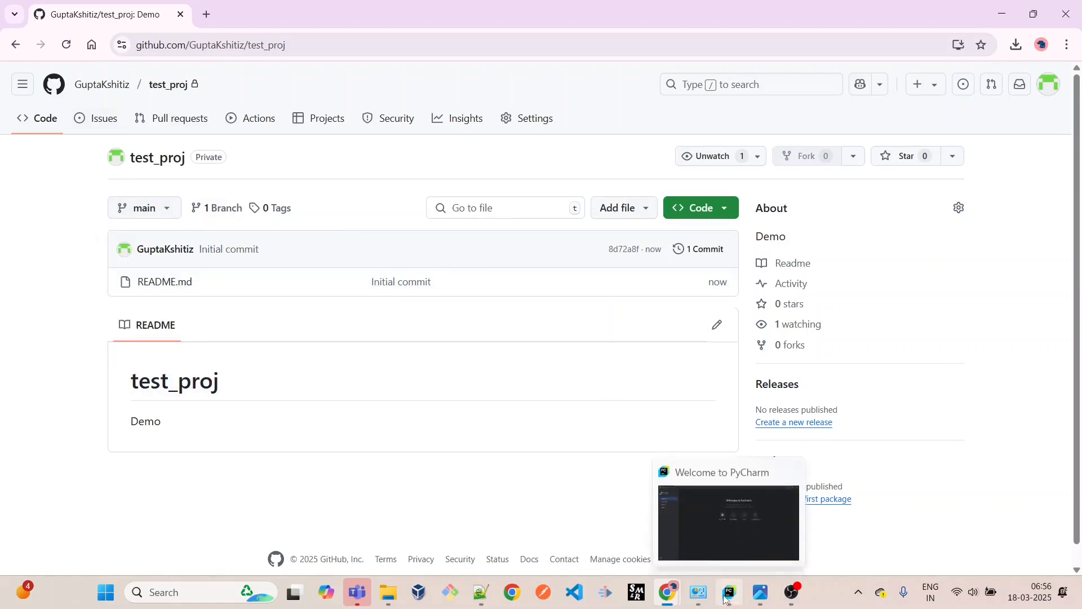
- Start cloning in PyCharm using test_proj's HTTPS URL, targeting D:\youtube\test_proj
{"action": "left_click", "coordinate": [729, 592]}
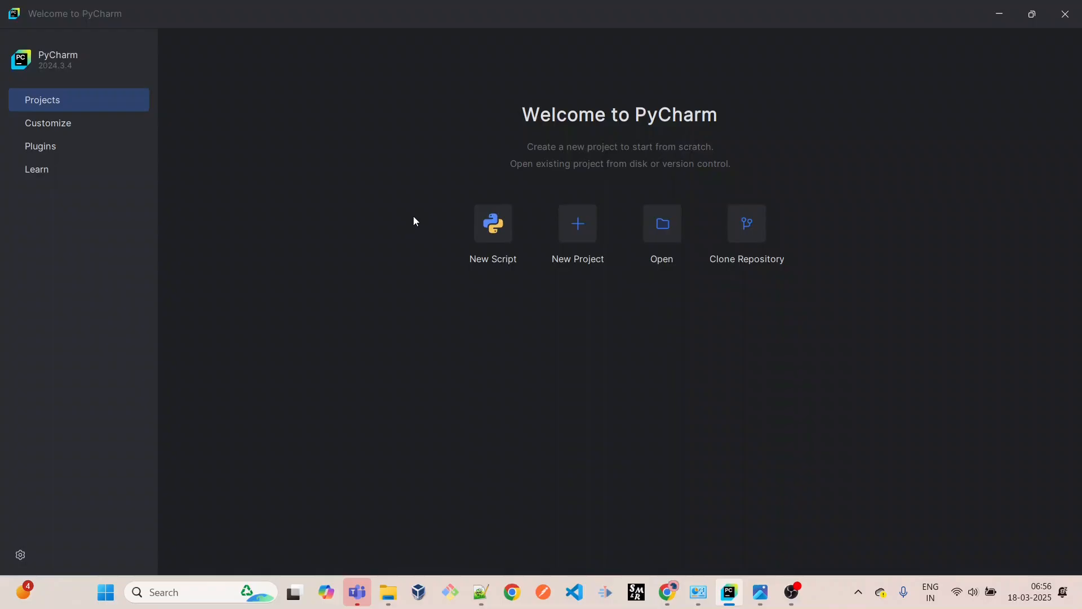
{"action": "mouse_move", "coordinate": [733, 223]}
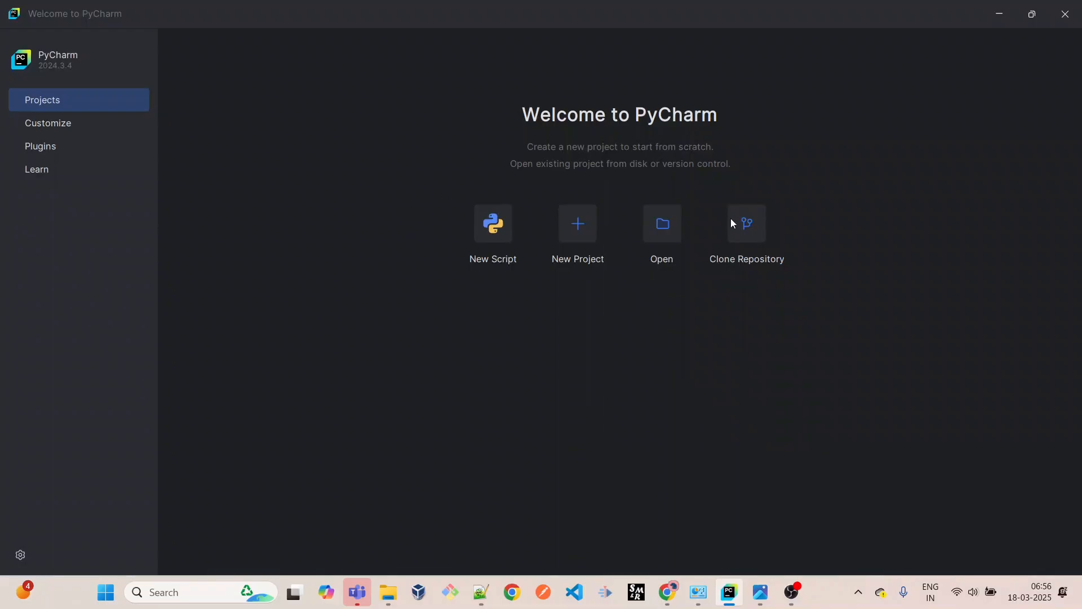
{"action": "mouse_move", "coordinate": [749, 234]}
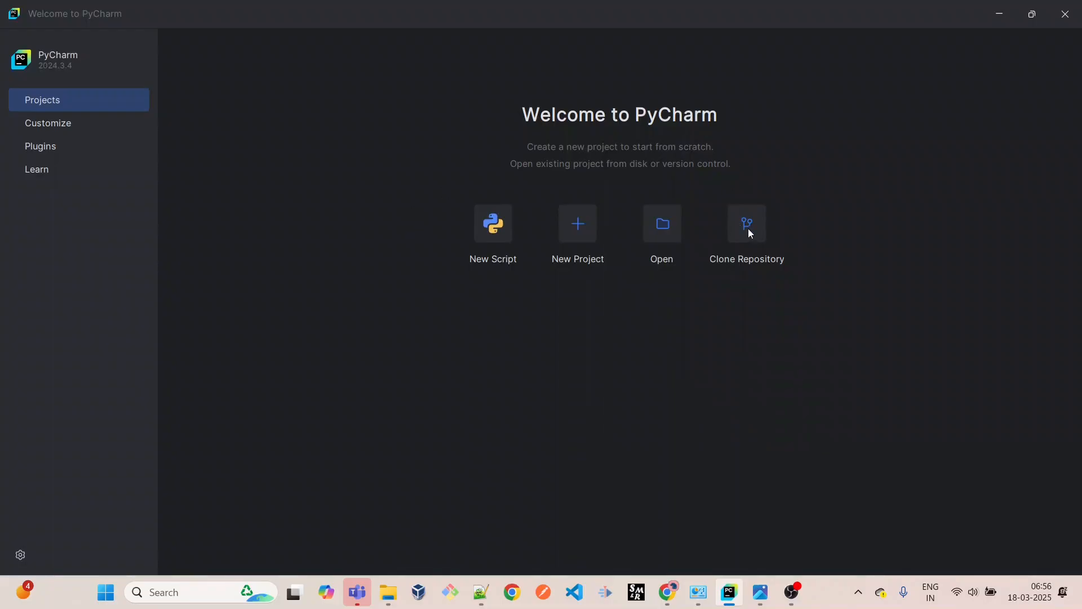
{"action": "left_click", "coordinate": [747, 224]}
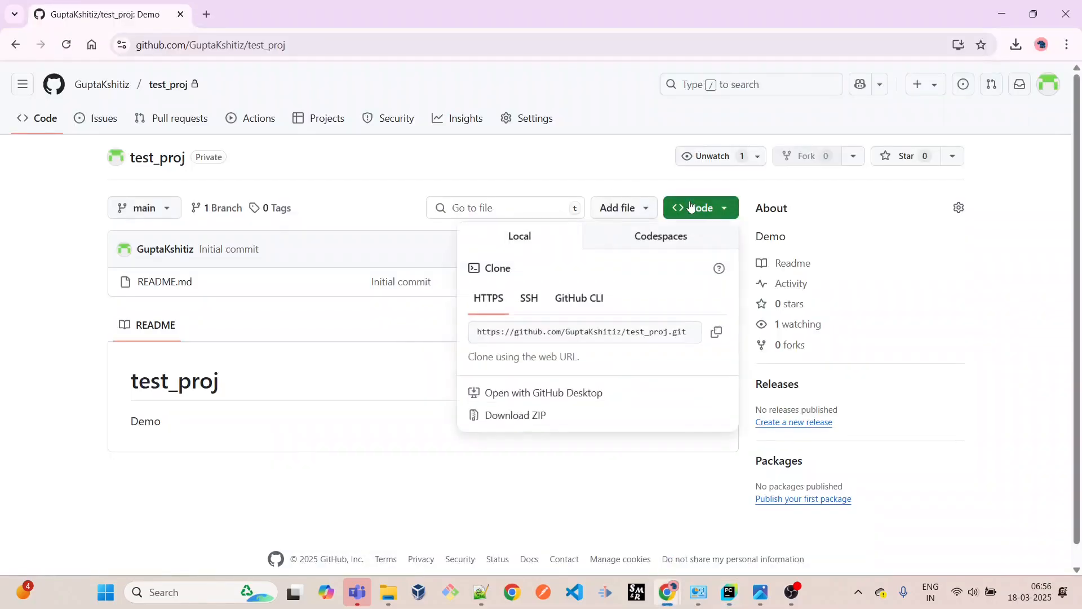
{"action": "left_click", "coordinate": [717, 332]}
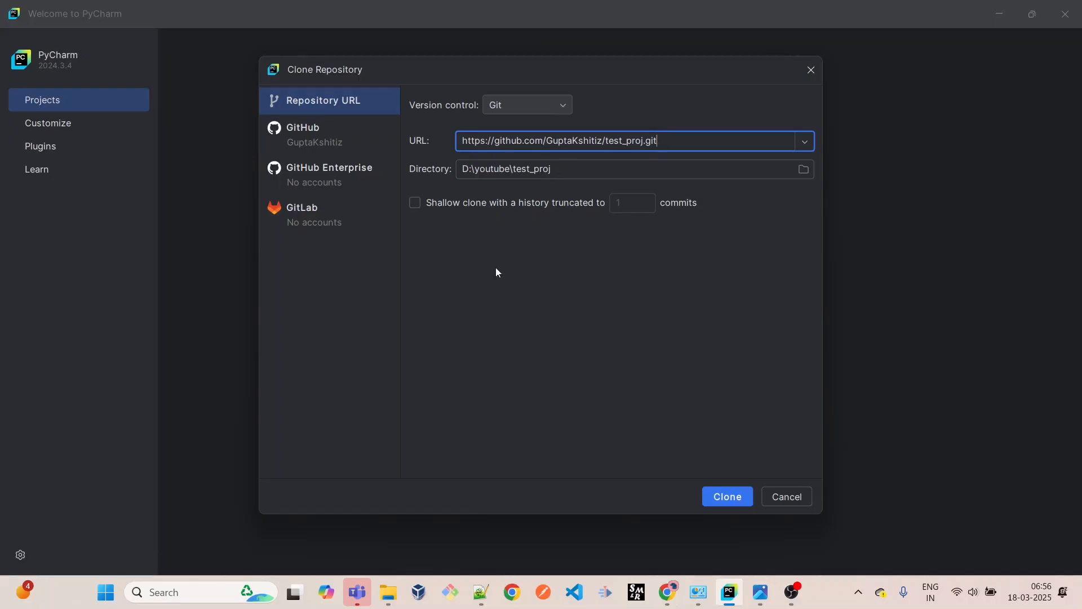
{"action": "mouse_move", "coordinate": [388, 591]}
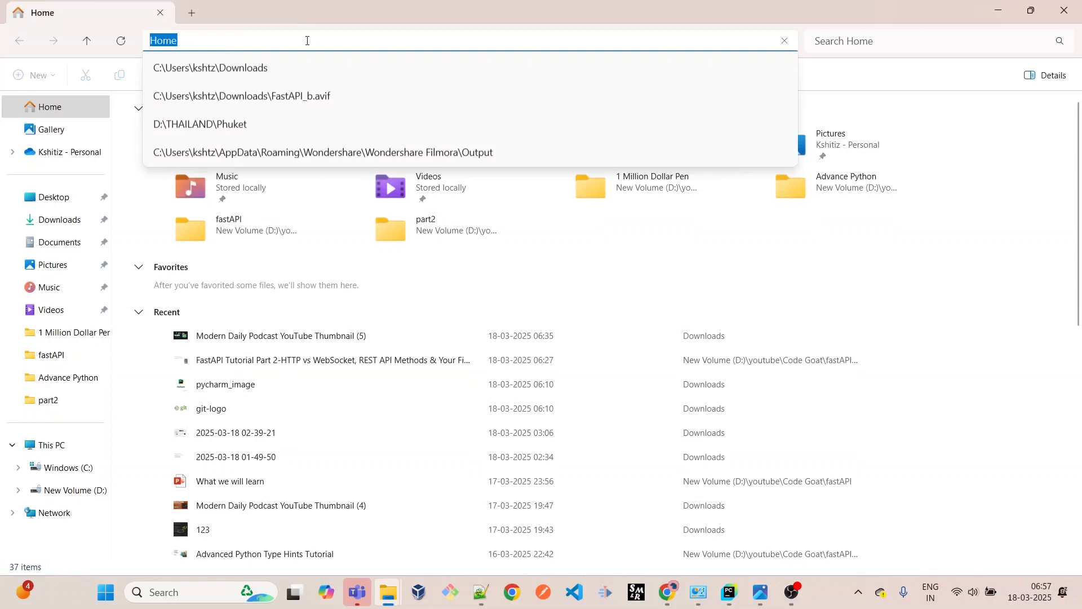
- Dismiss the missing test_proj folder error and browse to D:\youtube in File Explorer
{"action": "key", "text": "Enter"}
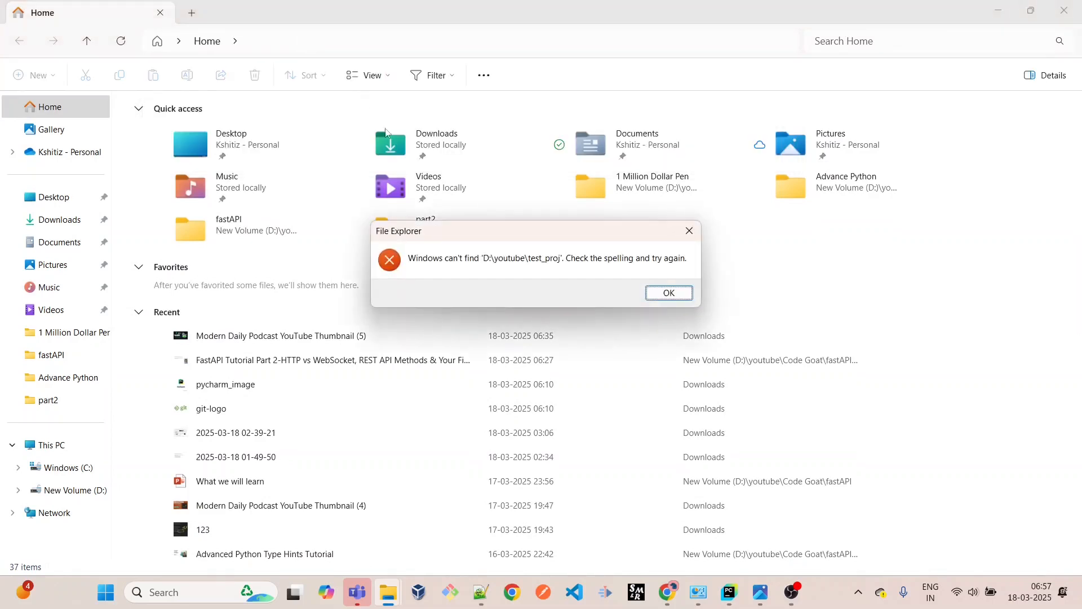
{"action": "left_click", "coordinate": [668, 292]}
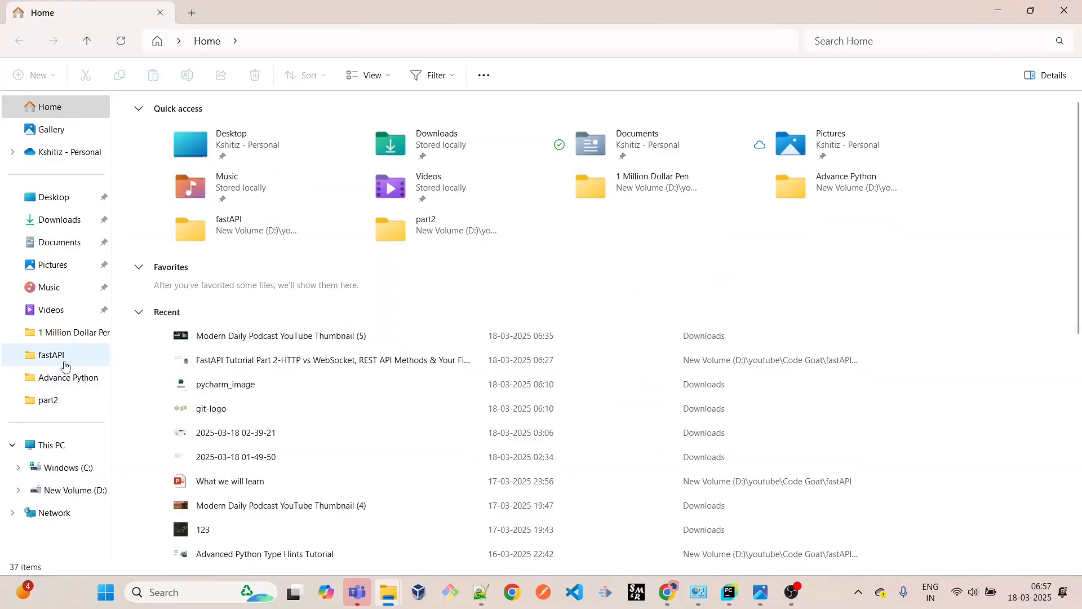
{"action": "mouse_move", "coordinate": [67, 373]}
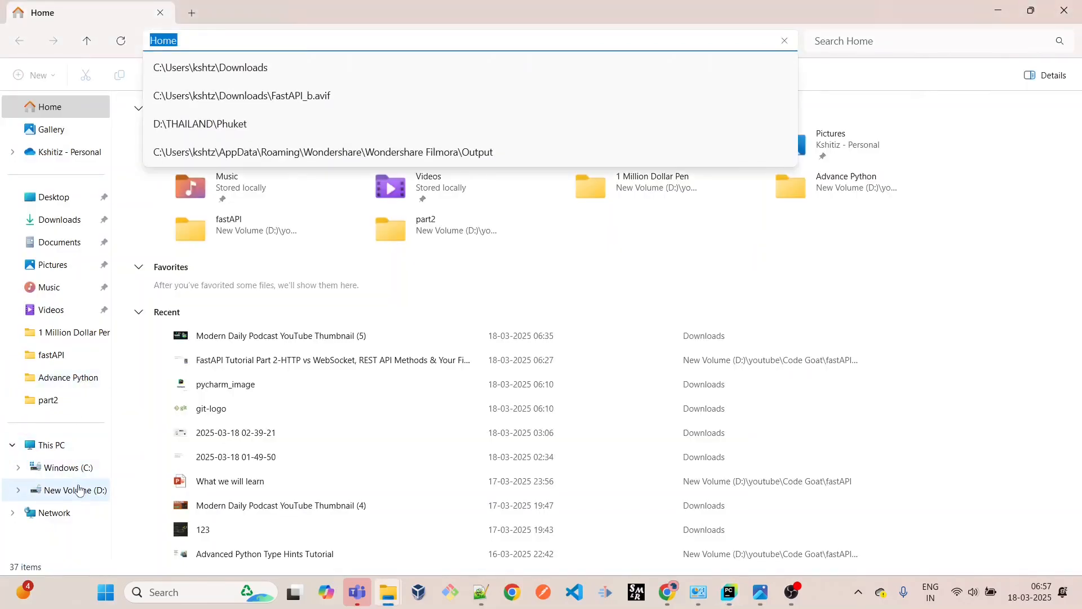
{"action": "left_click", "coordinate": [68, 490]}
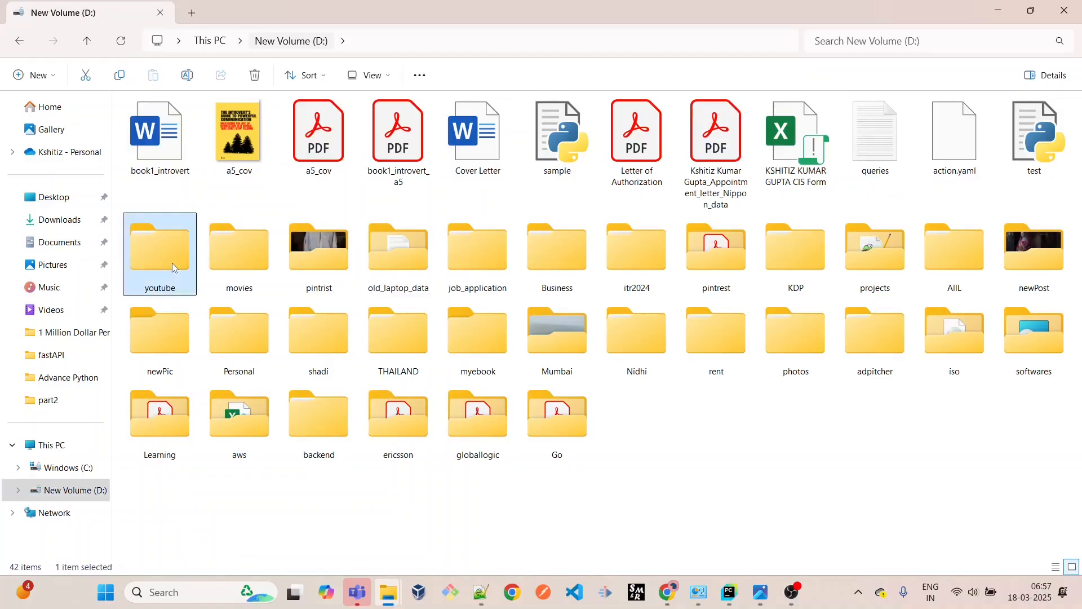
{"action": "double_click", "coordinate": [160, 247]}
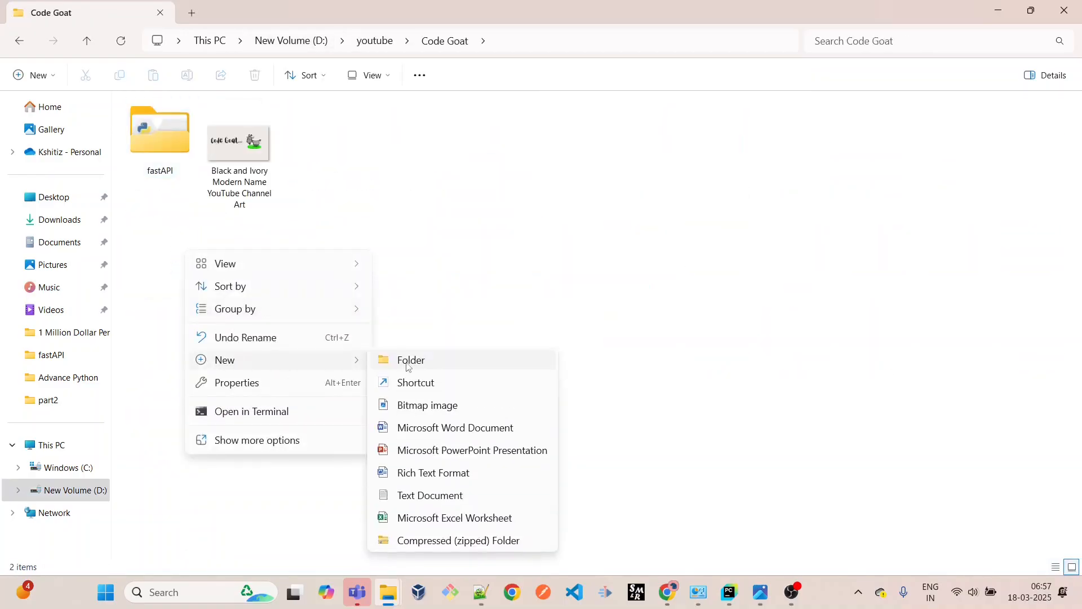
- Create a Git folder inside Code Goat, then a dummy folder inside Git
{"action": "left_click", "coordinate": [411, 360]}
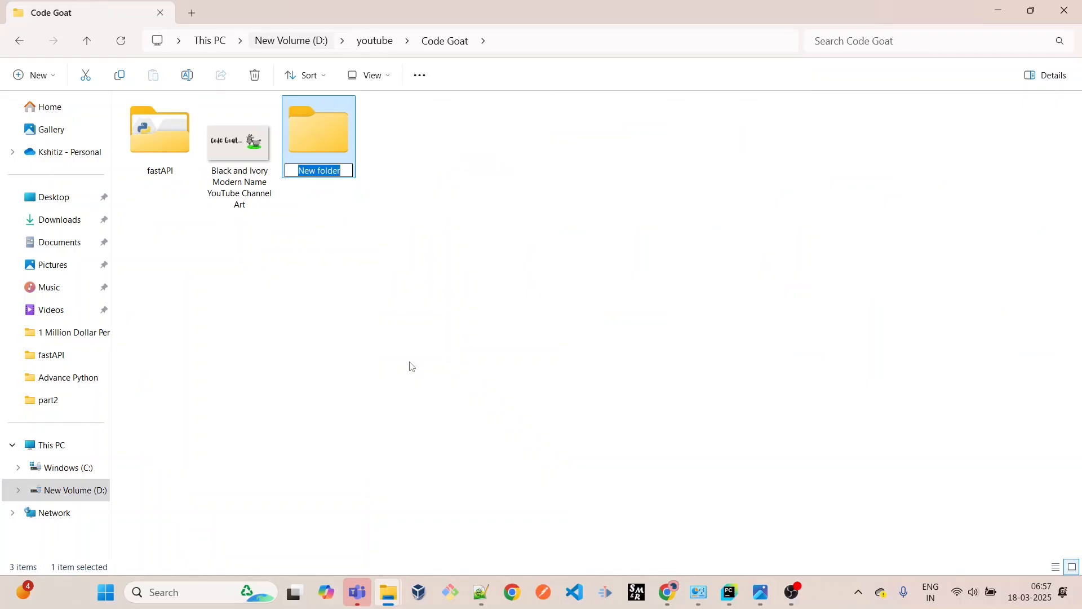
{"action": "type", "text": "Git"}
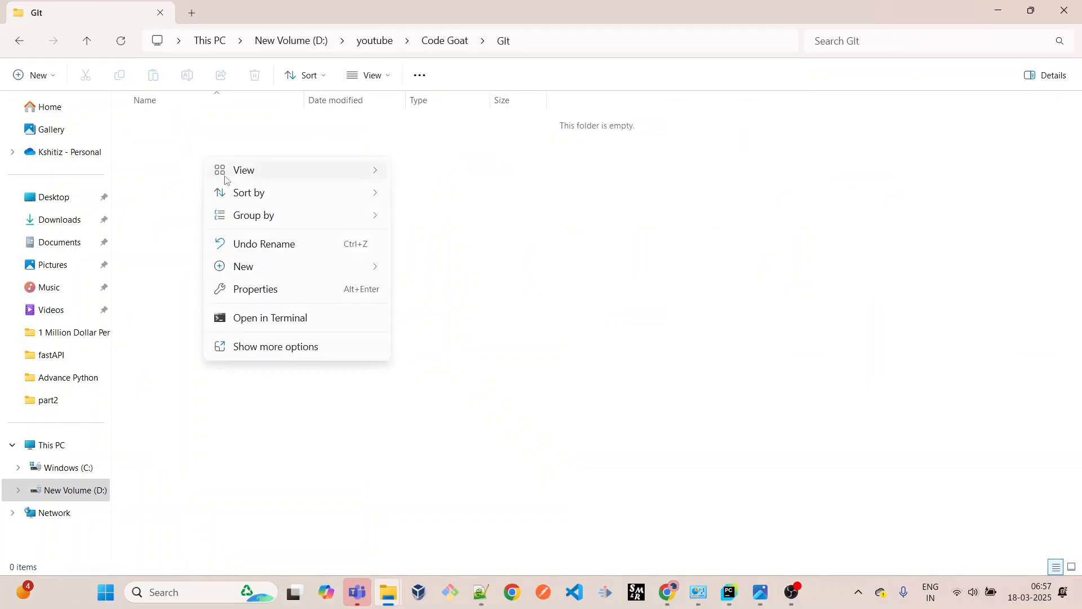
{"action": "left_click", "coordinate": [243, 266]}
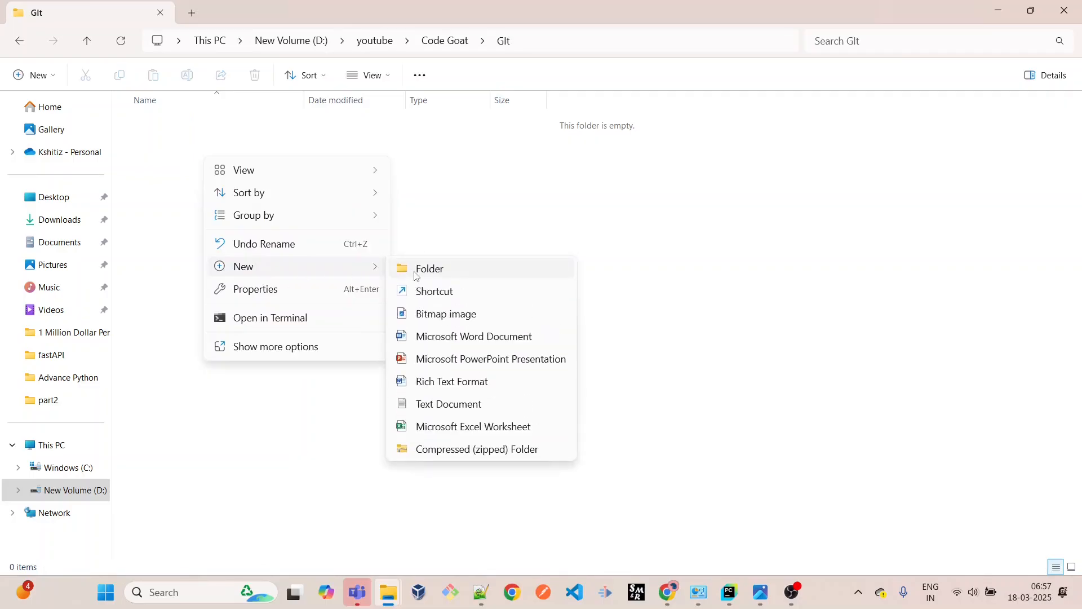
{"action": "left_click", "coordinate": [429, 268]}
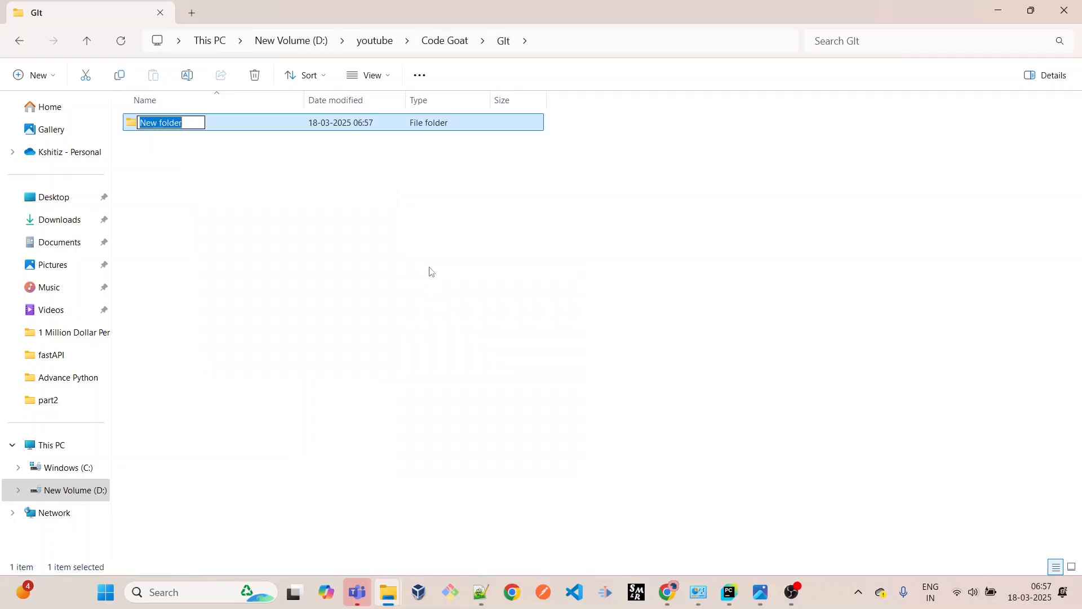
{"action": "type", "text": "dummy"}
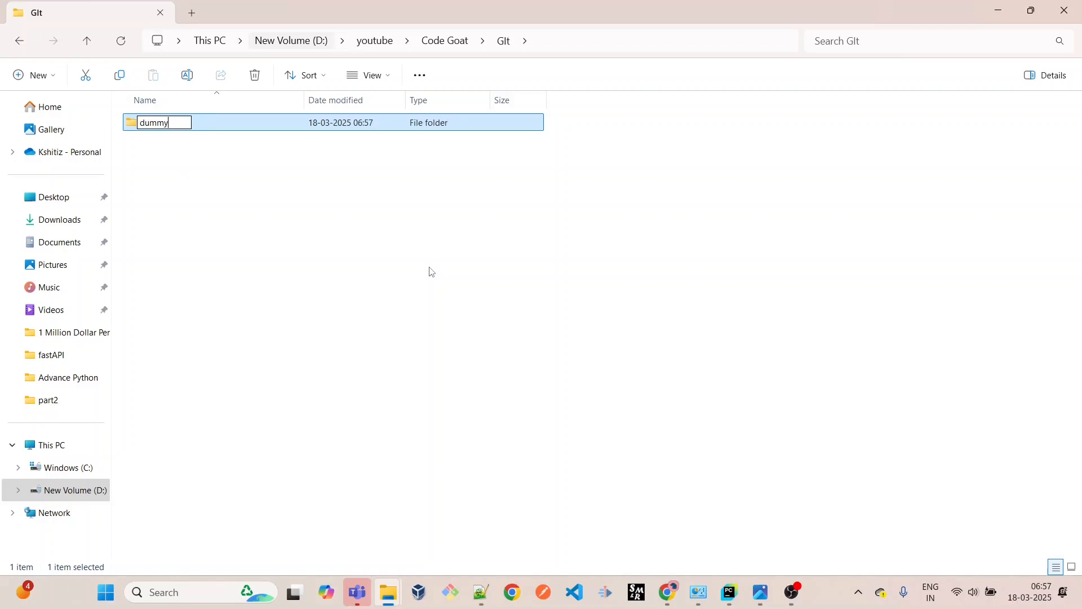
{"action": "key", "text": "Enter"}
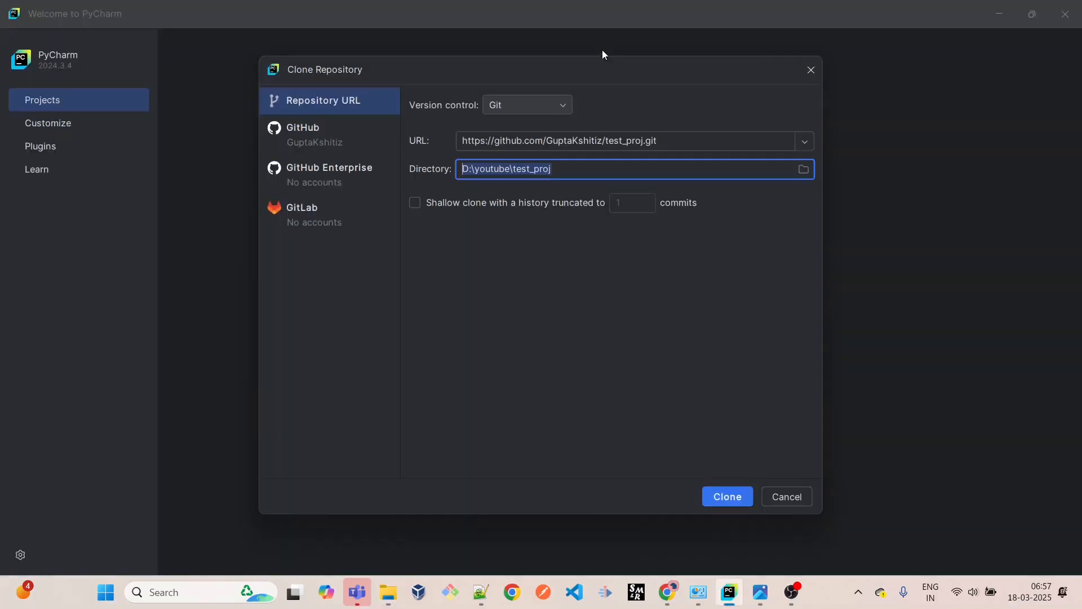
- Clone test_proj into D:\youtube\Code Goat\Git\dummy and trust all projects in Git
{"action": "type", "text": "D:\\youtube\\Code Goat\\Git\\dummy"}
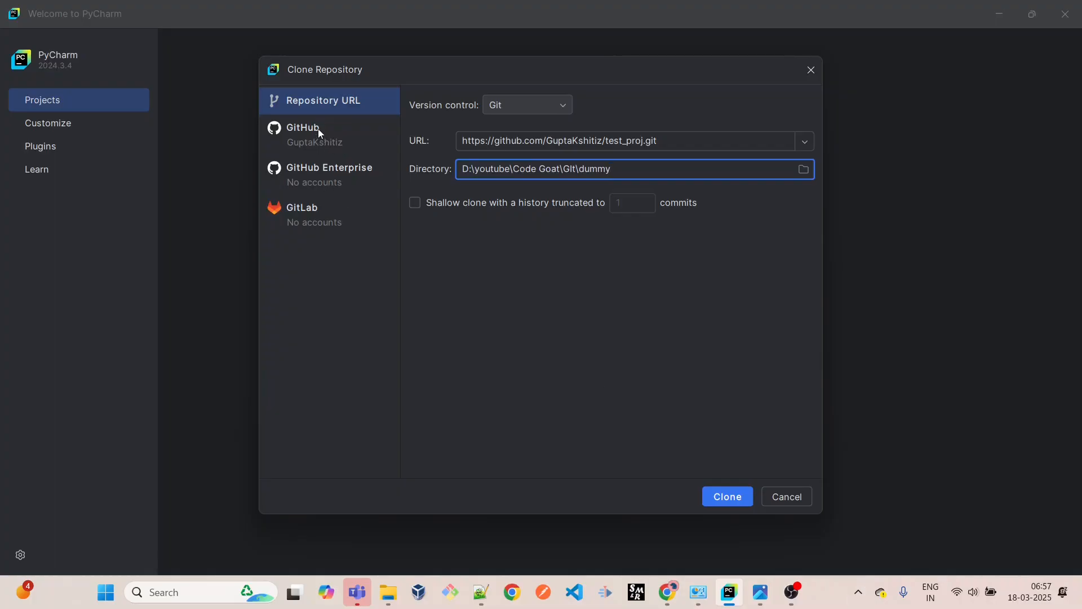
{"action": "mouse_move", "coordinate": [315, 132]}
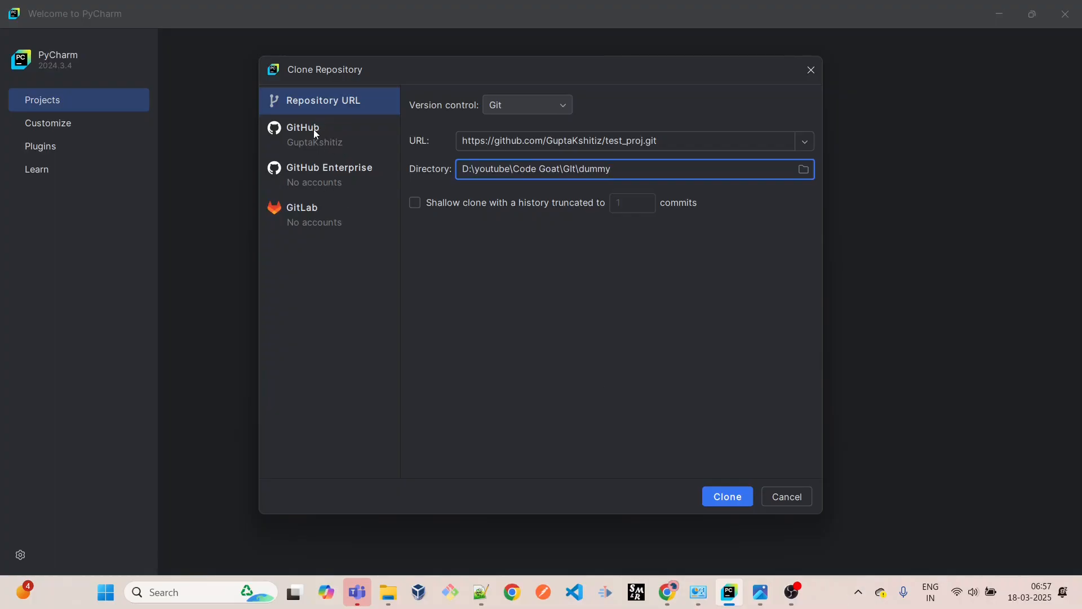
{"action": "left_click", "coordinate": [727, 496]}
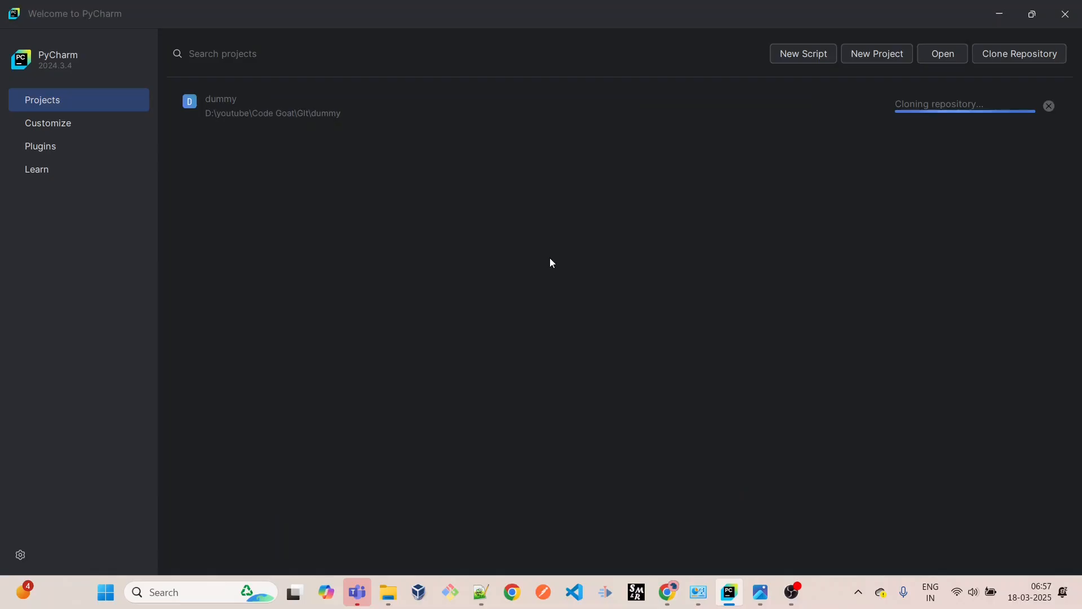
{"action": "mouse_move", "coordinate": [527, 255]}
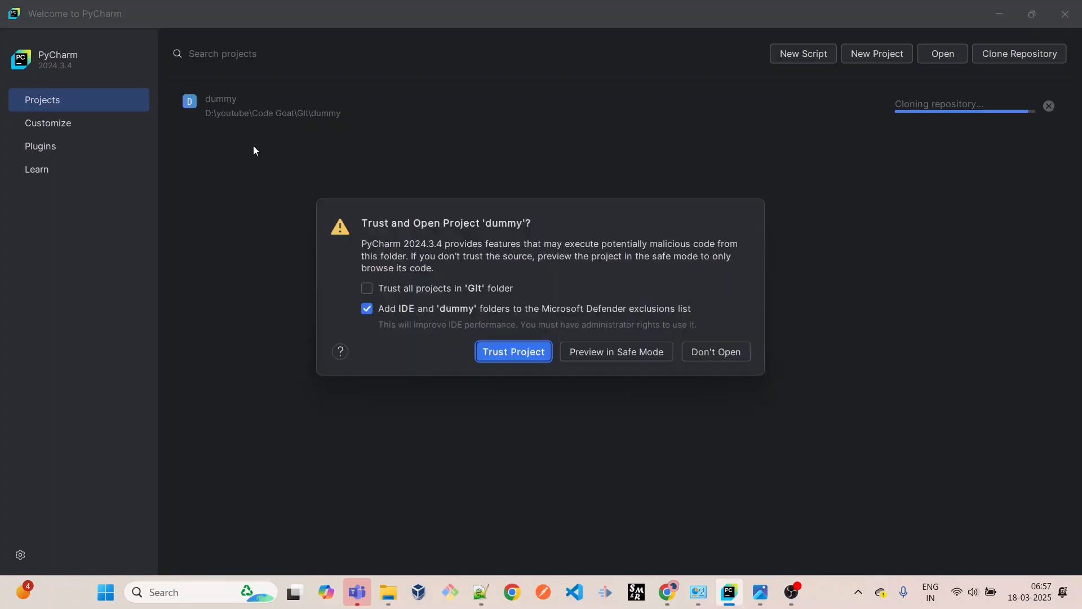
{"action": "mouse_move", "coordinate": [476, 332]}
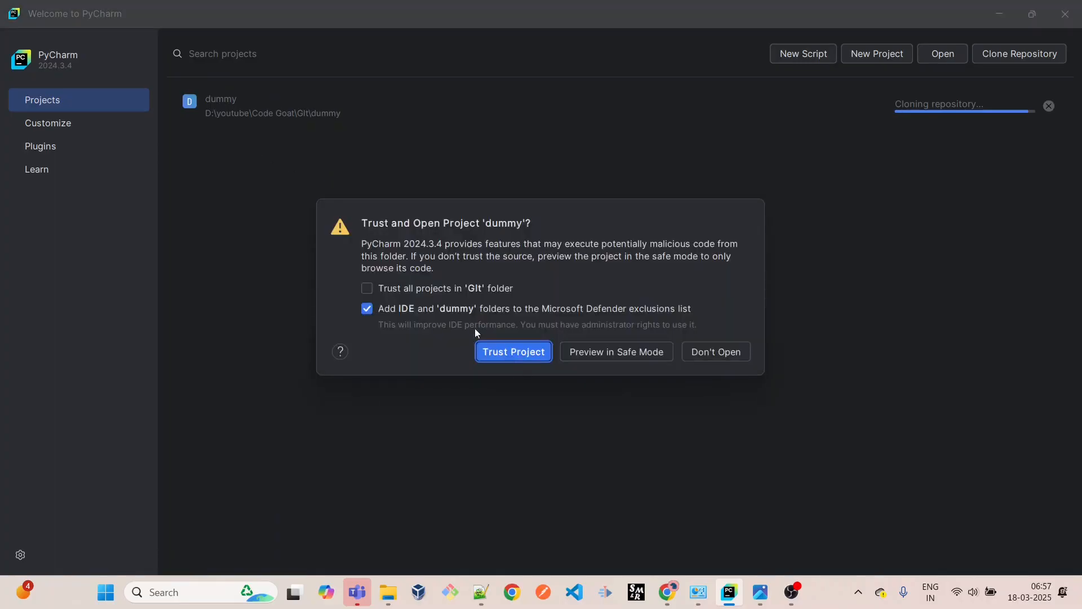
{"action": "left_click", "coordinate": [367, 288]}
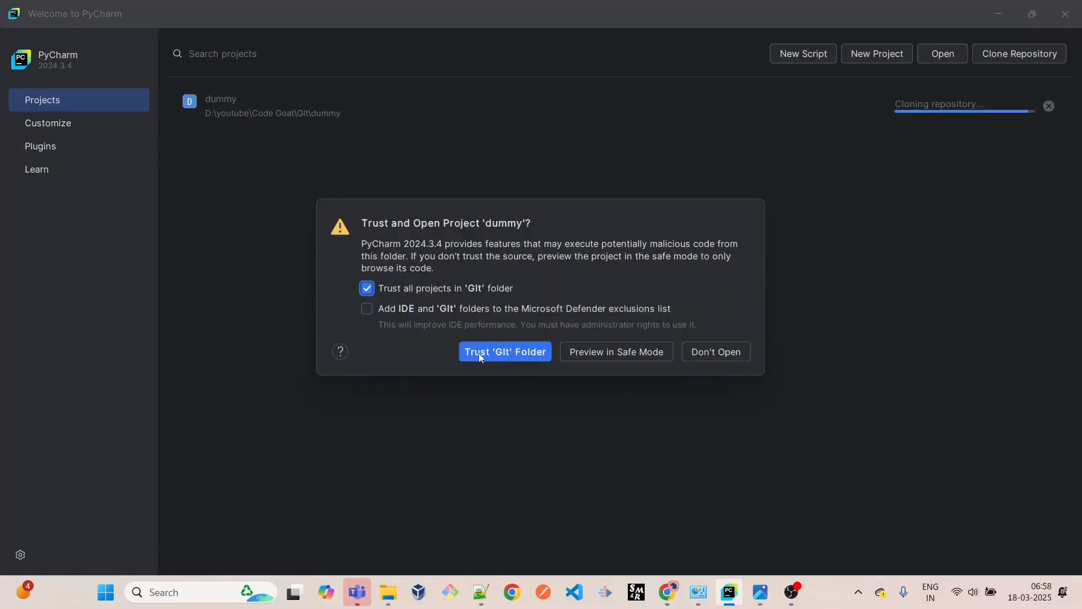
{"action": "left_click", "coordinate": [505, 352]}
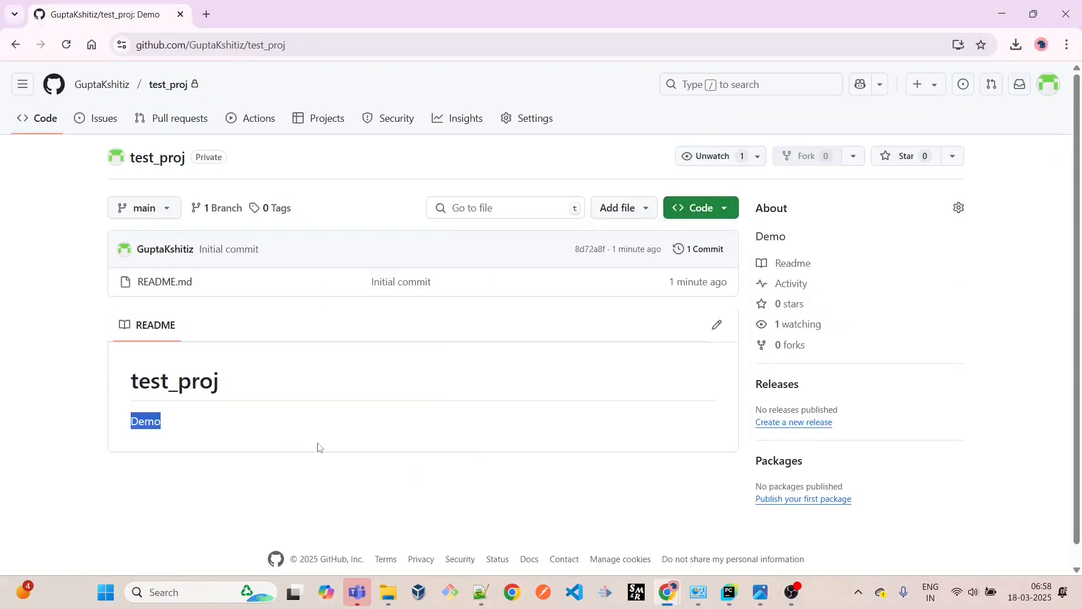
- Create an empty important.py file in the cloned dummy project
{"action": "left_click", "coordinate": [729, 591]}
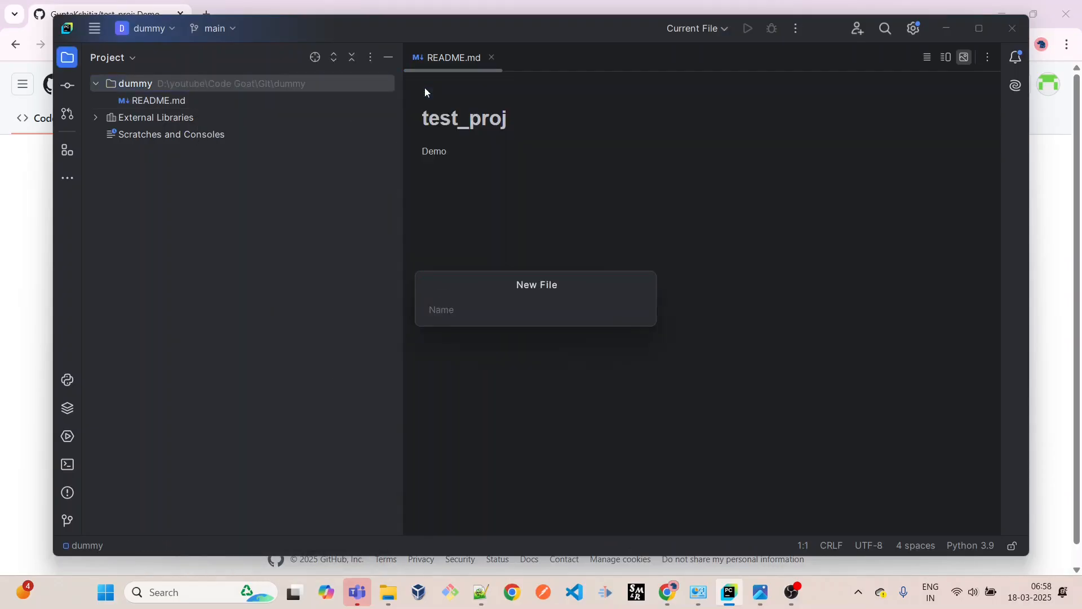
{"action": "type", "text": "imp"}
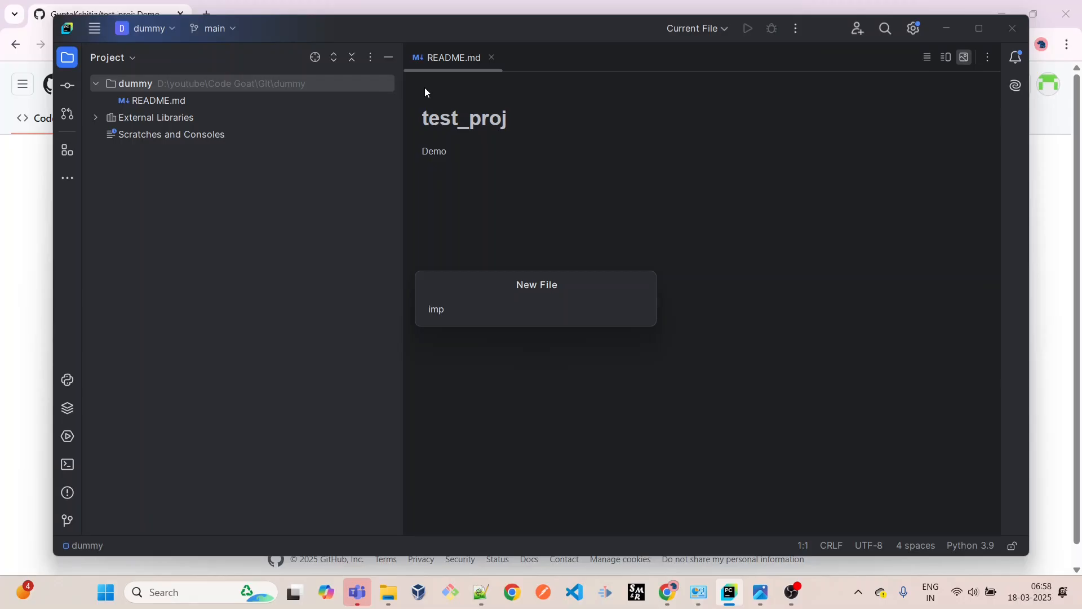
{"action": "type", "text": "ortant.p"}
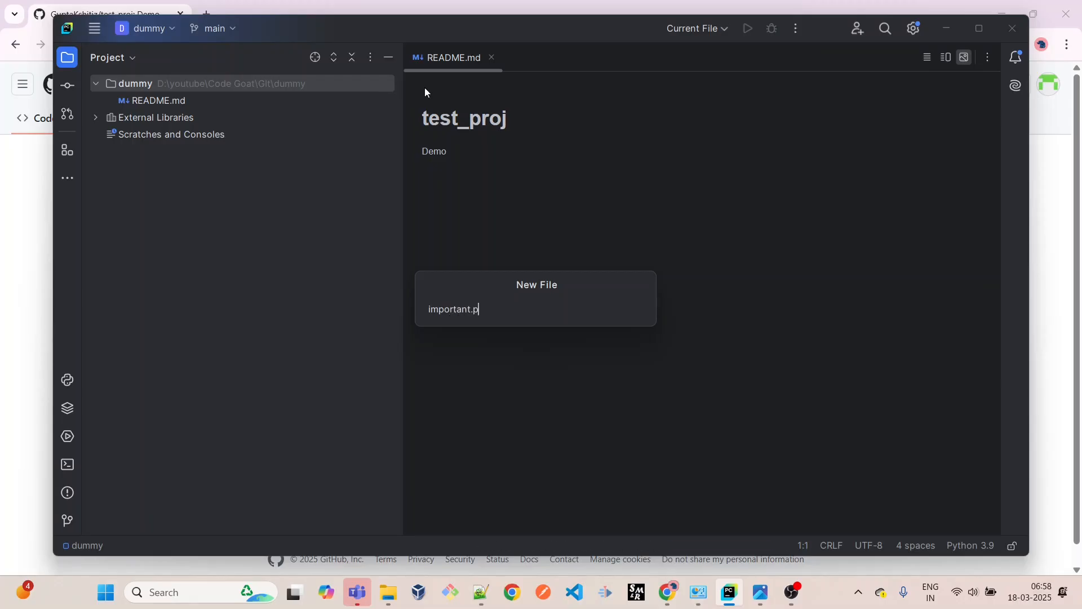
{"action": "key", "text": "Enter"}
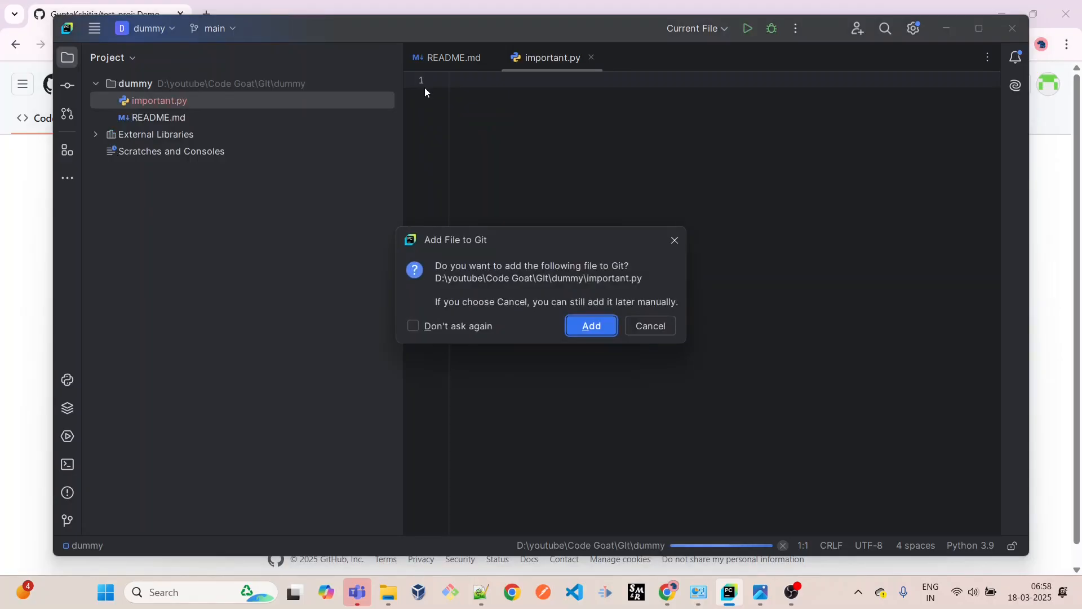
{"action": "mouse_move", "coordinate": [663, 327]}
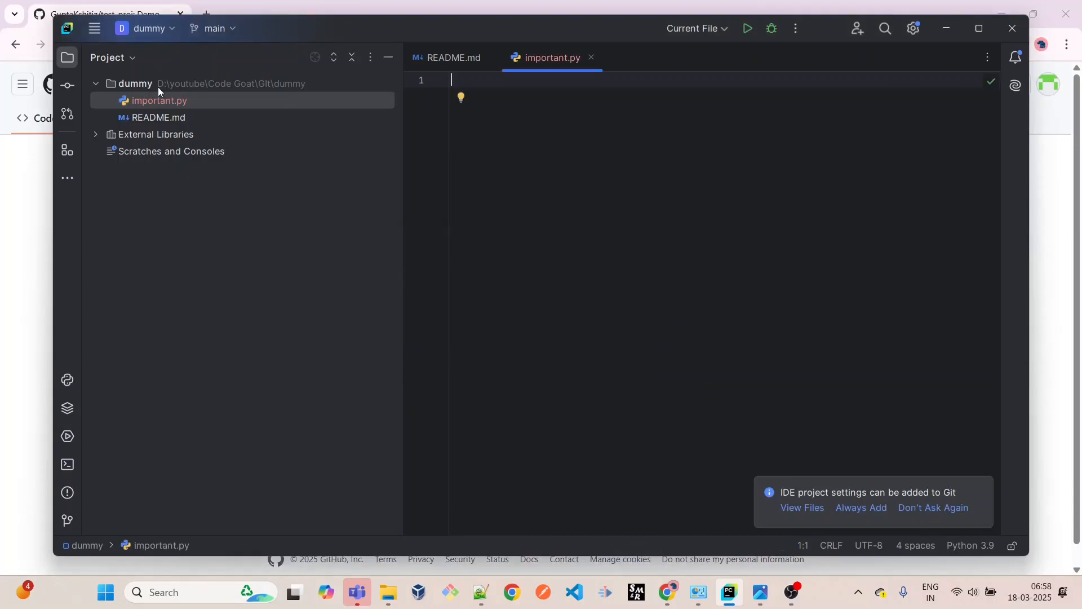
{"action": "right_click", "coordinate": [136, 83]}
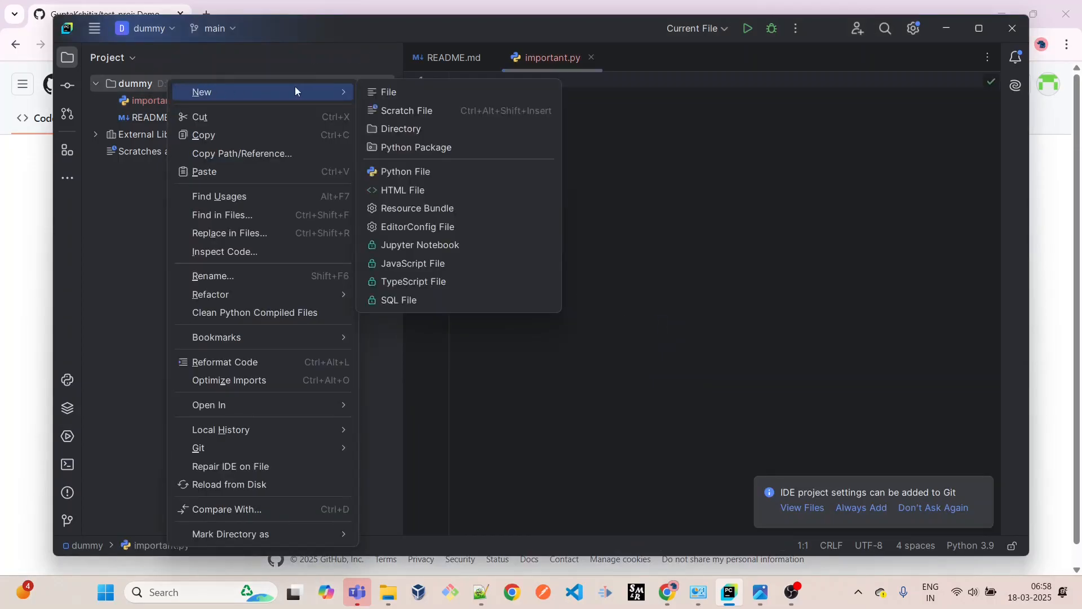
{"action": "mouse_move", "coordinate": [399, 129]}
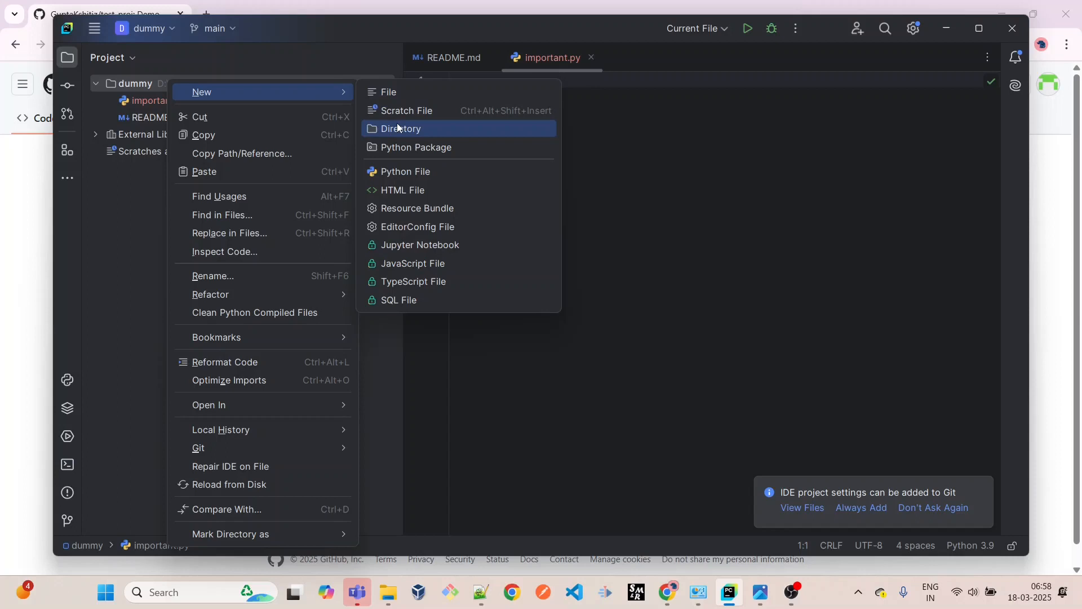
- Create an empty not_important.py and decline adding it to Git
{"action": "left_click", "coordinate": [388, 92]}
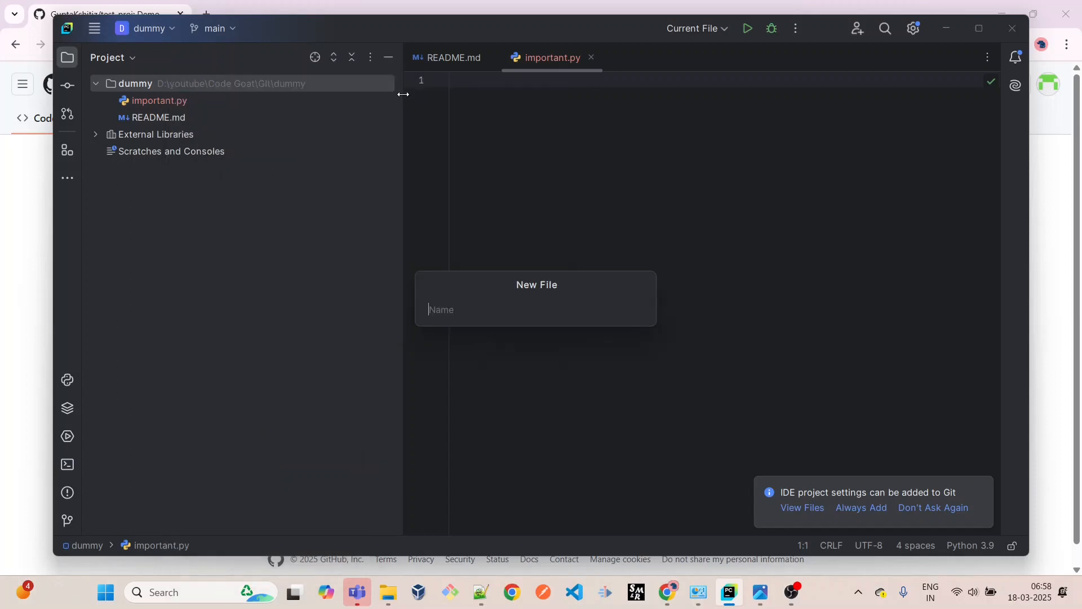
{"action": "type", "text": "not_impo"}
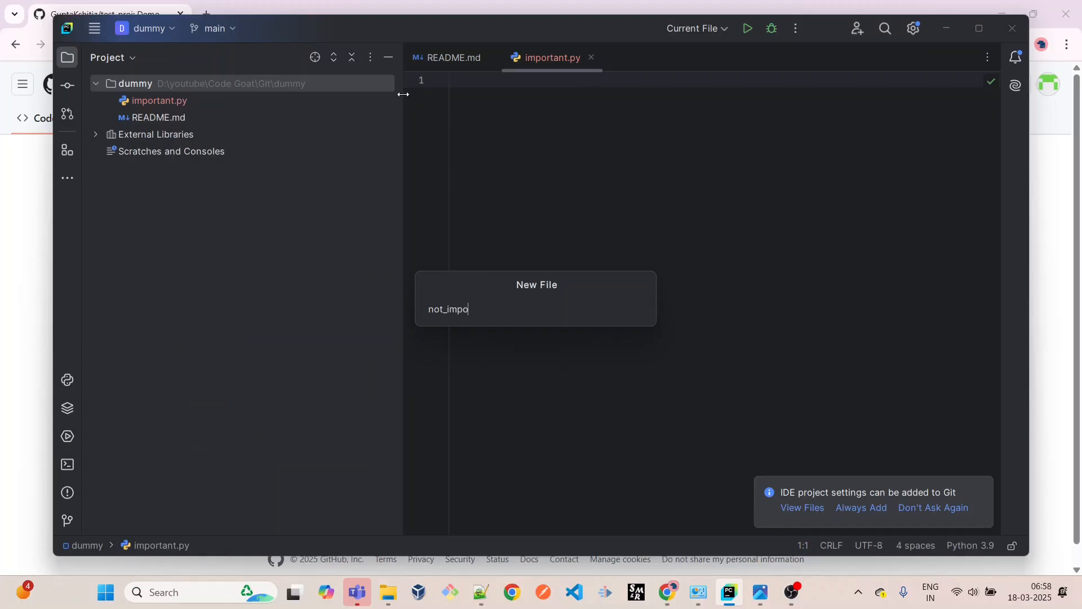
{"action": "type", "text": "rtant."}
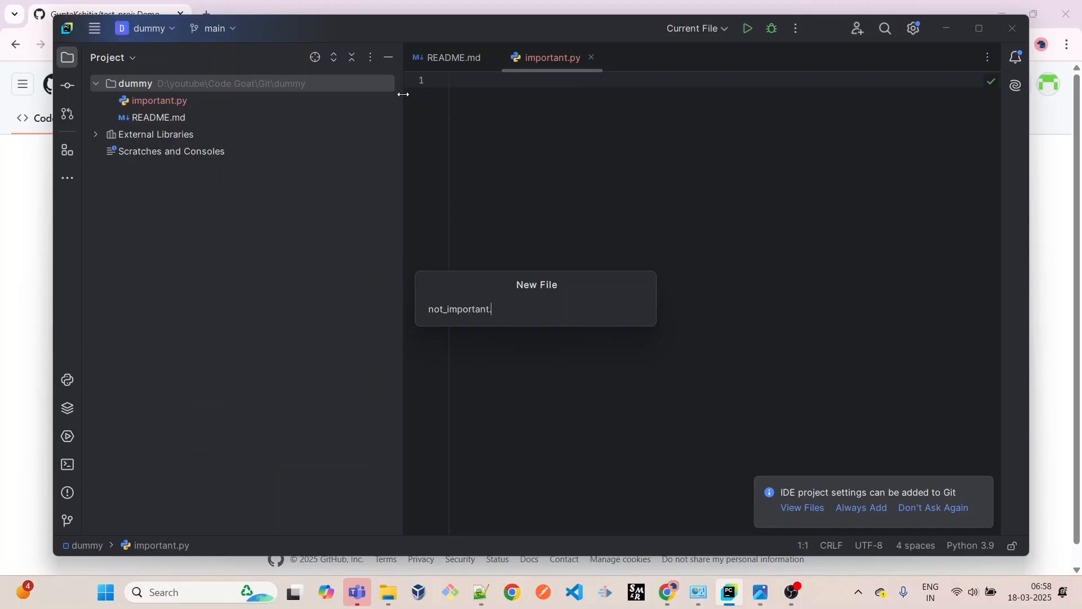
{"action": "key", "text": "Enter"}
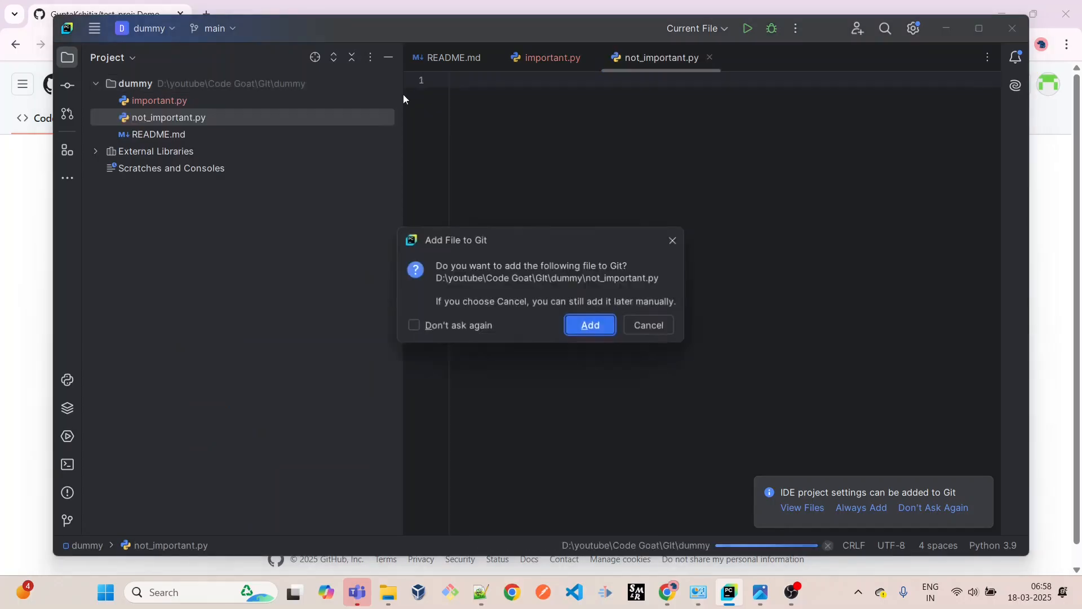
{"action": "left_click", "coordinate": [589, 325]}
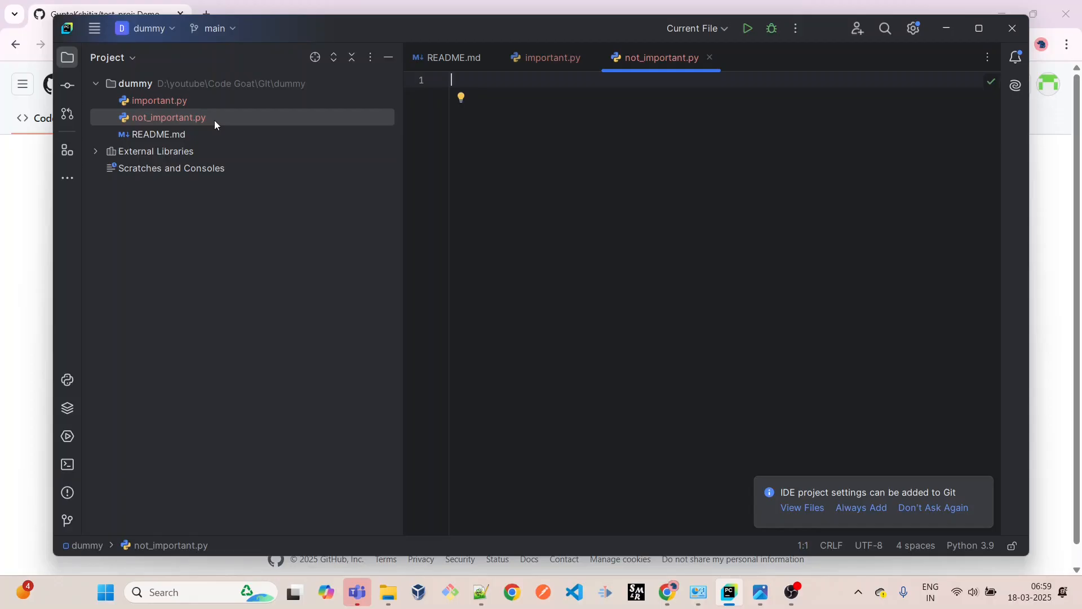
{"action": "mouse_move", "coordinate": [181, 274]}
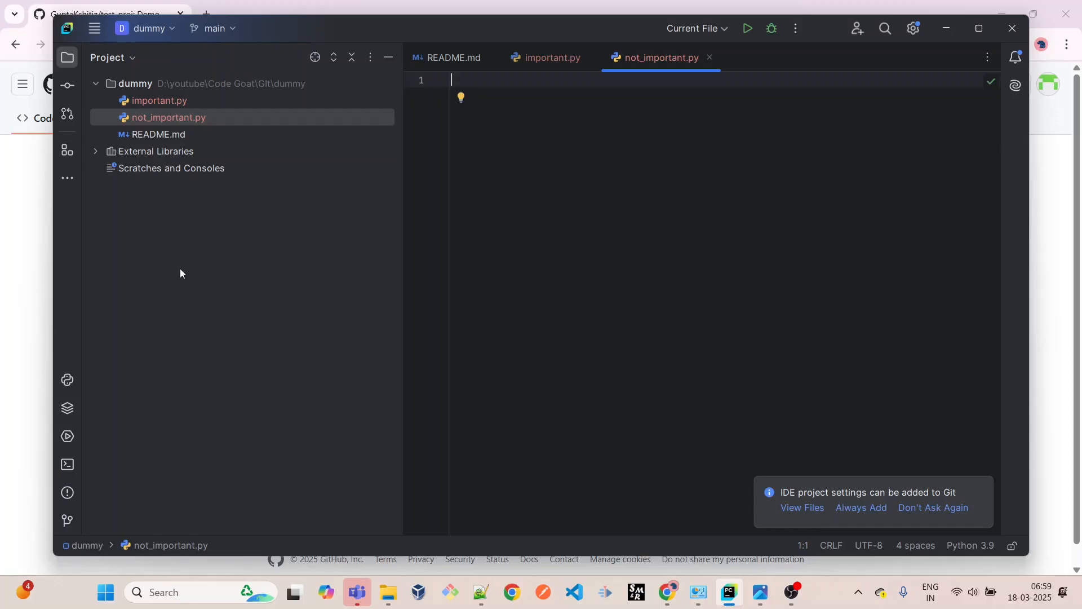
{"action": "mouse_move", "coordinate": [778, 106]}
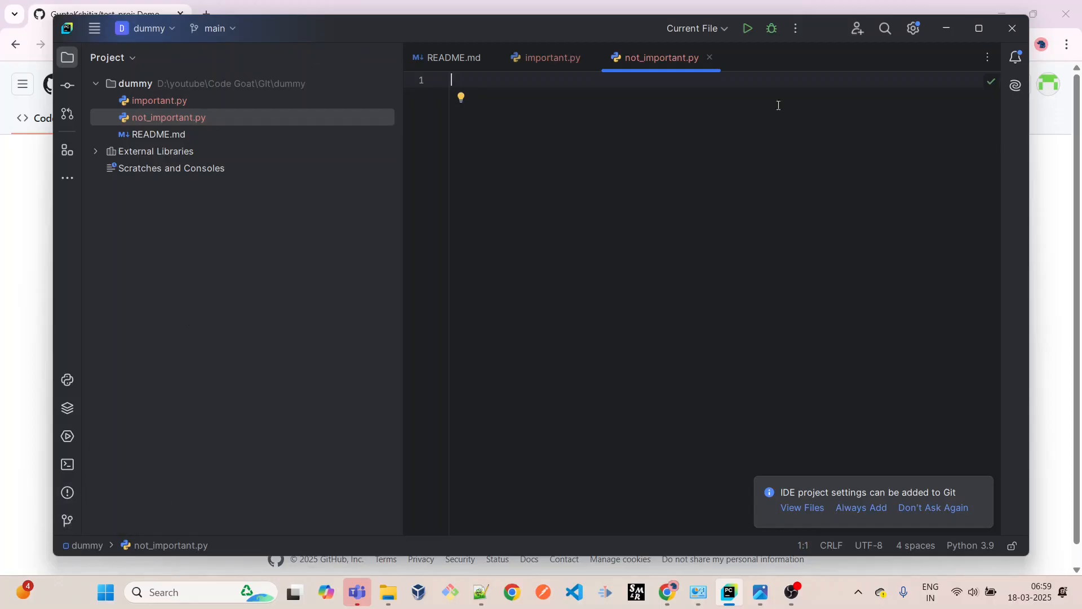
- Maximize PyCharm, view the Git log showing Initial commit, and open the main menu
{"action": "left_click", "coordinate": [979, 28]}
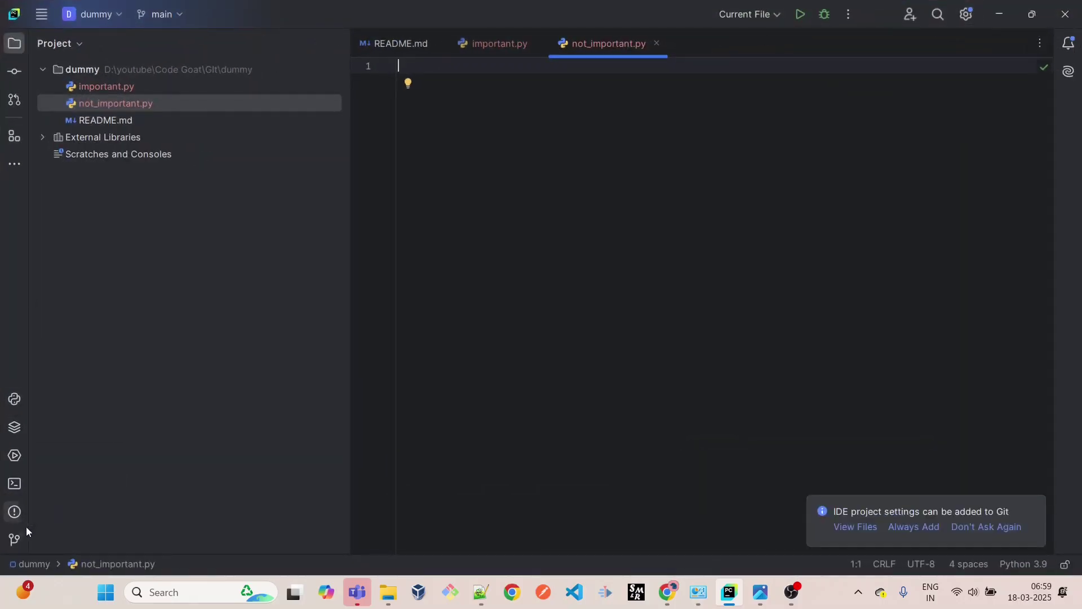
{"action": "left_click", "coordinate": [14, 540]}
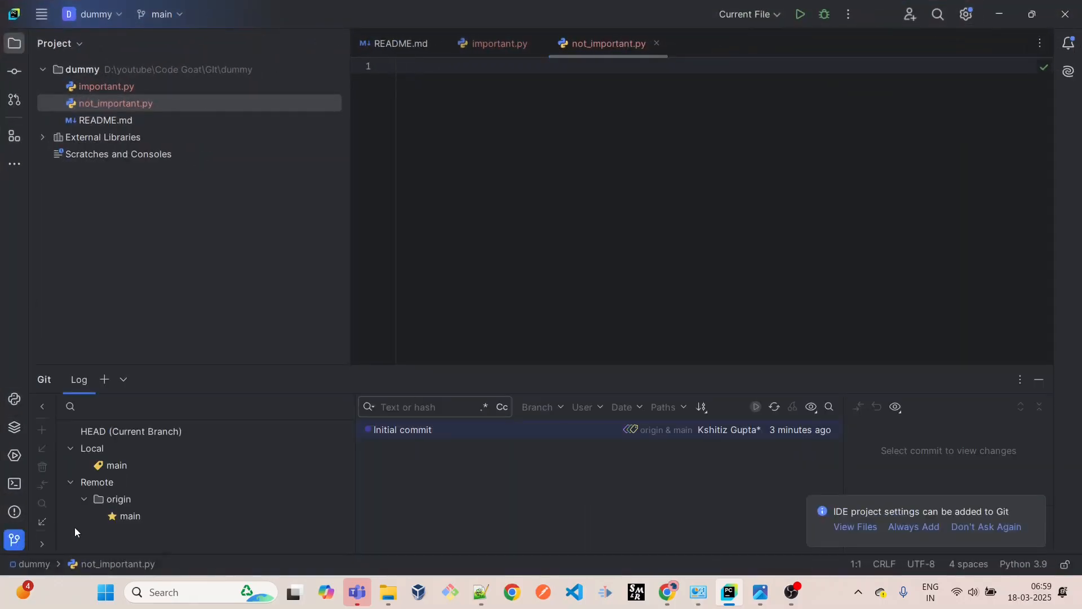
{"action": "mouse_move", "coordinate": [56, 537]}
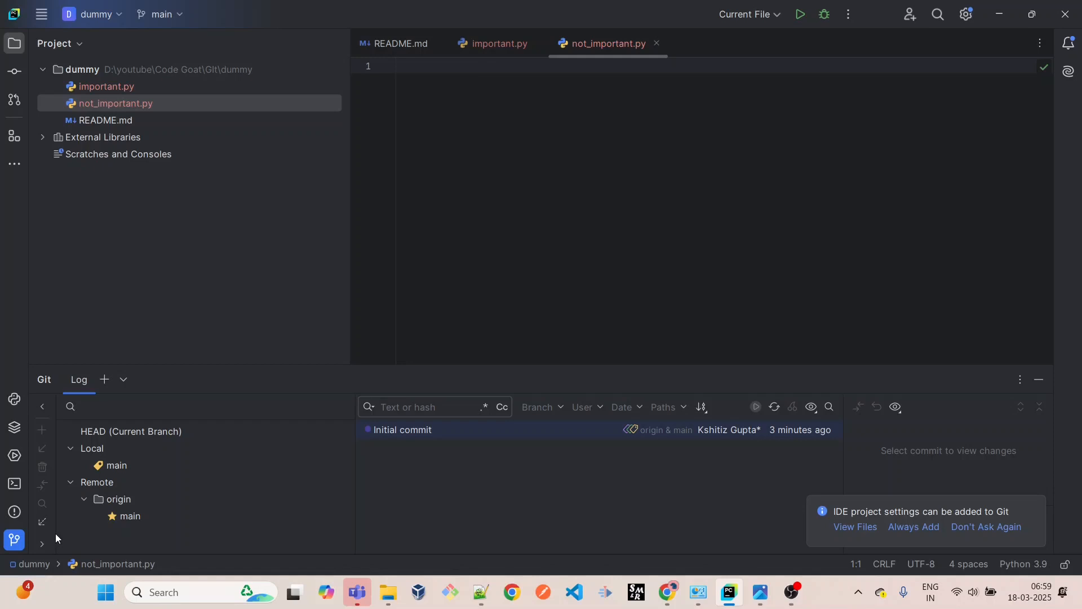
{"action": "mouse_move", "coordinate": [14, 512]}
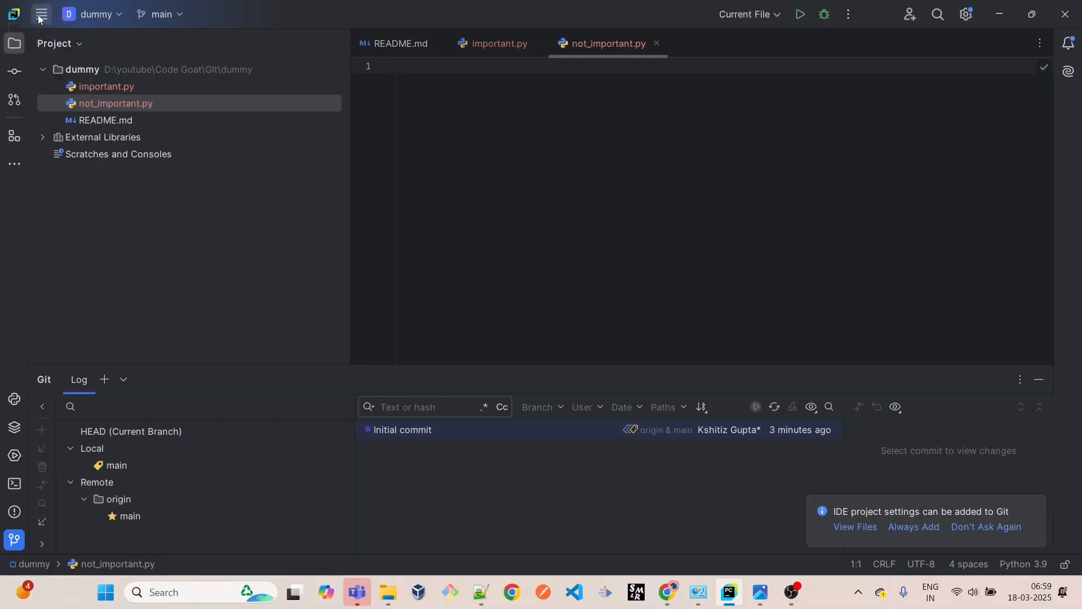
{"action": "left_click", "coordinate": [304, 14]}
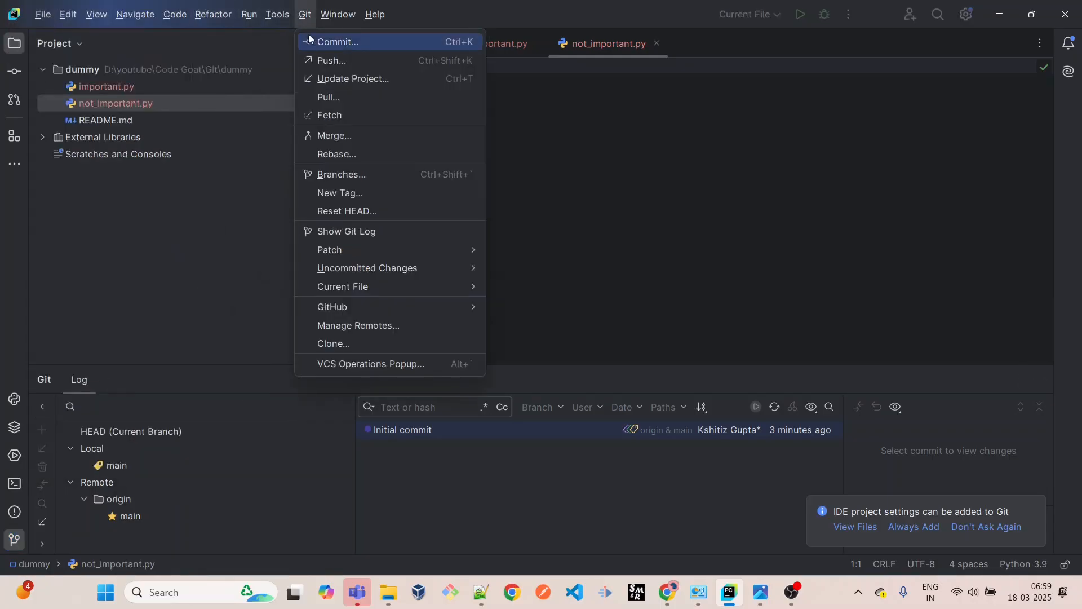
{"action": "mouse_move", "coordinate": [319, 43]}
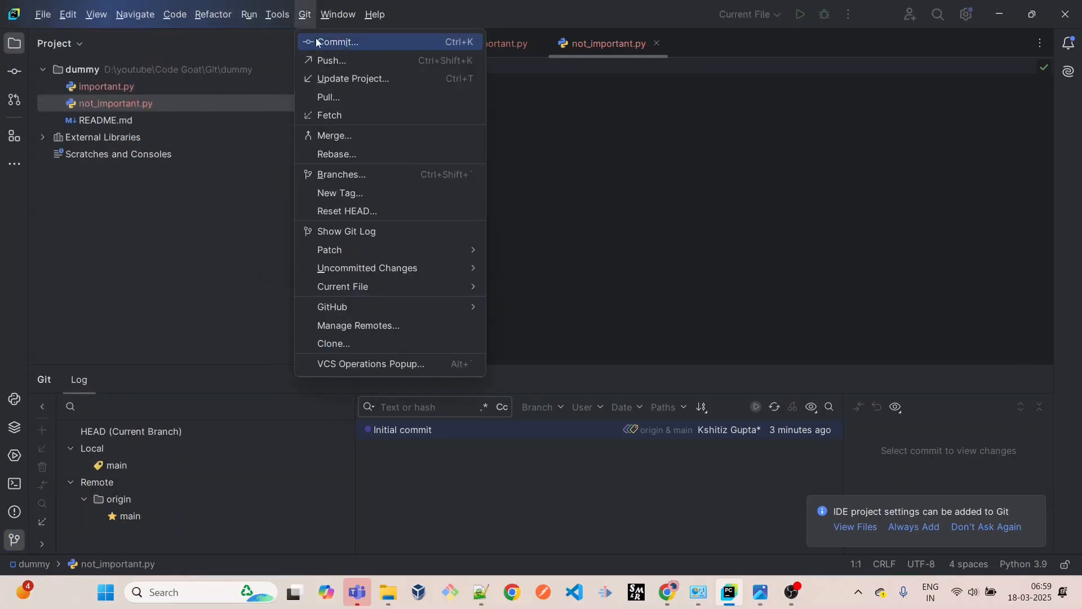
- Commit important.py and not_important.py locally with the message 'commit 1'
{"action": "left_click", "coordinate": [338, 42]}
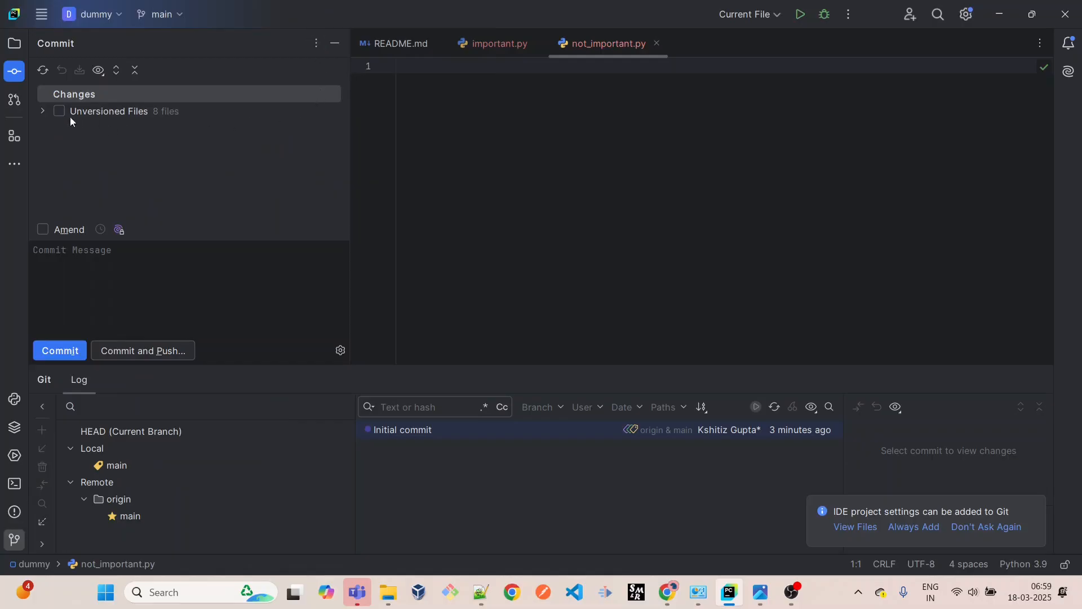
{"action": "left_click", "coordinate": [42, 111]}
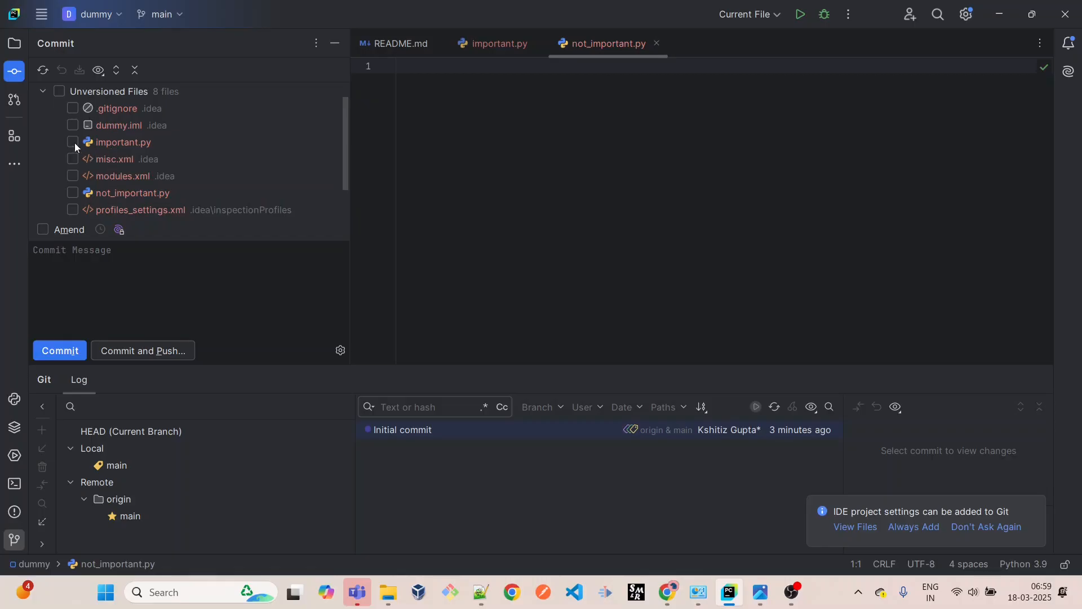
{"action": "left_click", "coordinate": [72, 142]}
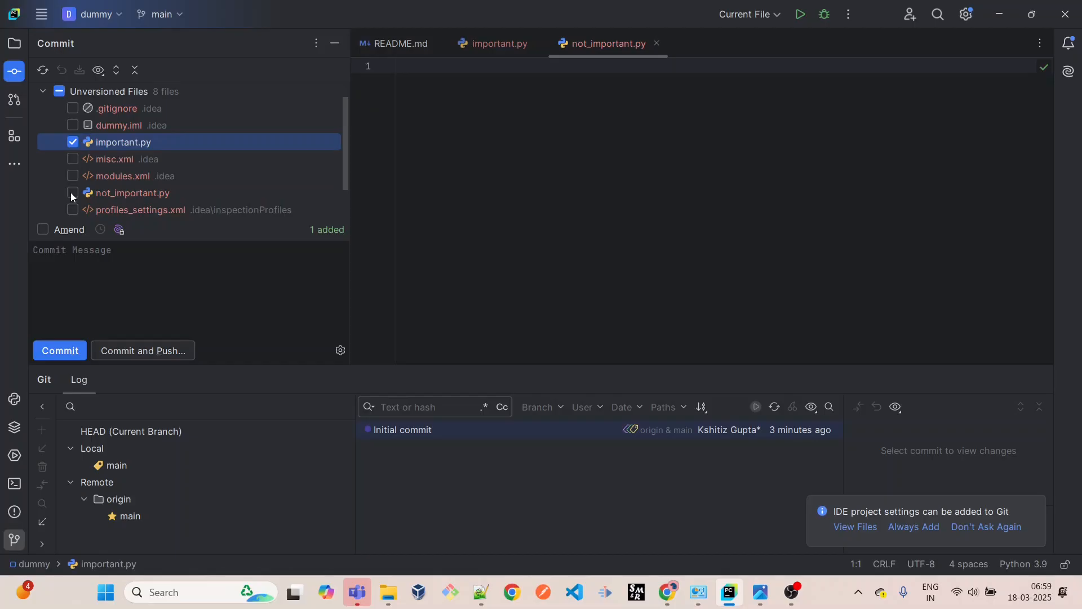
{"action": "left_click", "coordinate": [73, 193]}
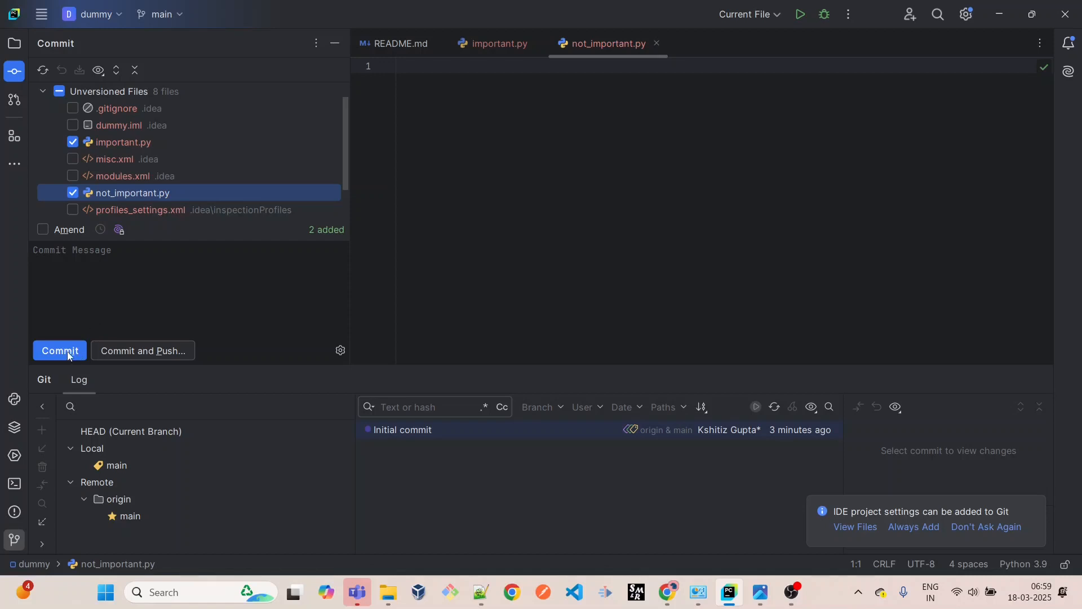
{"action": "left_click", "coordinate": [60, 351]}
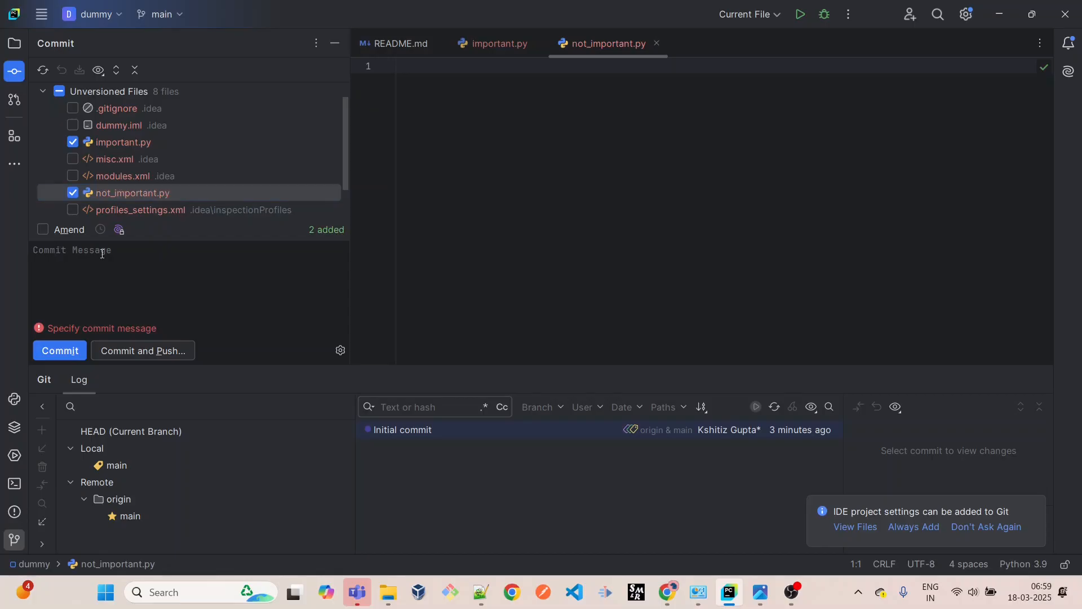
{"action": "type", "text": "commit 1"}
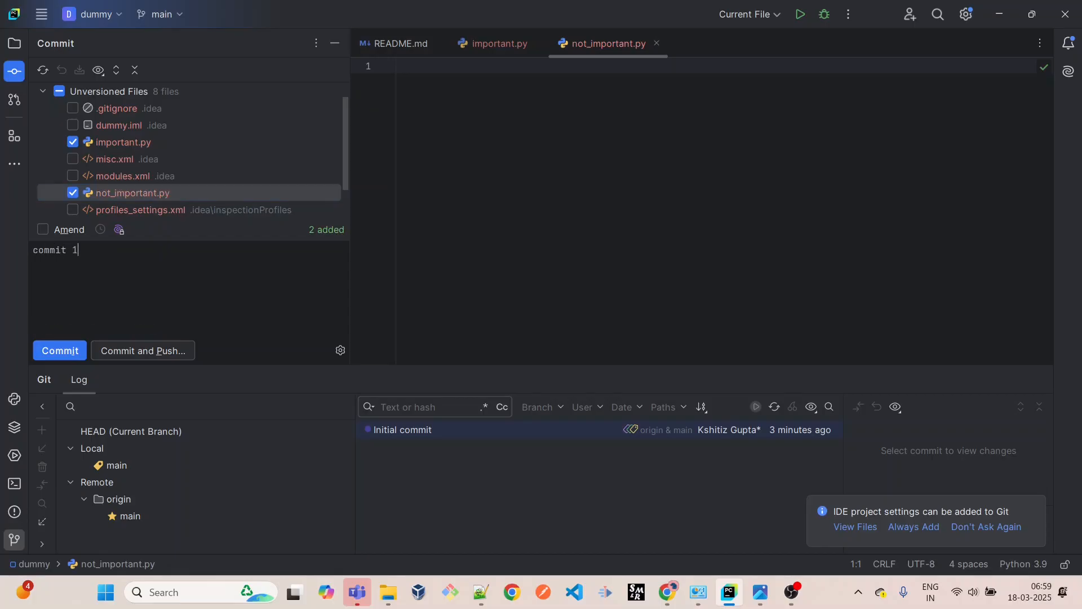
{"action": "left_click", "coordinate": [60, 351]}
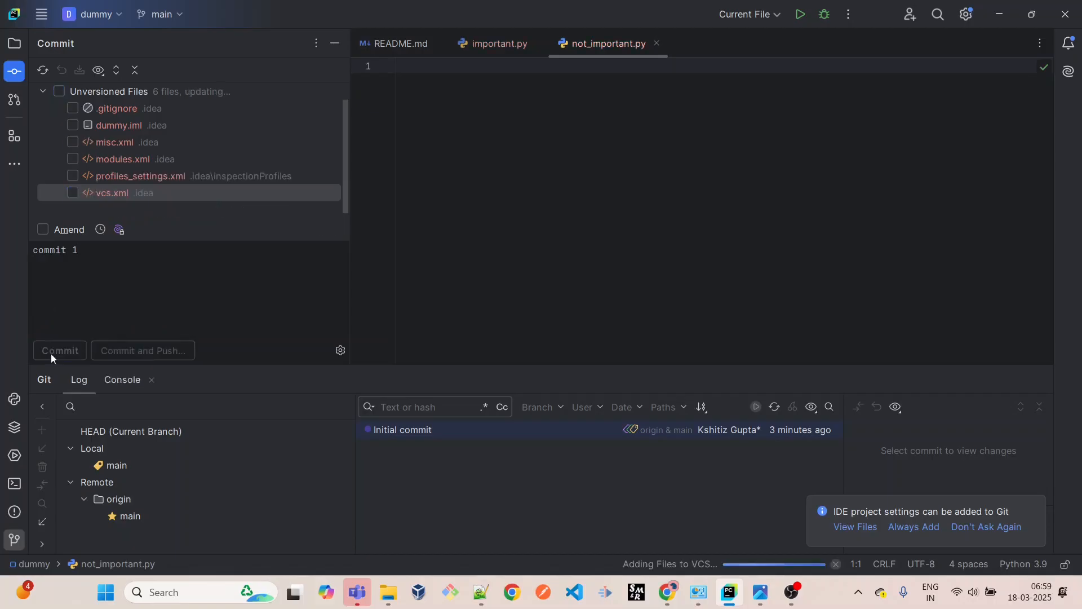
{"action": "left_click", "coordinate": [60, 350]}
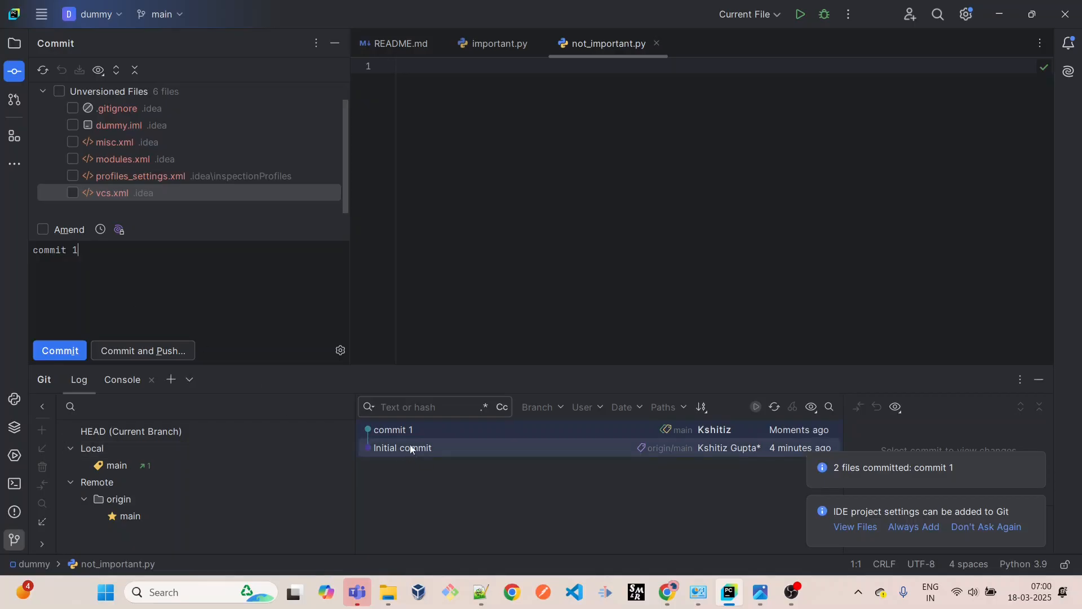
- Push commit 1 from local main to origin/main via Git > Push
{"action": "left_click", "coordinate": [40, 14]}
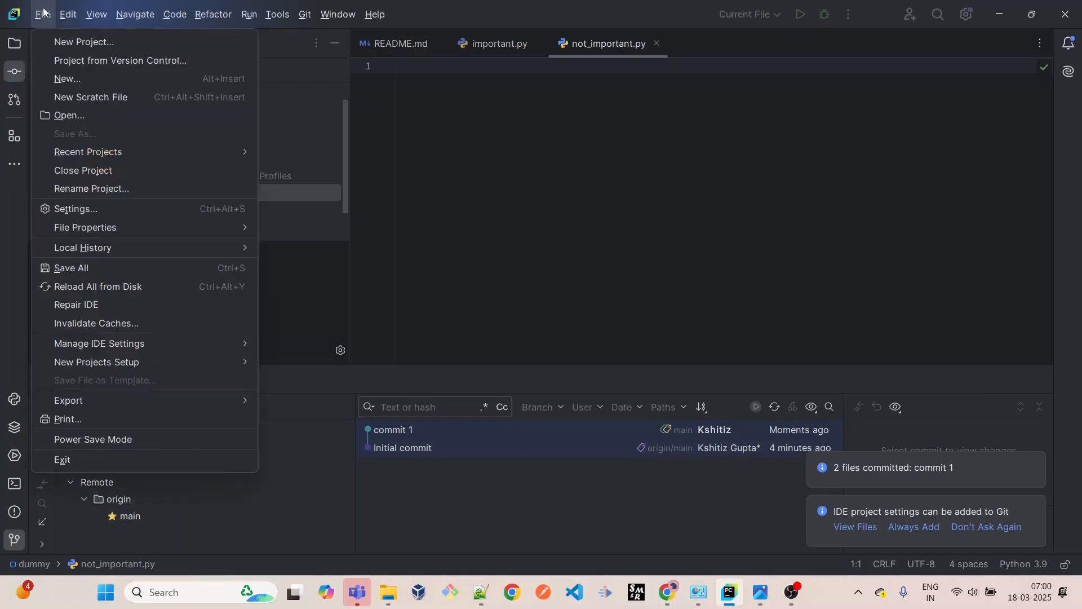
{"action": "left_click", "coordinate": [305, 14]}
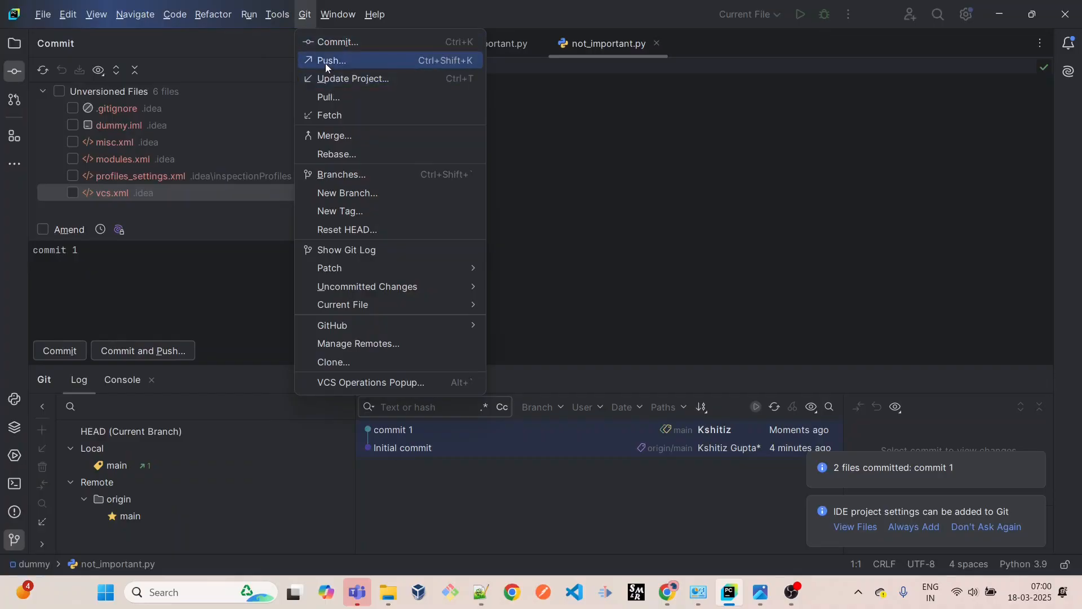
{"action": "left_click", "coordinate": [332, 60]}
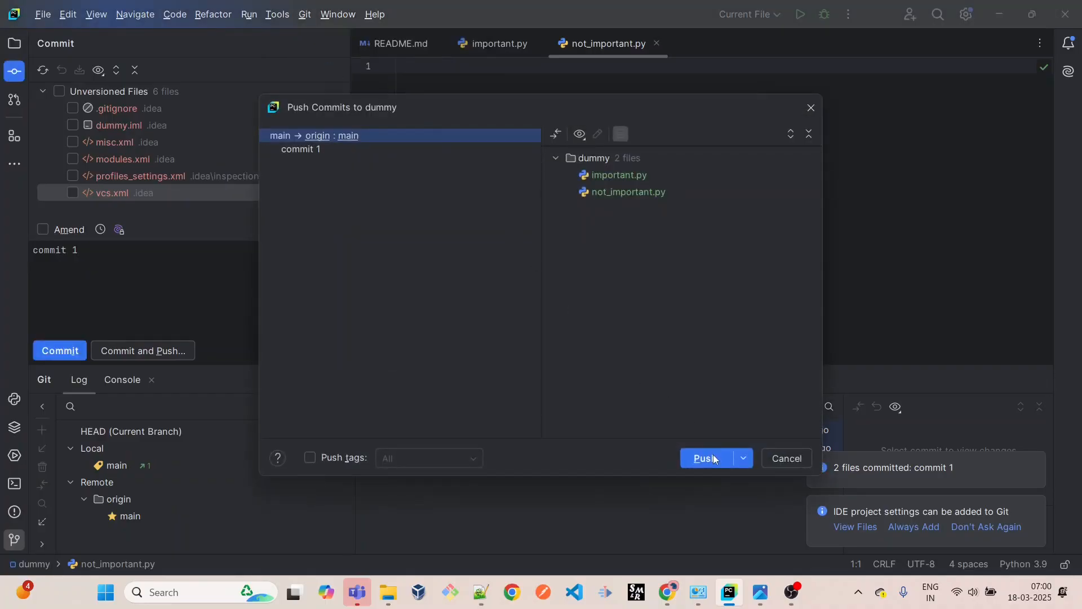
{"action": "left_click", "coordinate": [705, 458]}
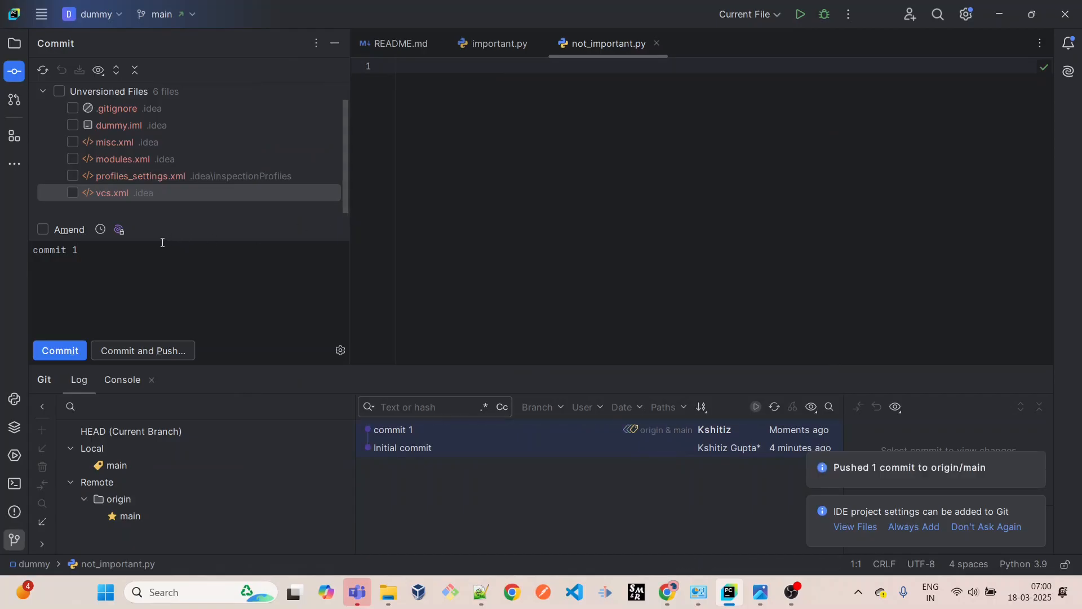
- Reload the test_proj GitHub page to show important.py, not_important.py and 2 commits
{"action": "key", "text": "alt+tab"}
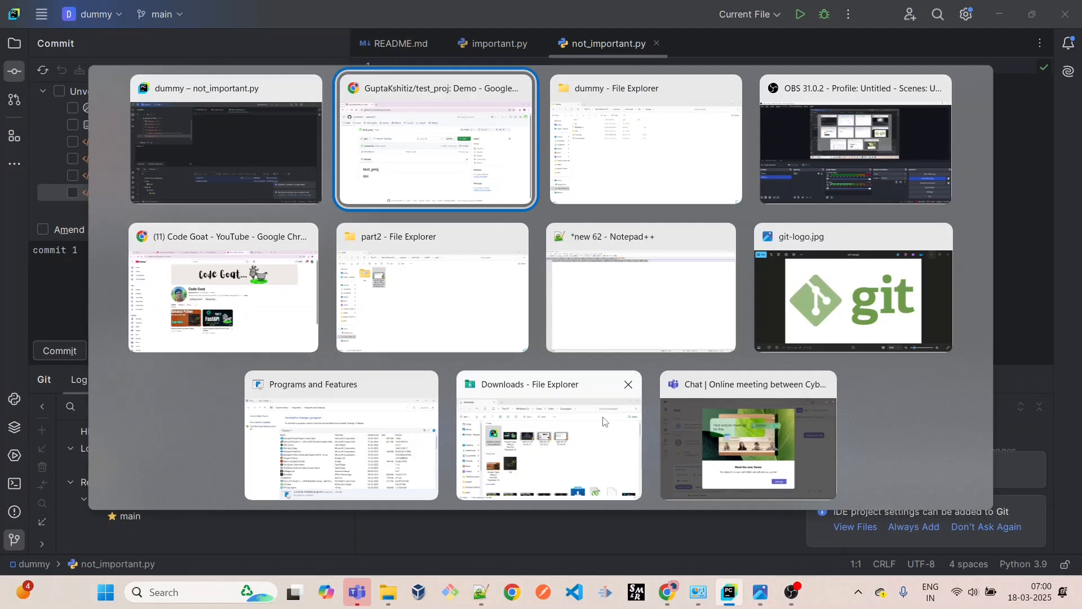
{"action": "left_click", "coordinate": [435, 139]}
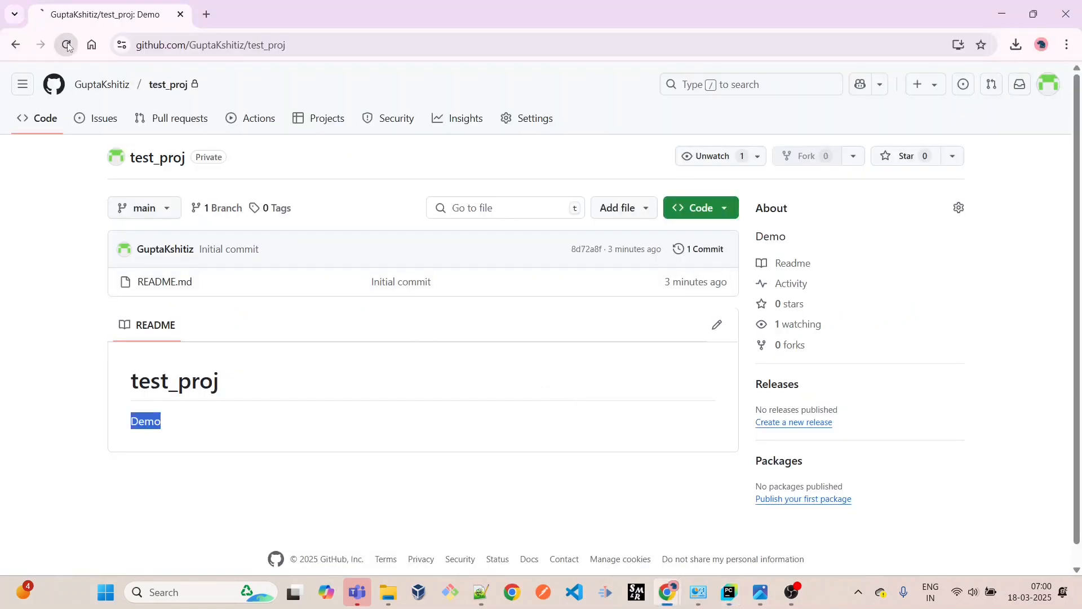
{"action": "left_click", "coordinate": [66, 45]}
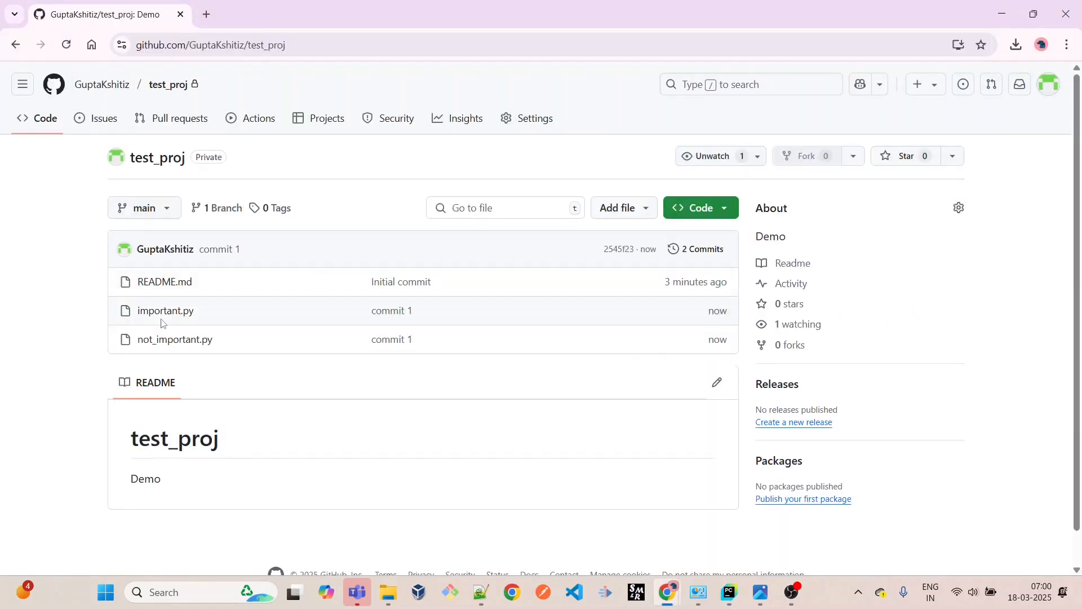
{"action": "mouse_move", "coordinate": [164, 313]}
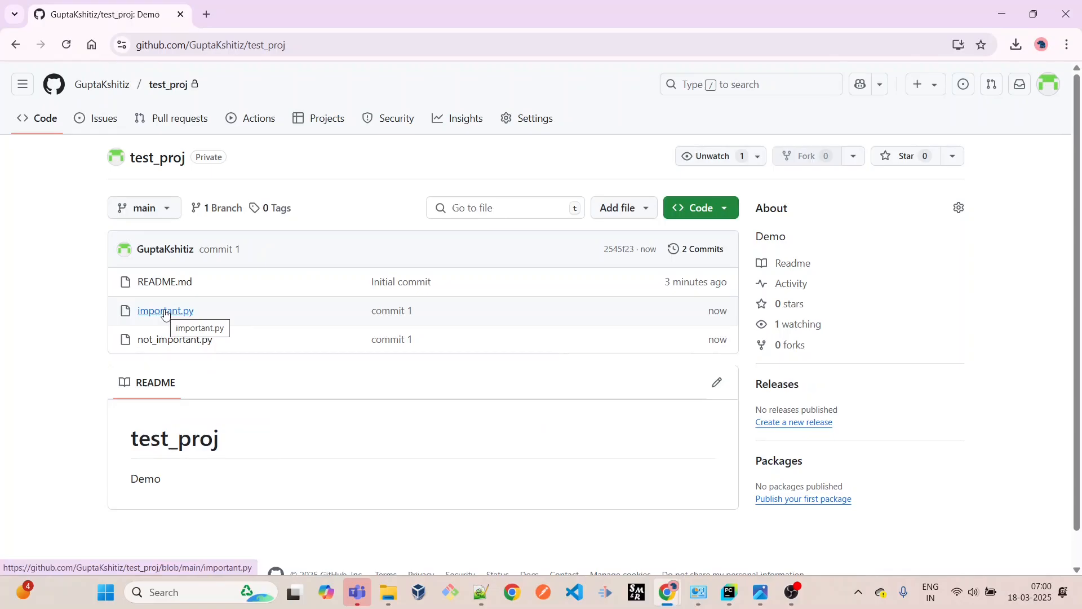
{"action": "mouse_move", "coordinate": [171, 342]}
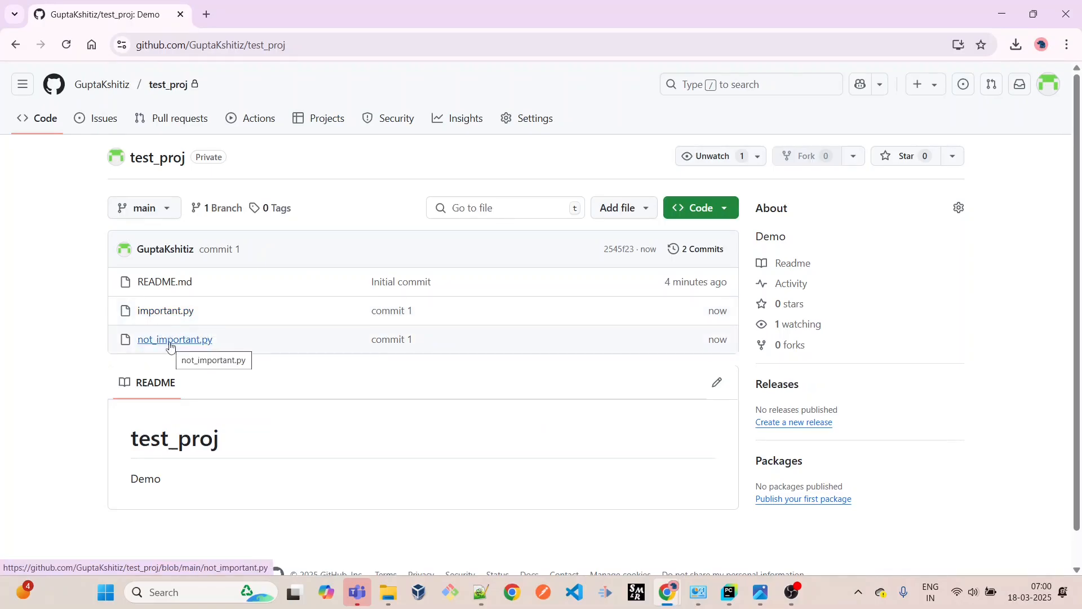
- Leave the browser and bring the PyCharm window back to the front
{"action": "left_click", "coordinate": [729, 592]}
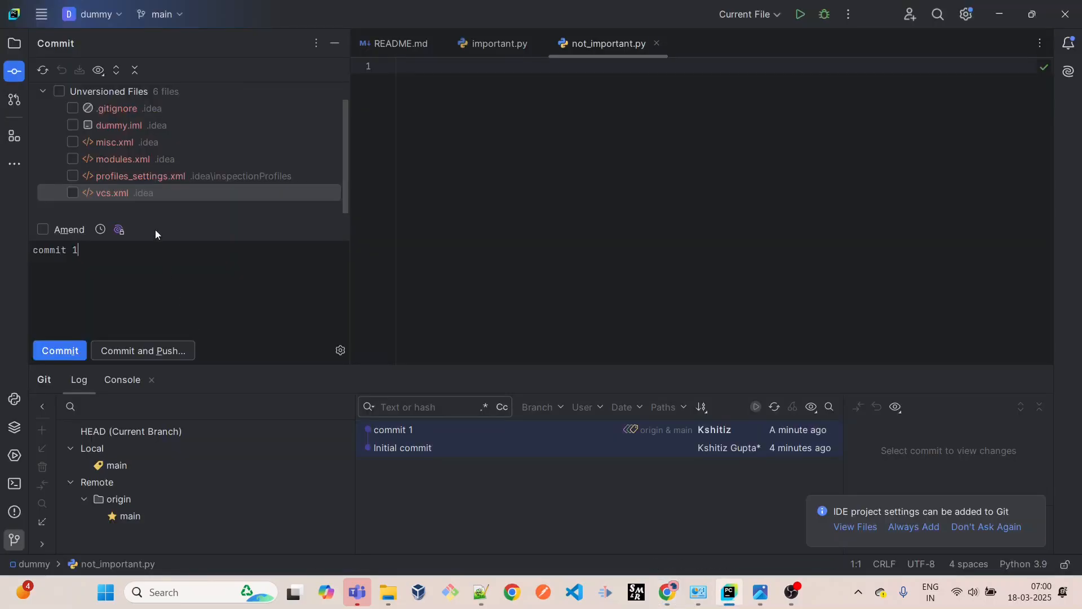
{"action": "mouse_move", "coordinate": [78, 114]}
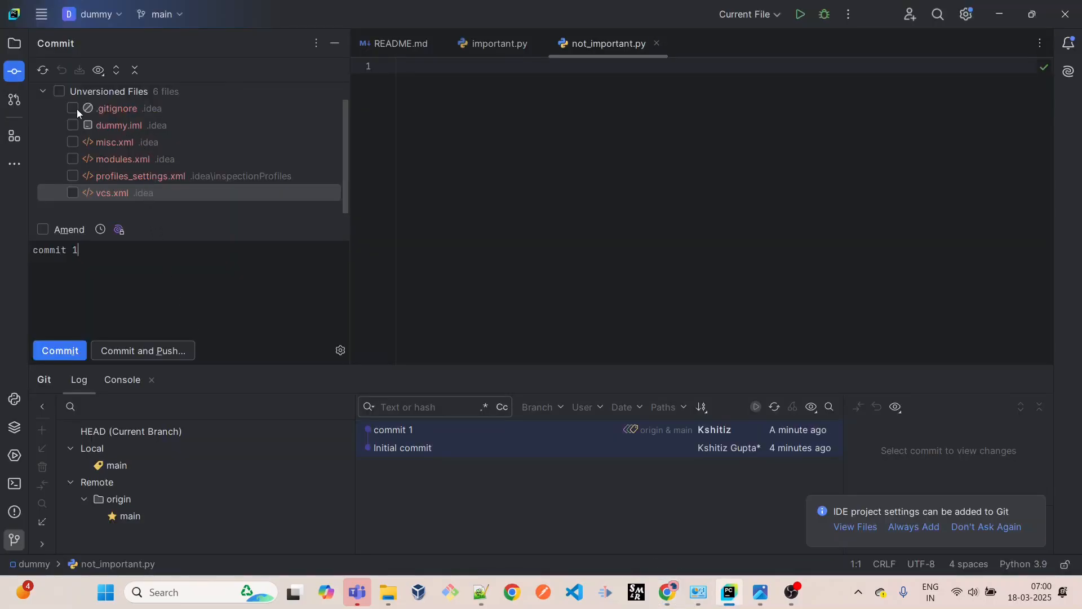
{"action": "mouse_move", "coordinate": [399, 591]}
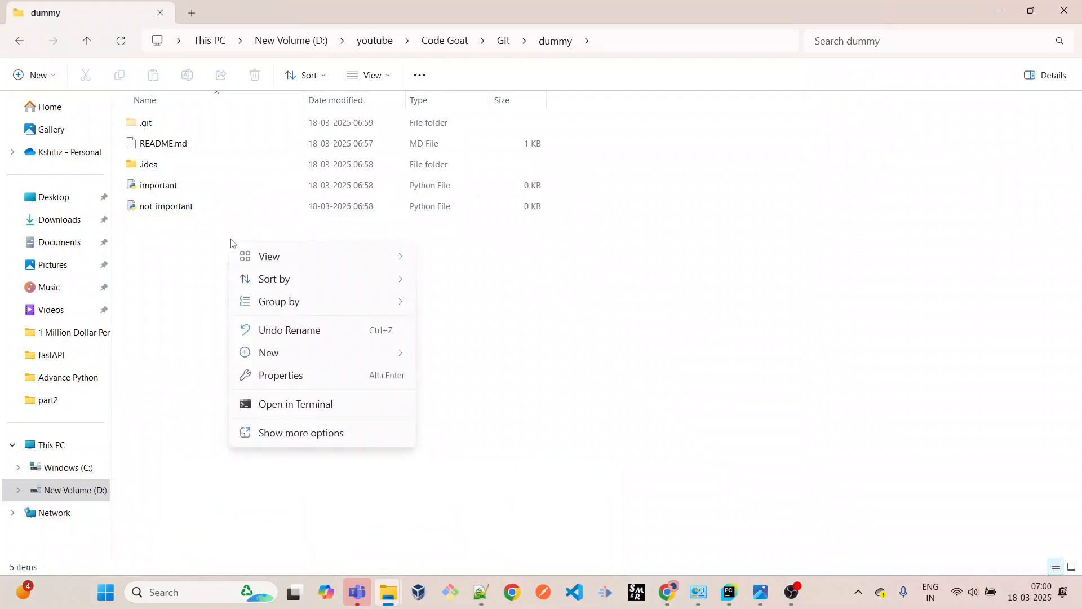
- Toggle hidden items in the dummy folder through File Explorer's View > Show options
{"action": "left_click", "coordinate": [251, 290]}
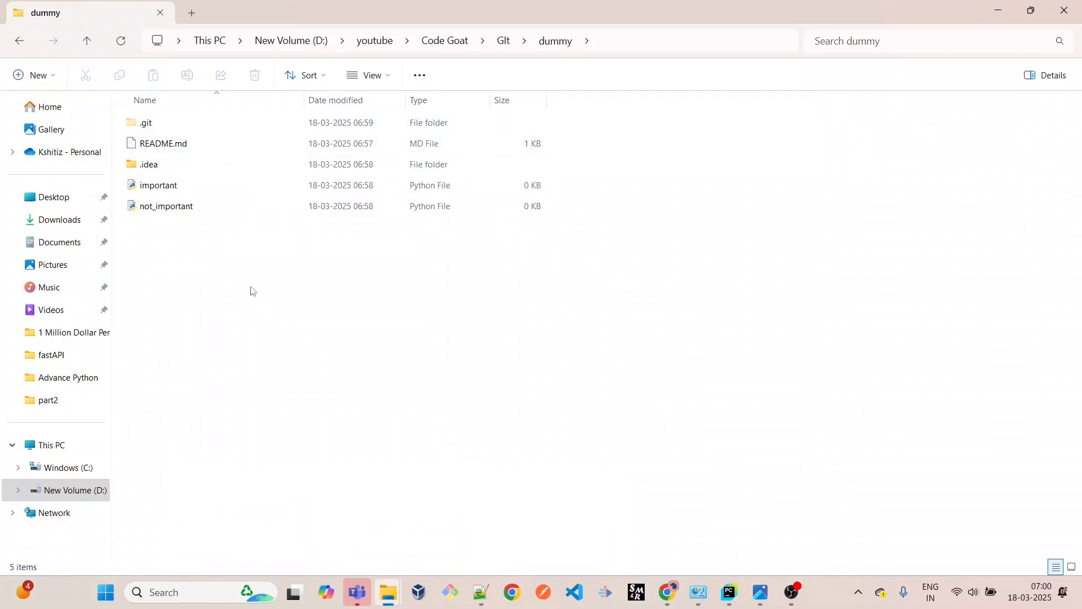
{"action": "right_click", "coordinate": [253, 291]}
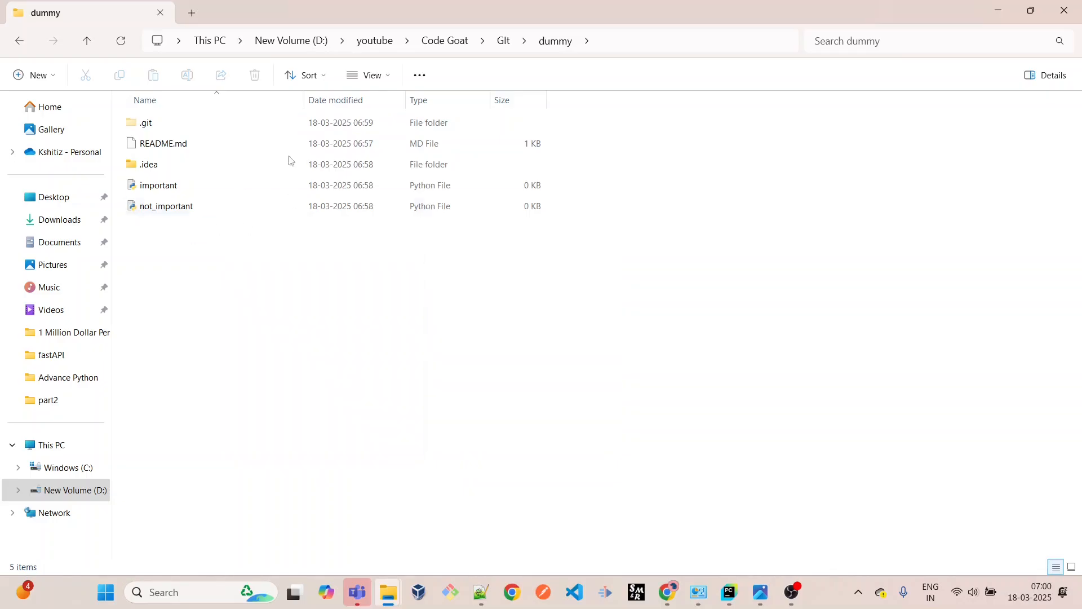
{"action": "left_click", "coordinate": [374, 75]}
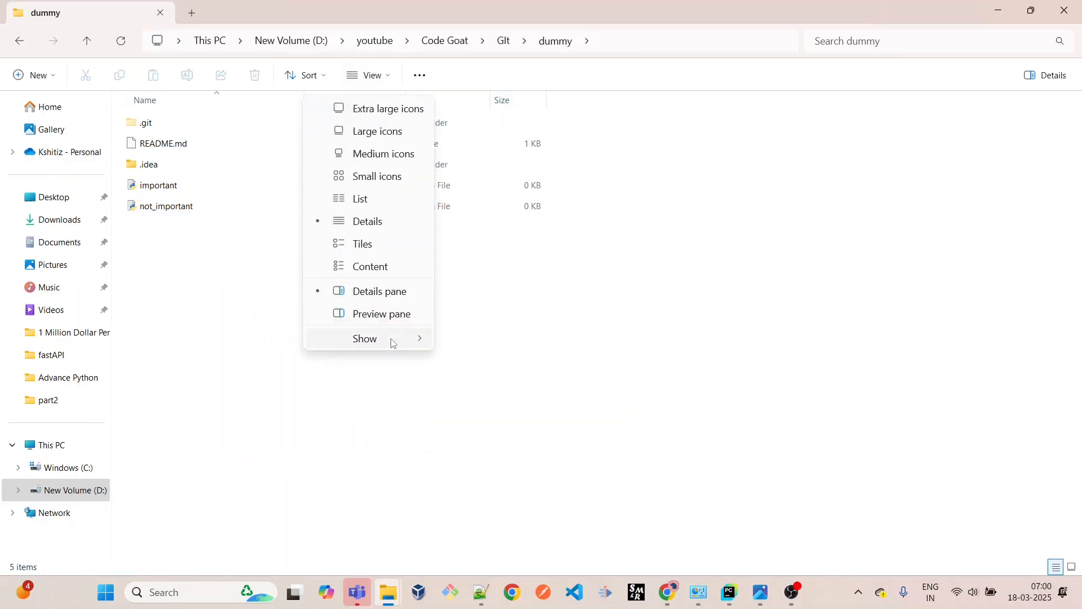
{"action": "left_click", "coordinate": [365, 339]}
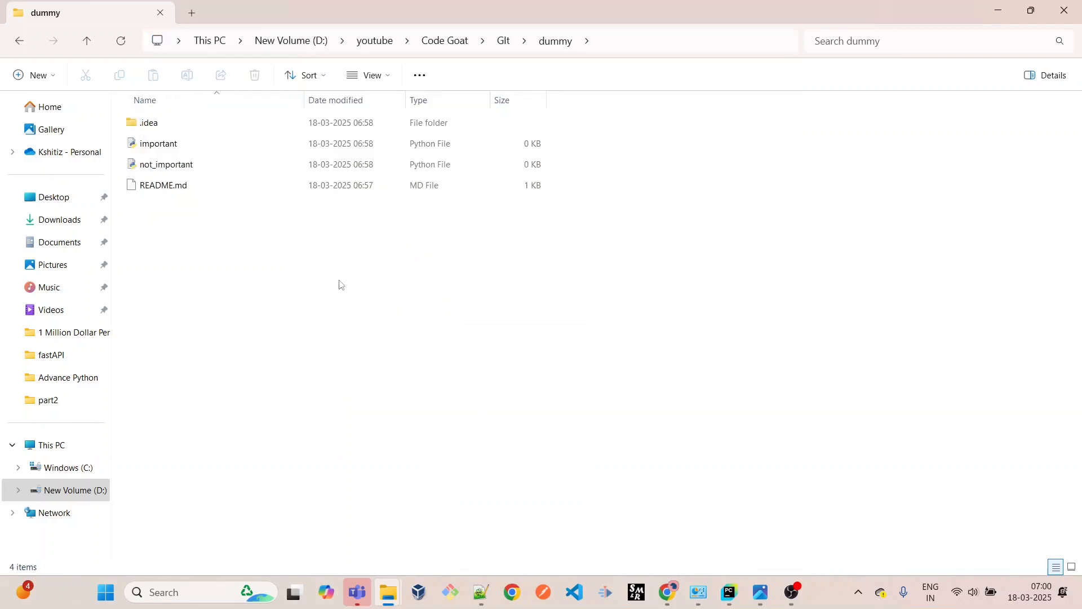
{"action": "left_click", "coordinate": [369, 75]}
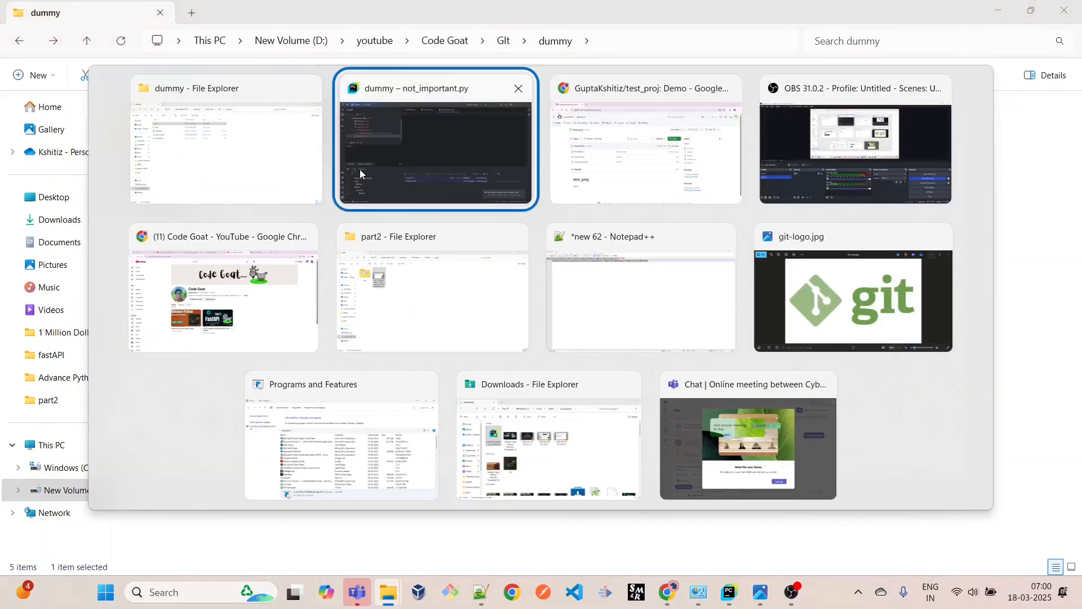
- Tick .idea/.gitignore under Unversioned Files to include it in the pending commit
{"action": "left_click", "coordinate": [435, 139]}
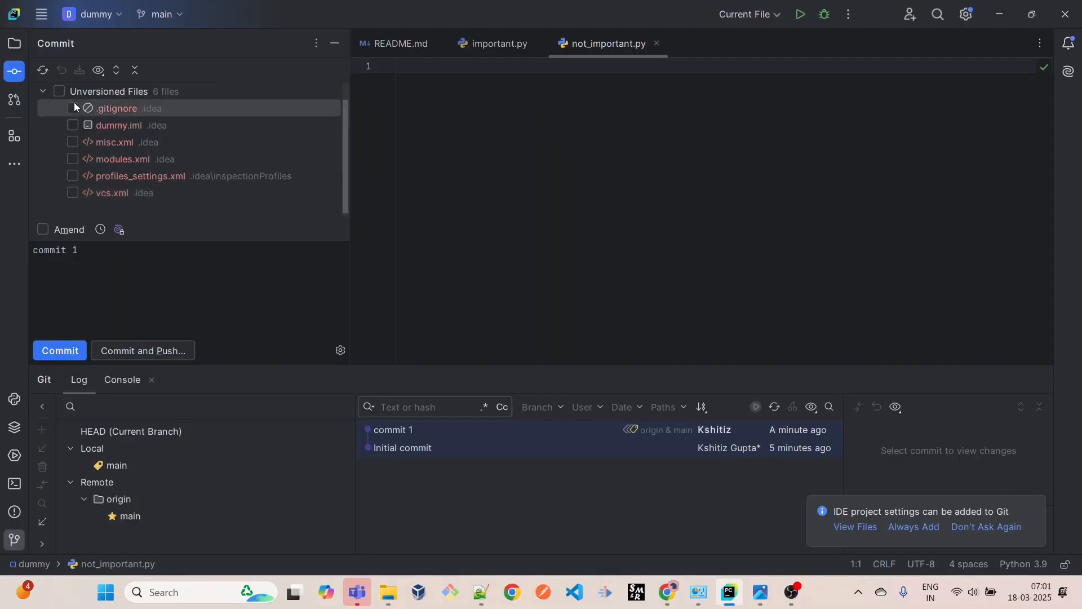
{"action": "left_click", "coordinate": [73, 108]}
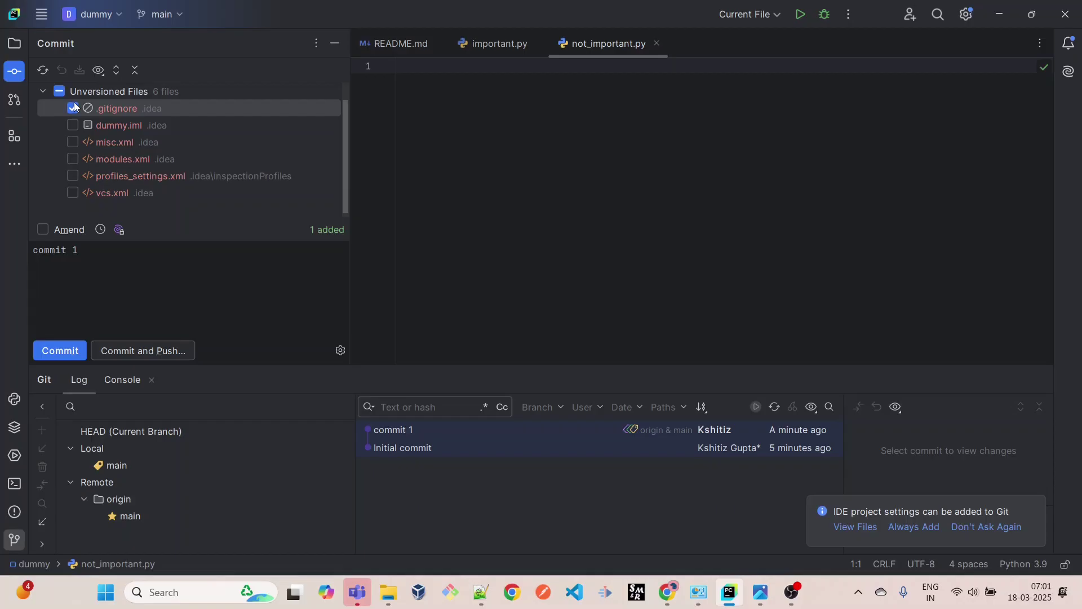
{"action": "left_click", "coordinate": [72, 108]}
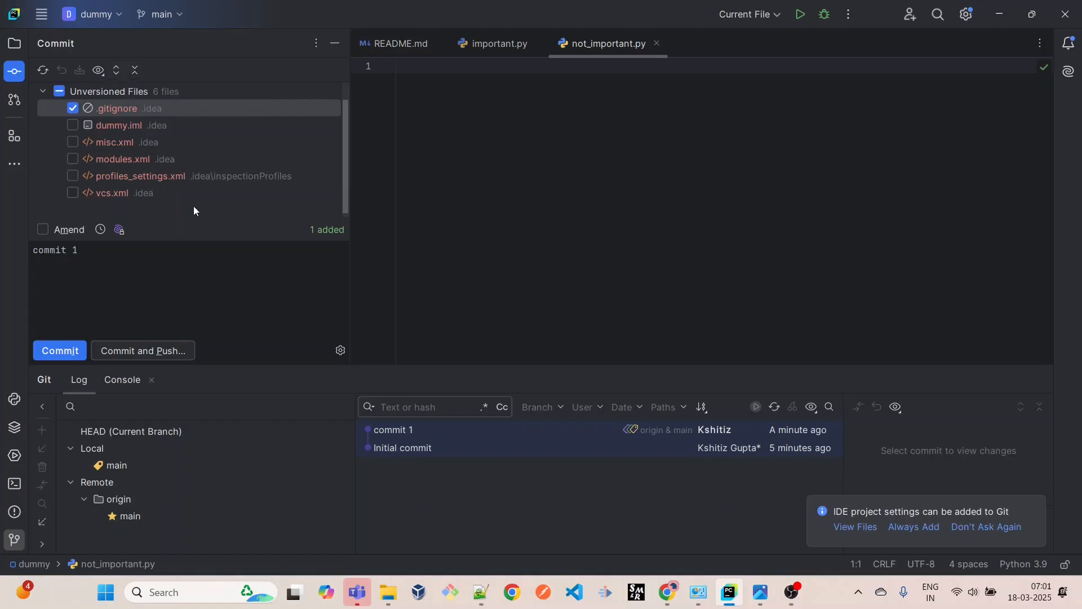
{"action": "mouse_move", "coordinate": [198, 207]}
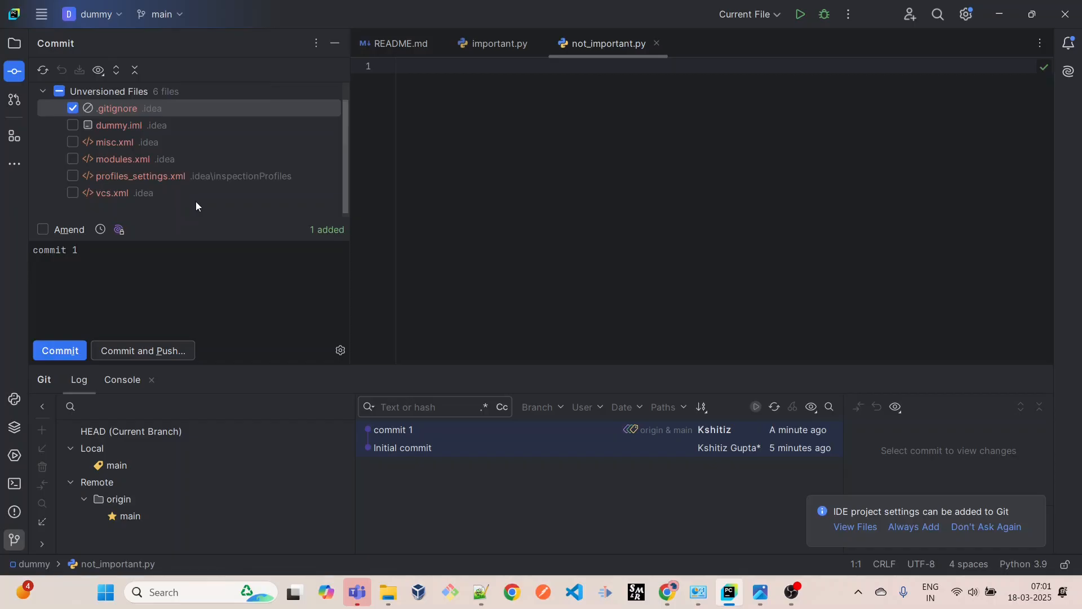
{"action": "mouse_move", "coordinate": [28, 72]}
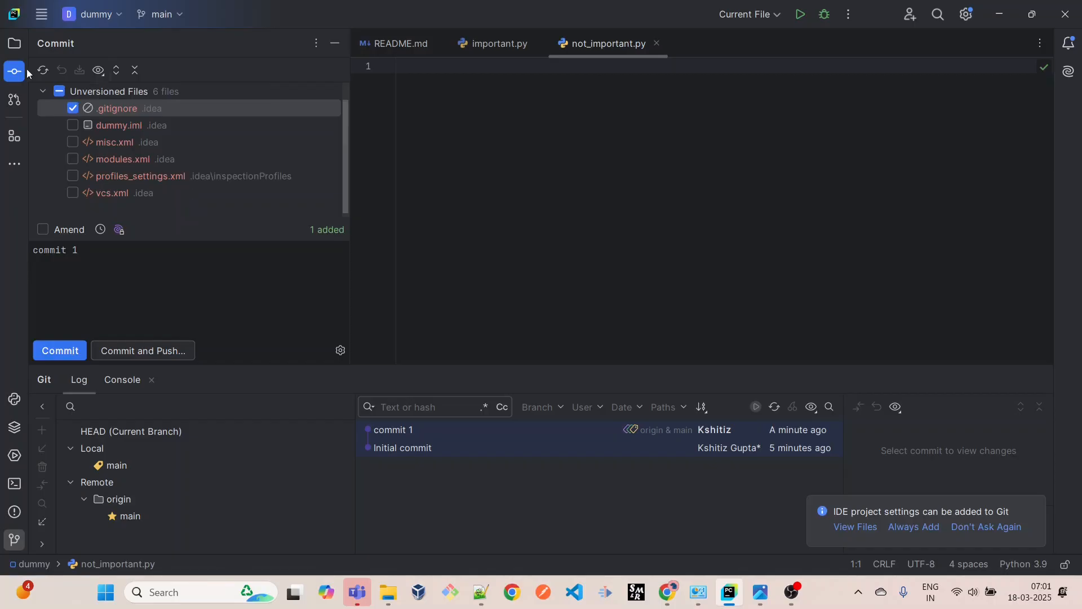
{"action": "mouse_move", "coordinate": [13, 163]}
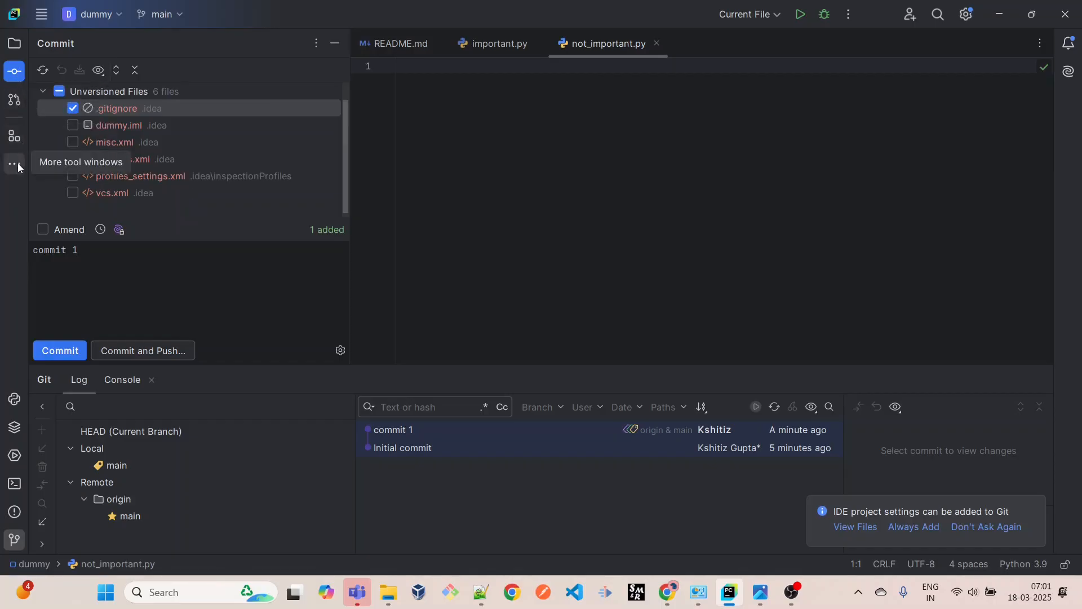
{"action": "mouse_move", "coordinate": [190, 200]}
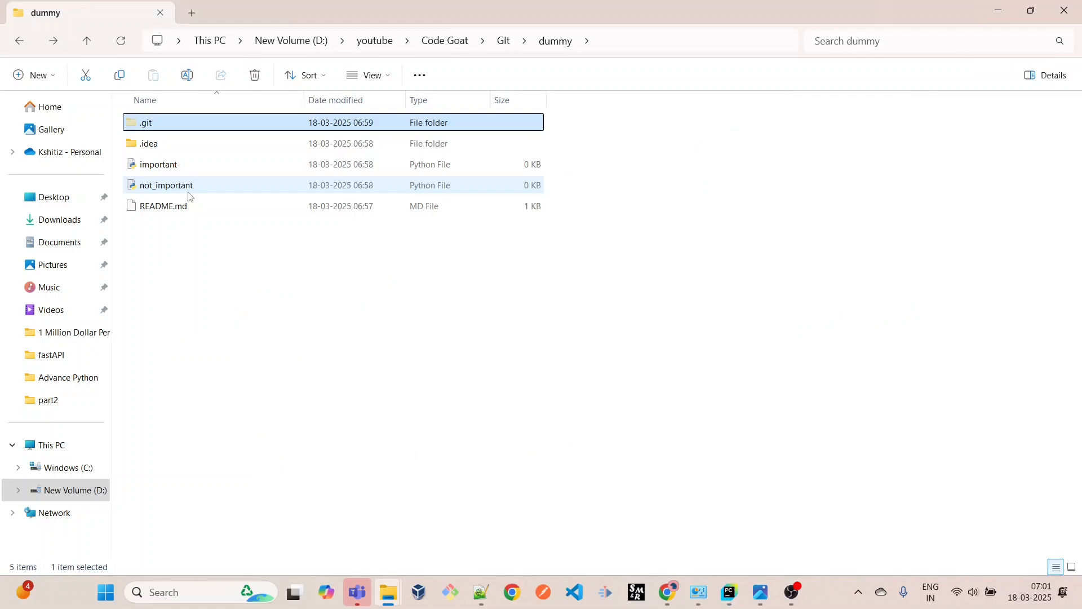
- Check the push output in PyCharm's Git console, then search Start for Git Bash
{"action": "left_click", "coordinate": [730, 591]}
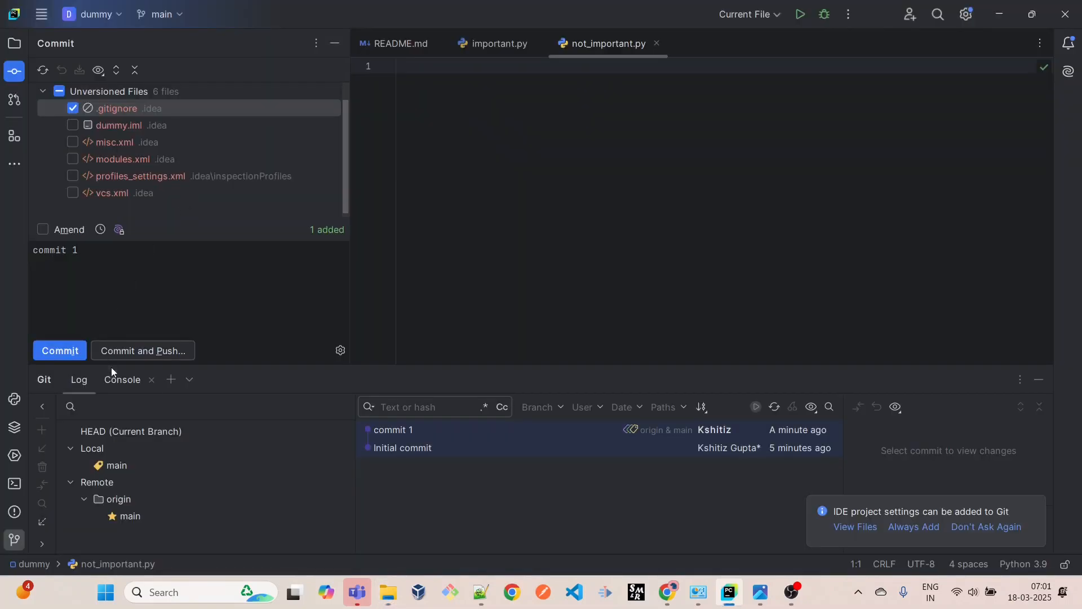
{"action": "left_click", "coordinate": [122, 379]}
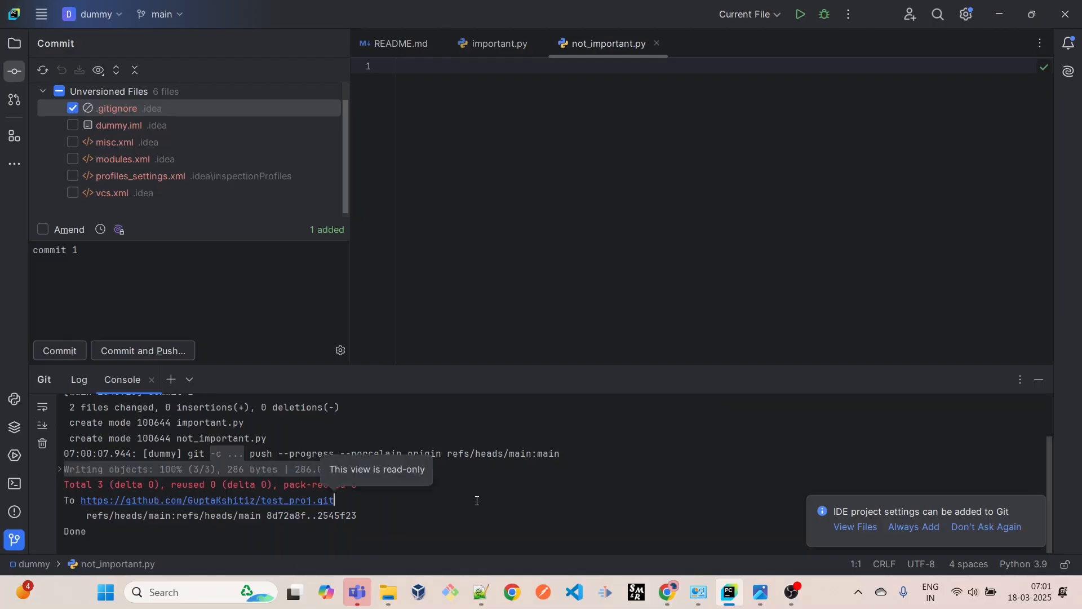
{"action": "mouse_move", "coordinate": [527, 343]}
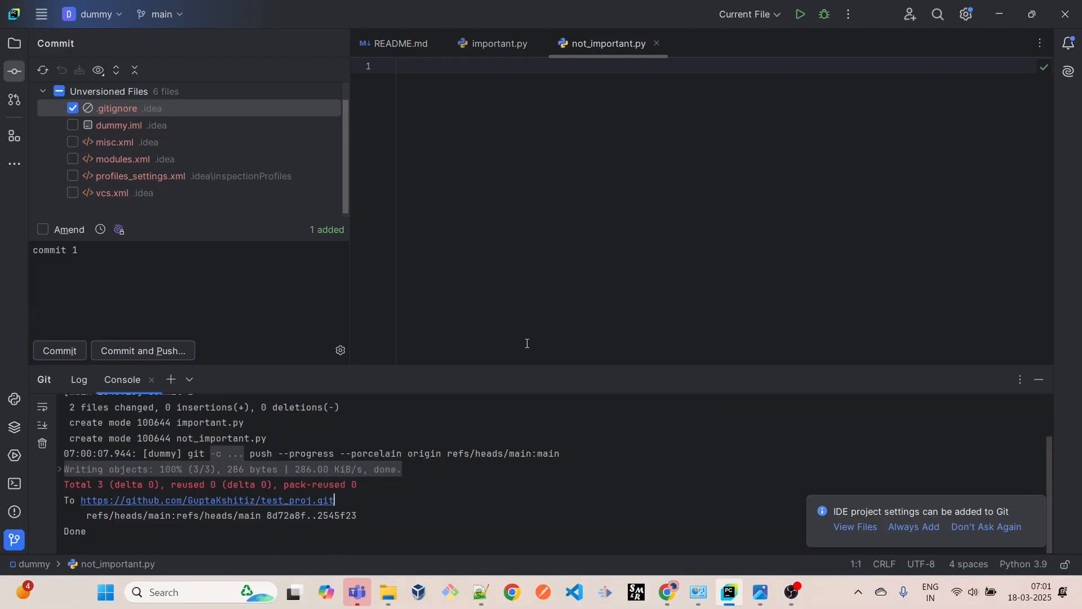
{"action": "left_click", "coordinate": [105, 592]}
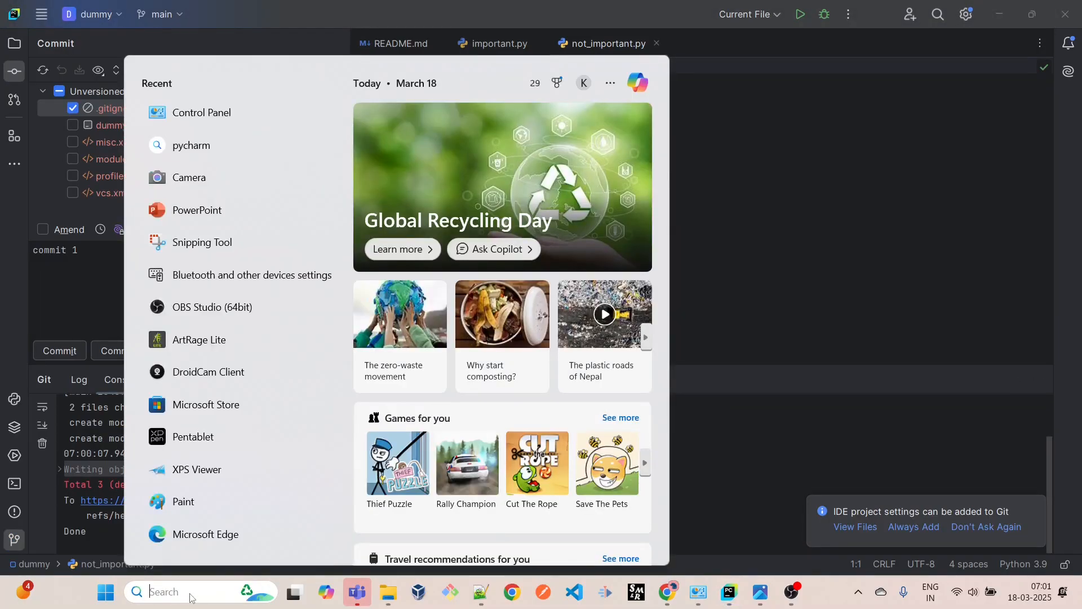
{"action": "type", "text": "git"}
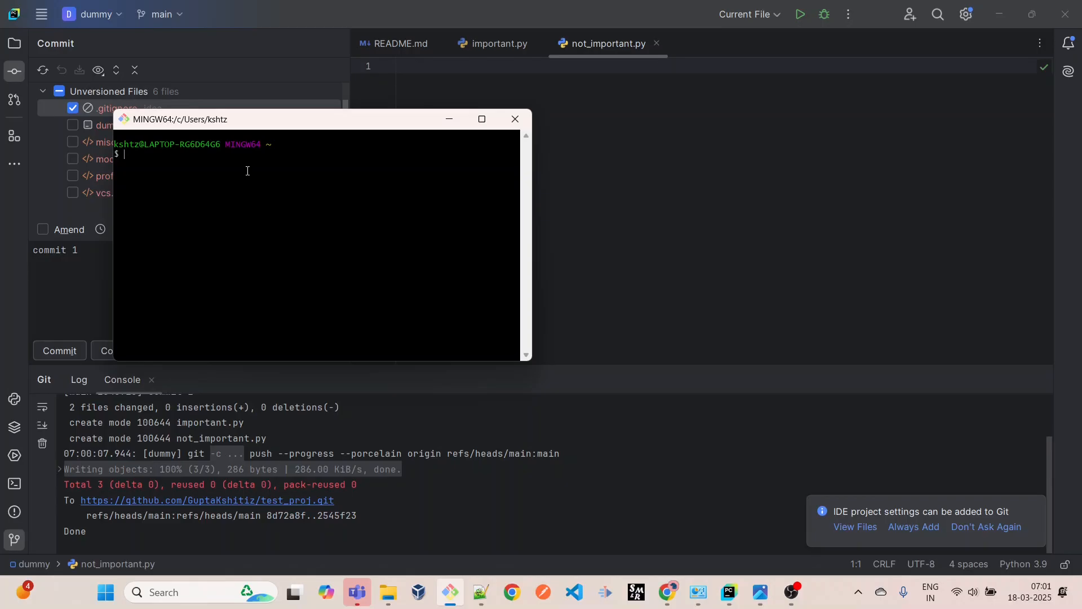
- Print the working directory and change into /d/youtube using Tab completion
{"action": "type", "text": "cd"}
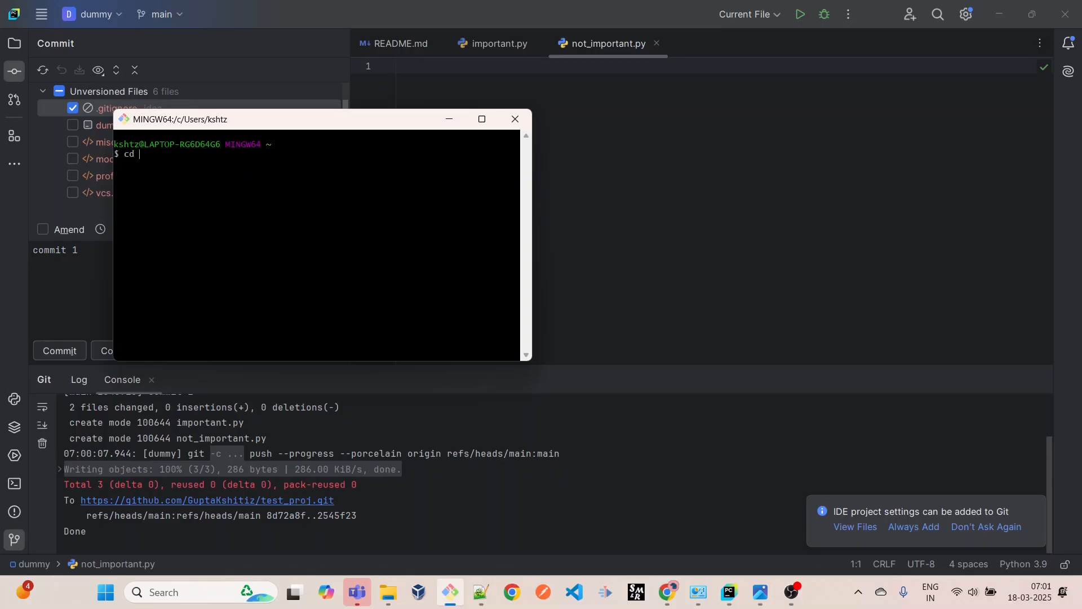
{"action": "type", "text": "/dev/"}
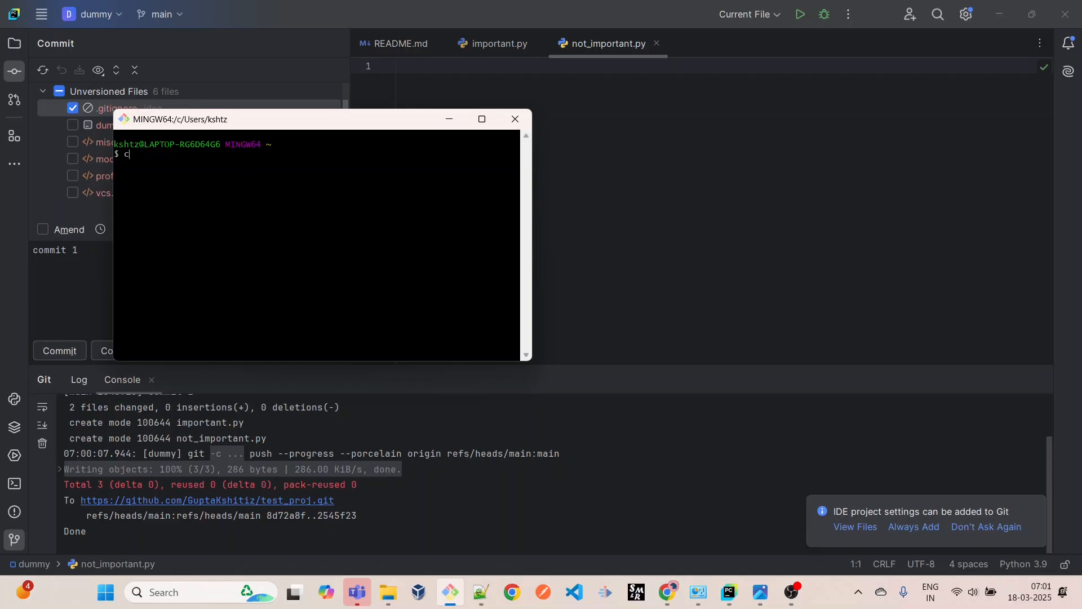
{"action": "type", "text": "d"}
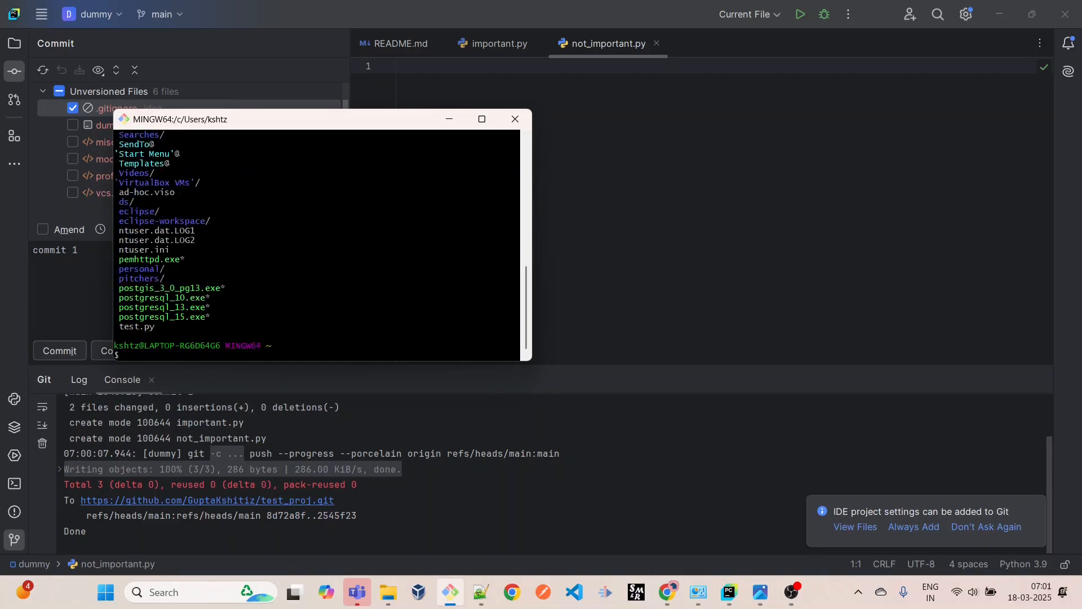
{"action": "type", "text": "pwd"}
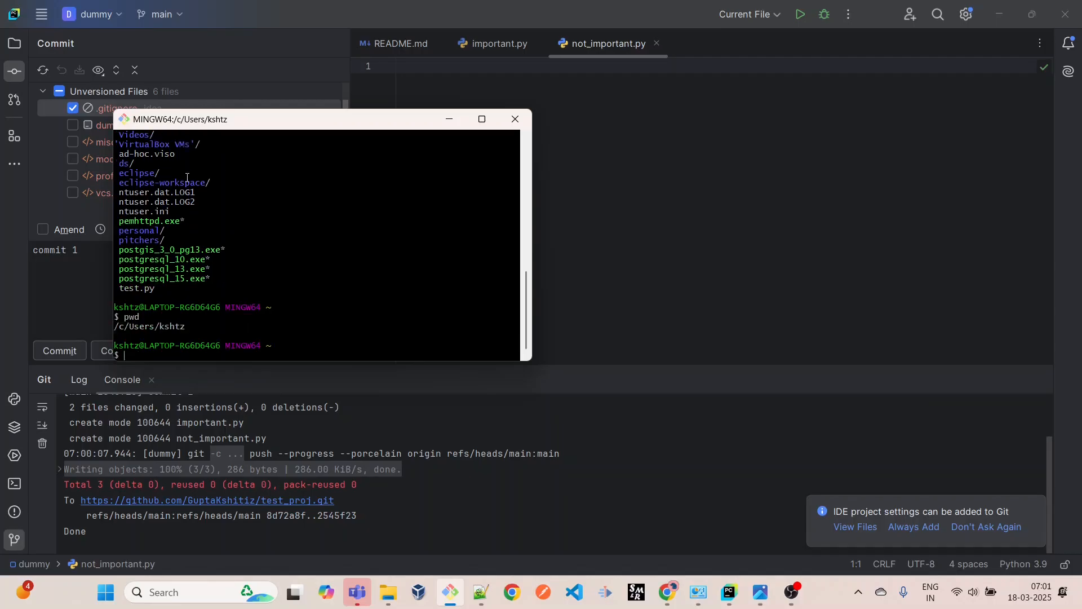
{"action": "type", "text": "cd /d/"}
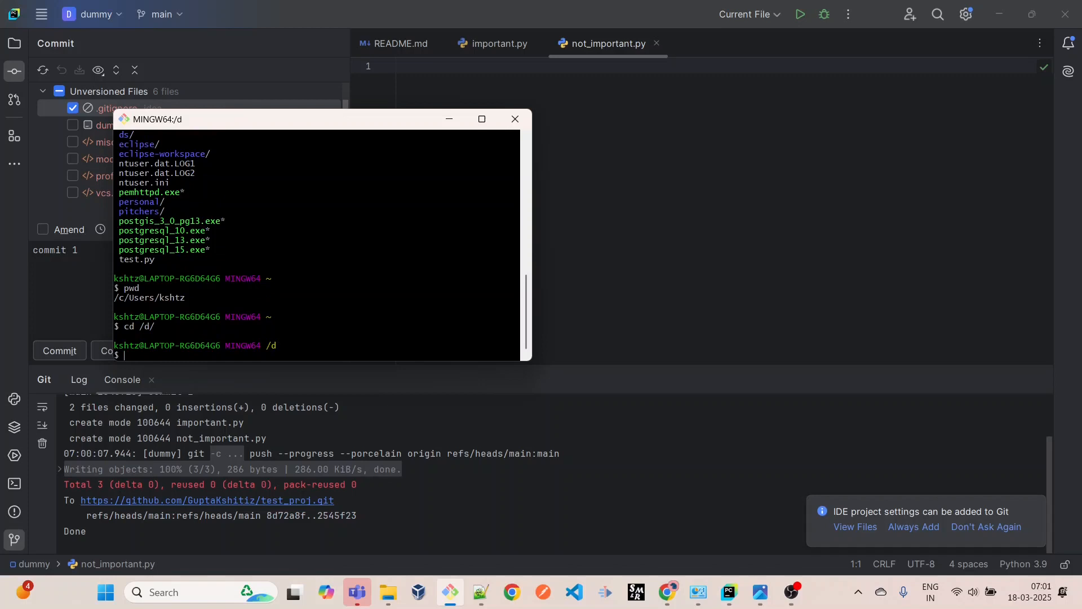
{"action": "type", "text": "cd"}
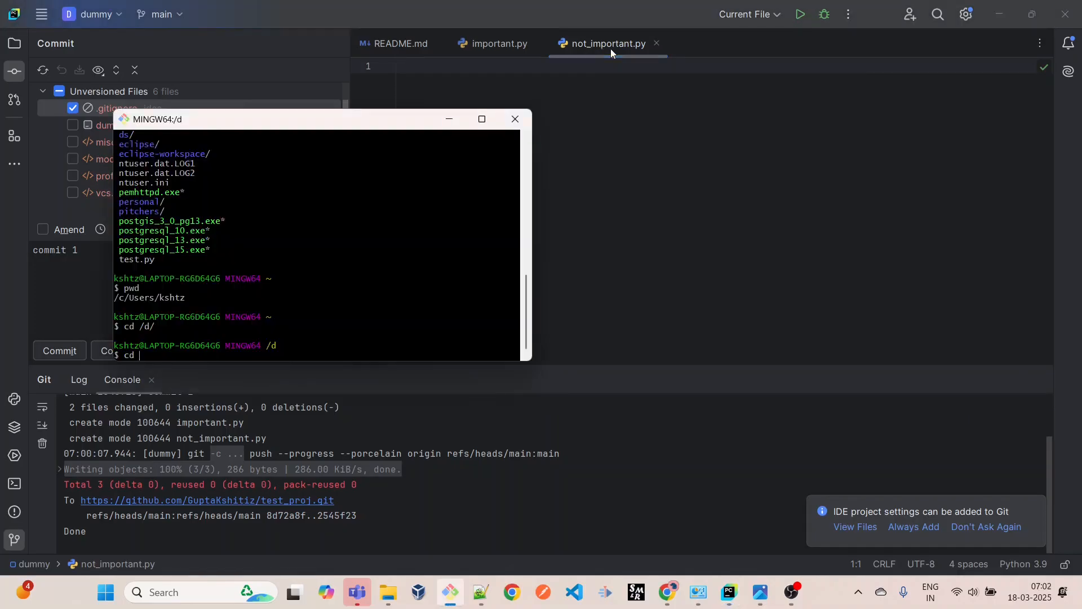
{"action": "type", "text": "yo"}
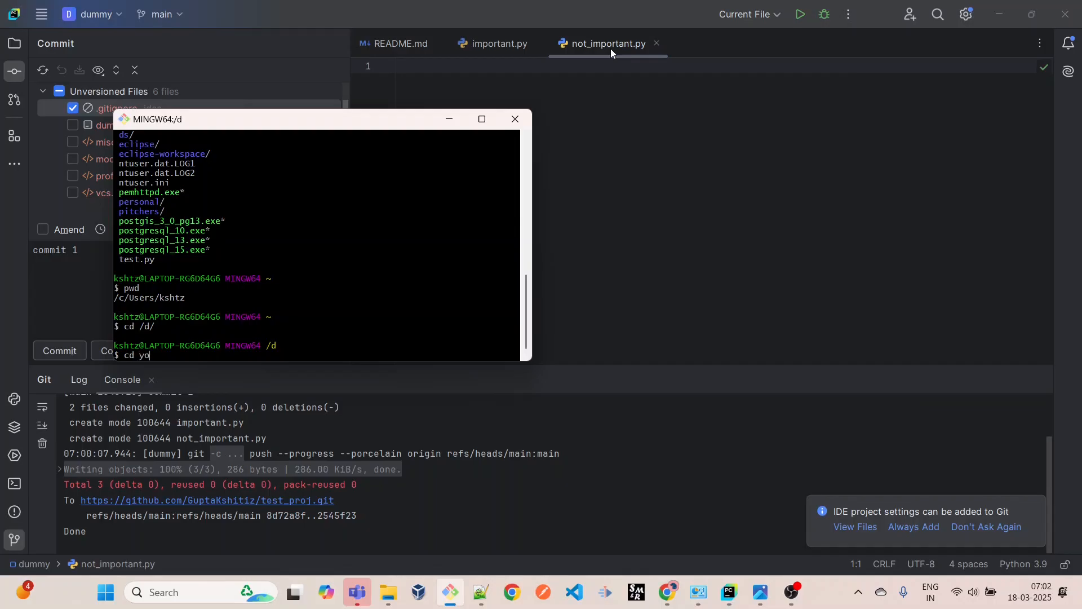
{"action": "type", "text": "utube/Code"}
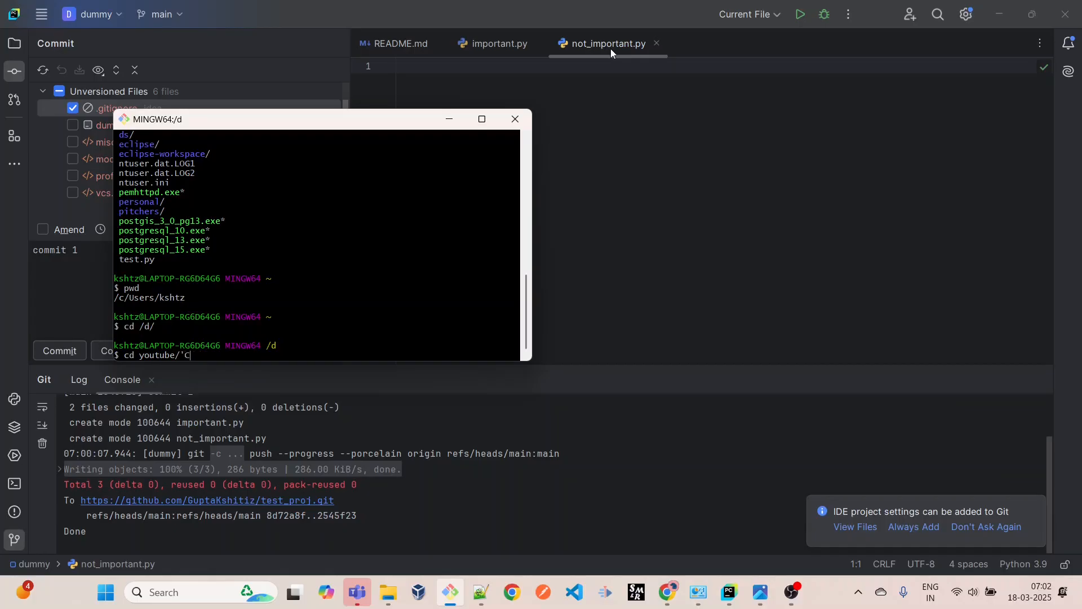
{"action": "type", "text": "over Letter.docx'"}
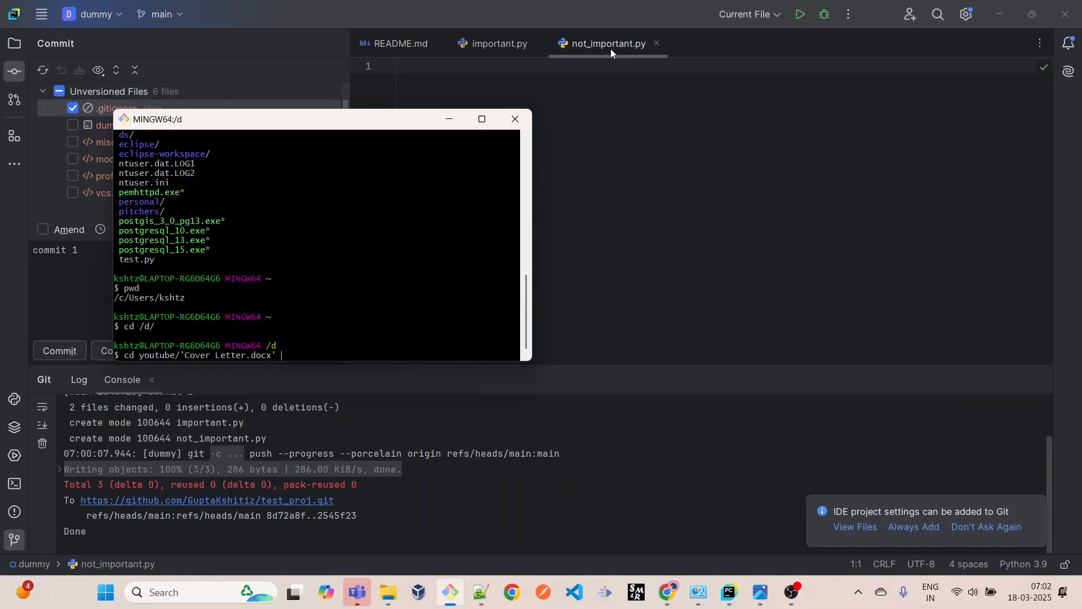
{"action": "key", "text": "Tab"}
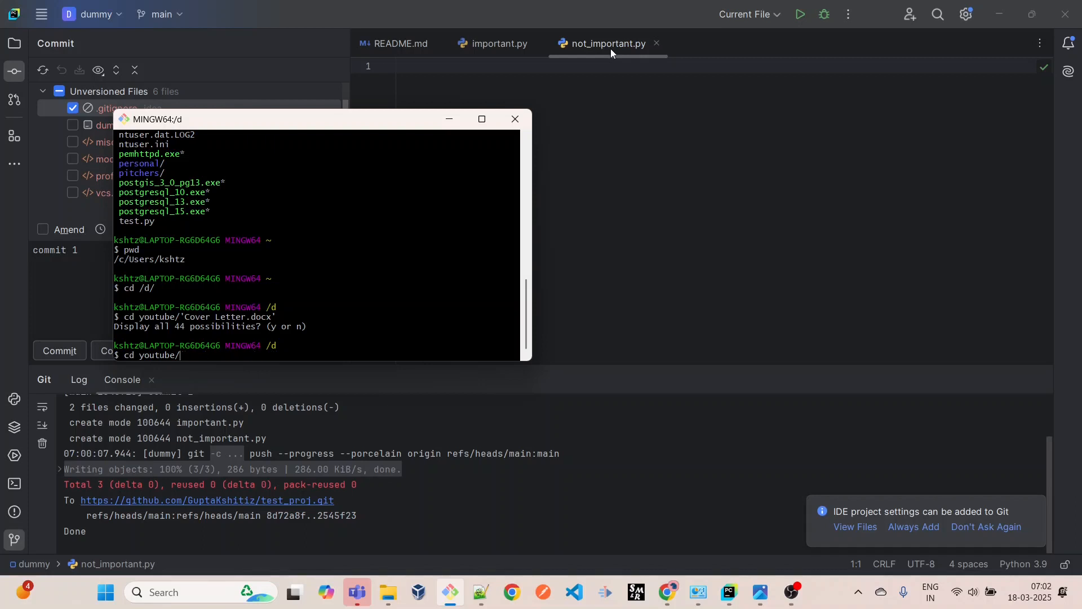
{"action": "key", "text": "Enter"}
{"action": "type", "text": "ls"}
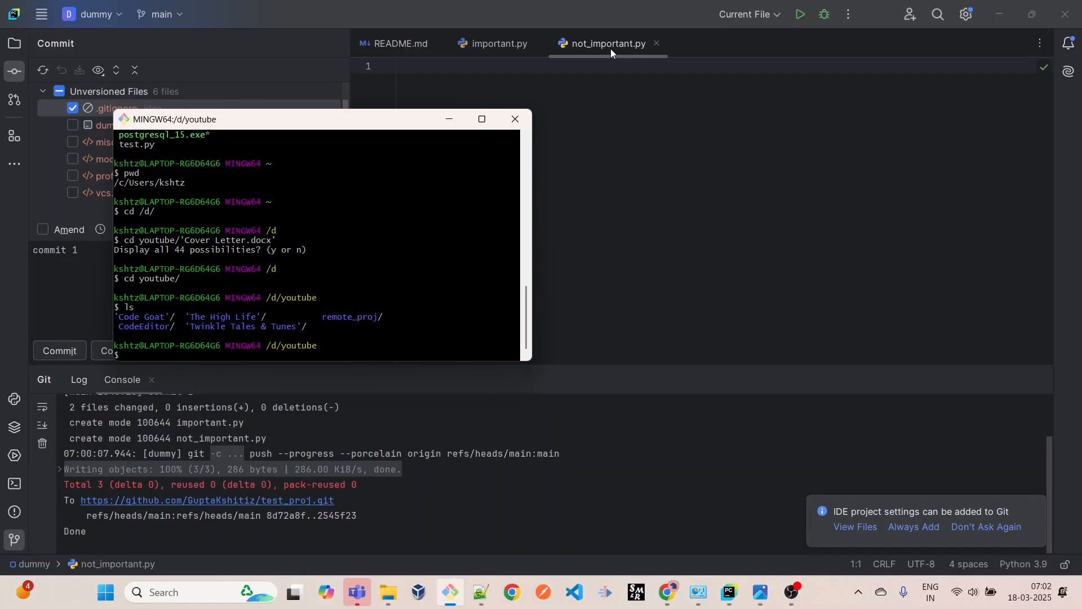
- Change into 'Code Goat', then GIt and the dummy project folder
{"action": "type", "text": "cd"}
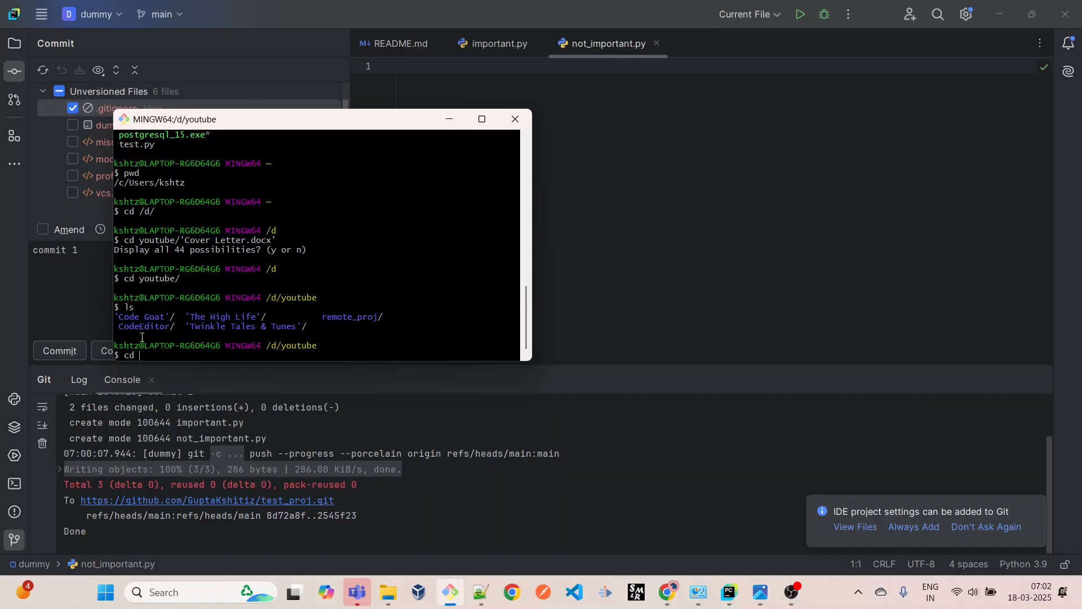
{"action": "type", "text": "'Code"}
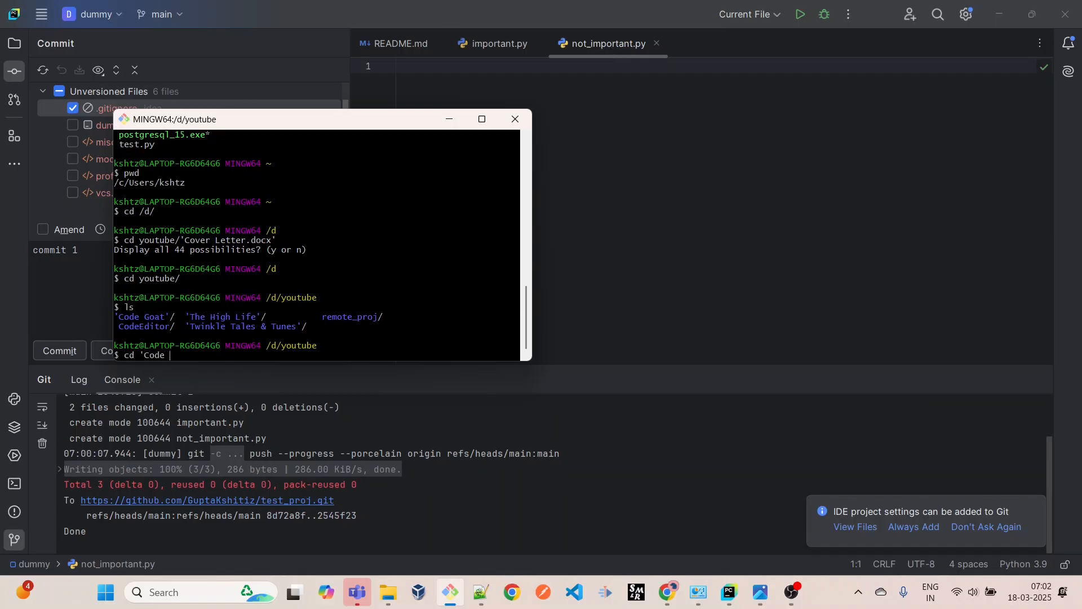
{"action": "type", "text": "Goat"}
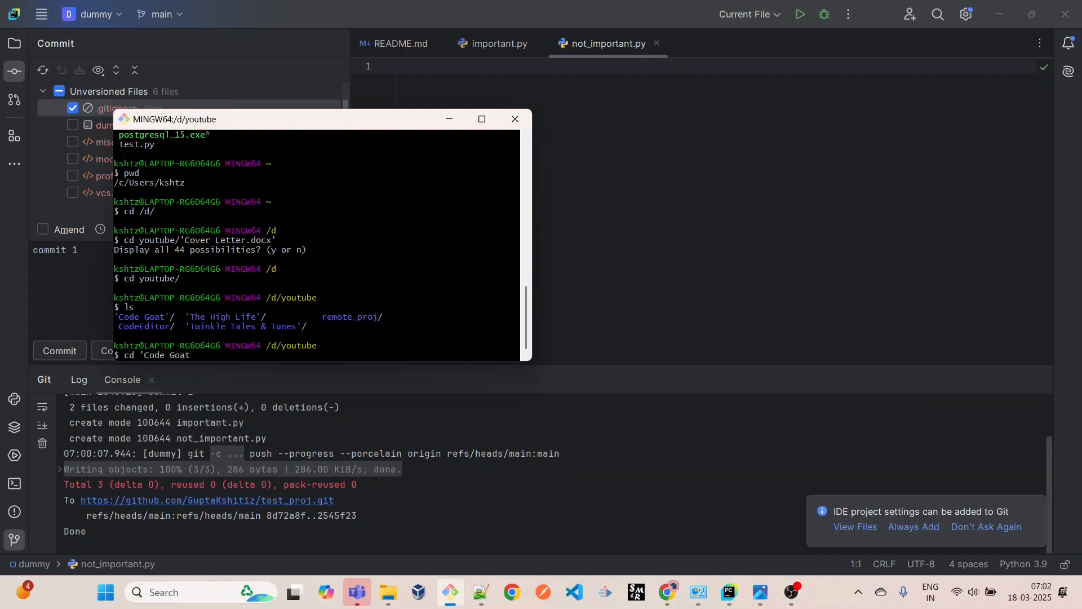
{"action": "type", "text": "'"}
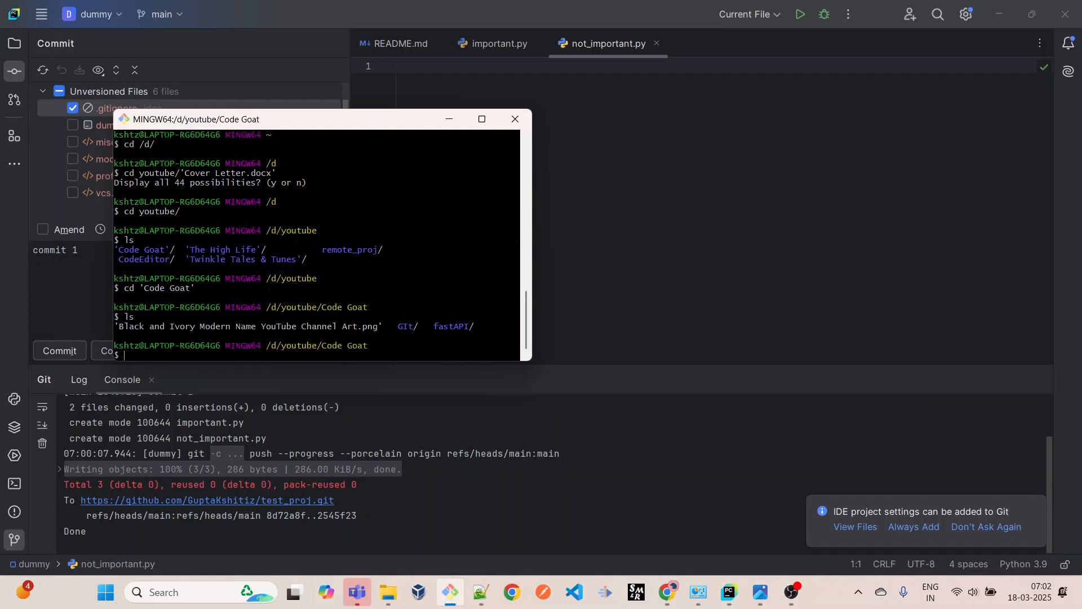
{"action": "type", "text": "cd"}
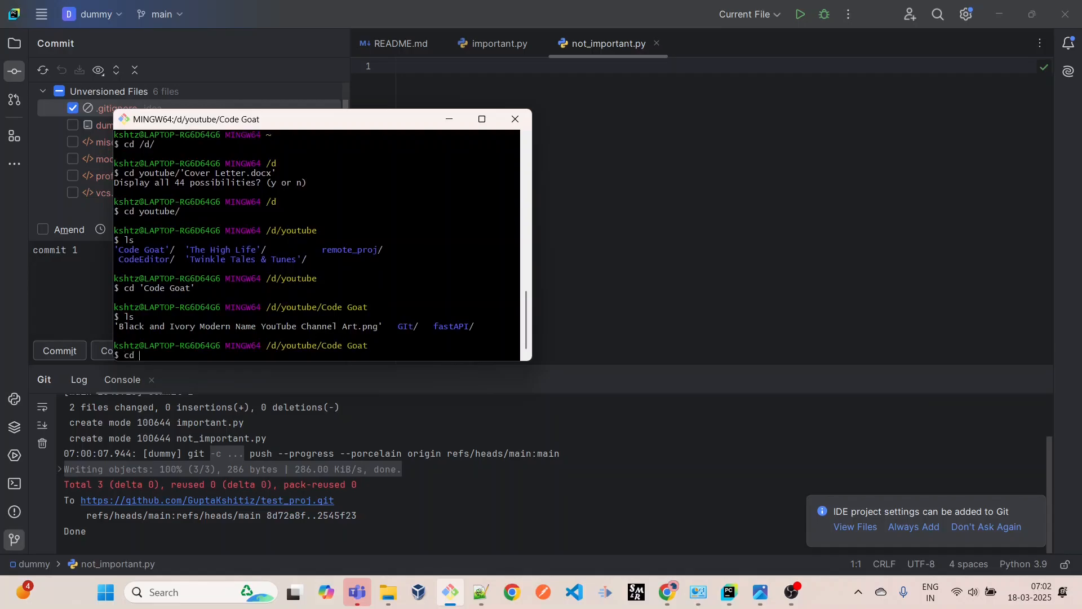
{"action": "type", "text": "re"}
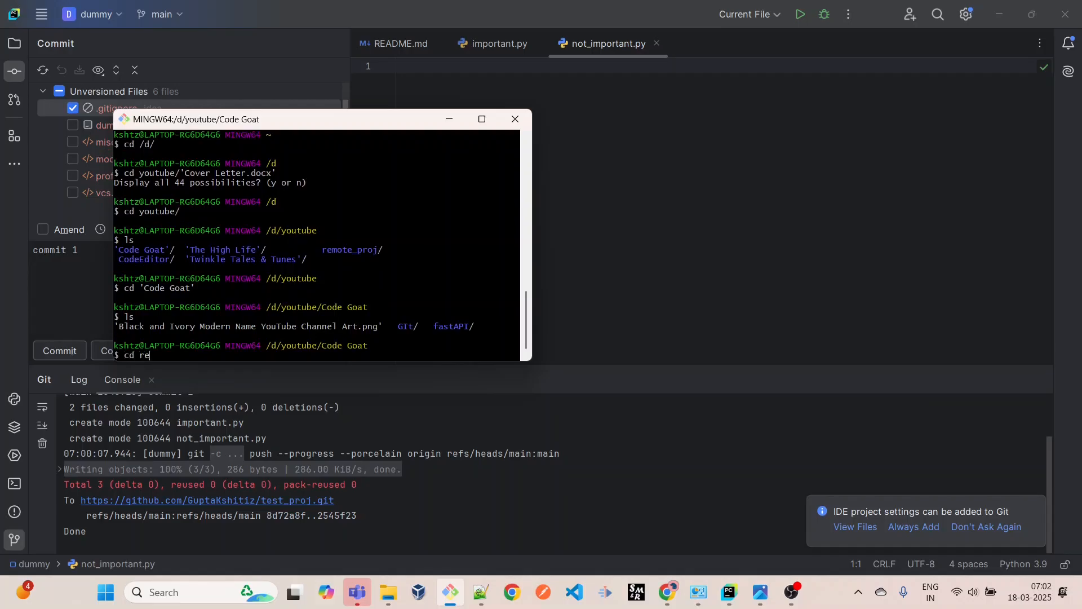
{"action": "key", "text": "Backspace"}
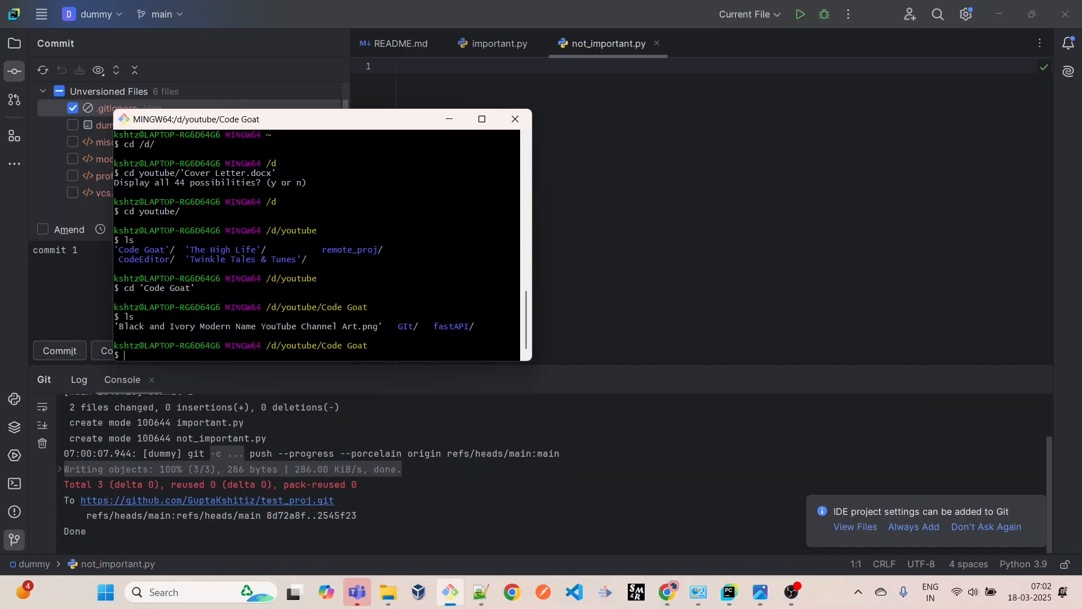
{"action": "type", "text": "cd GIt/"}
{"action": "type", "text": "ls"}
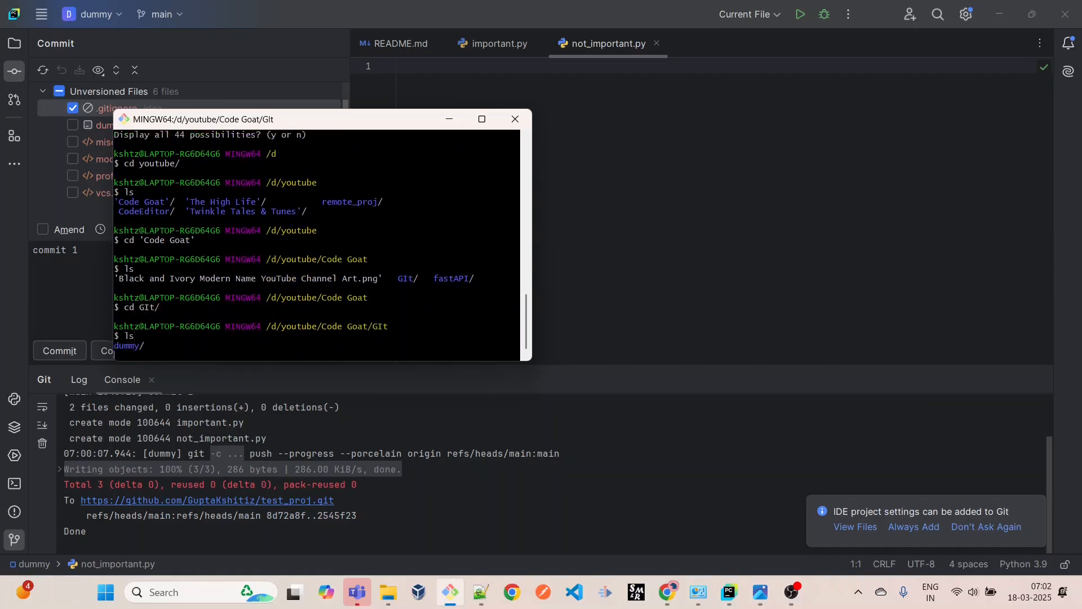
{"action": "type", "text": "cd dummy/"}
{"action": "type", "text": "ls -lt"}
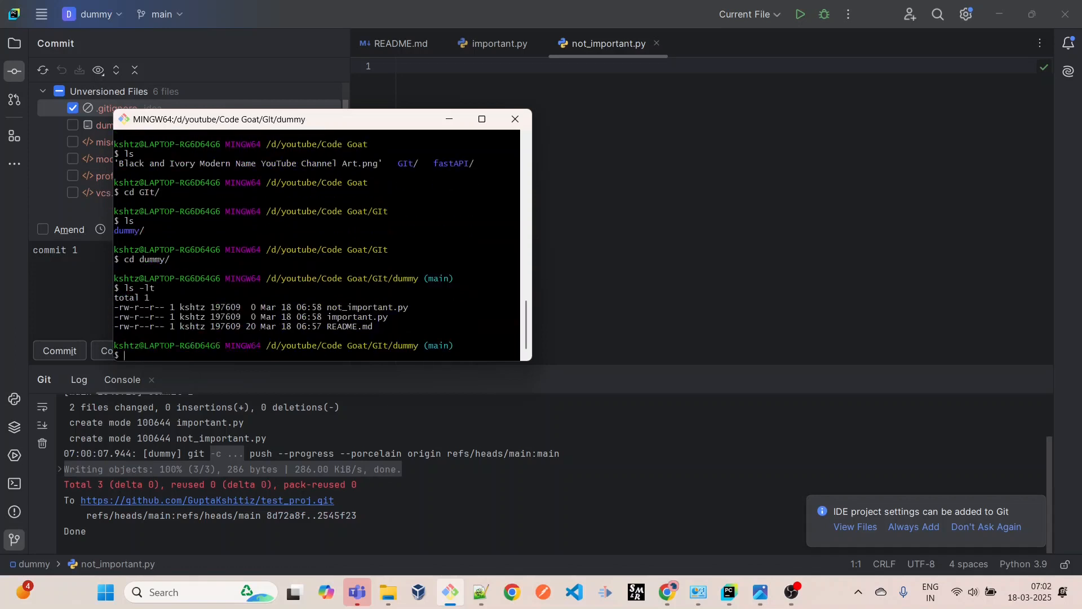
- List the dummy folder with ls -alt, revealing hidden .git and .idea folders
{"action": "type", "text": "l"}
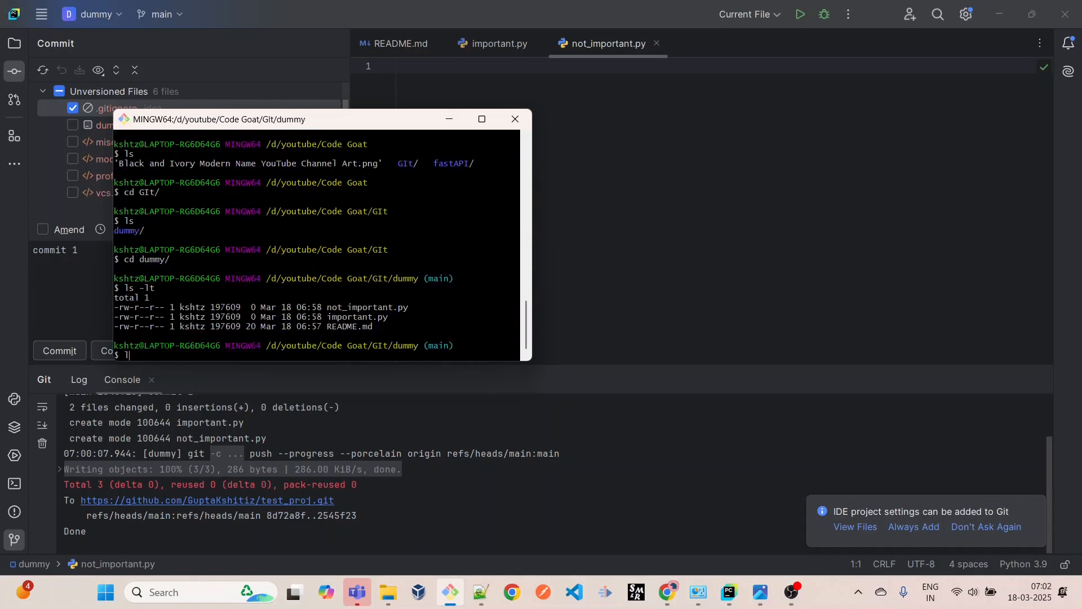
{"action": "type", "text": "ls -alt"}
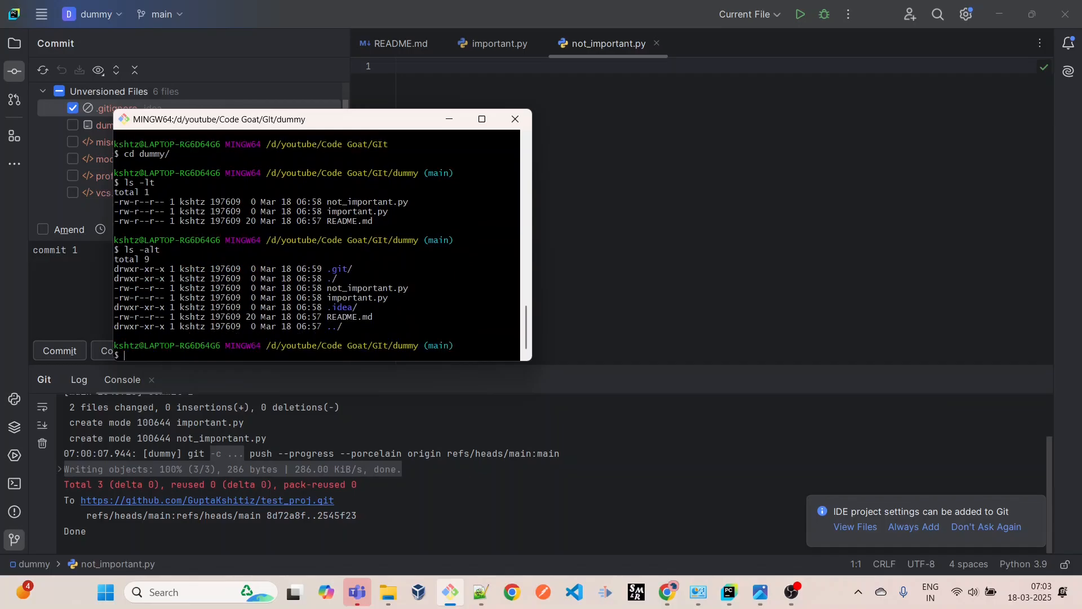
{"action": "mouse_move", "coordinate": [362, 339]}
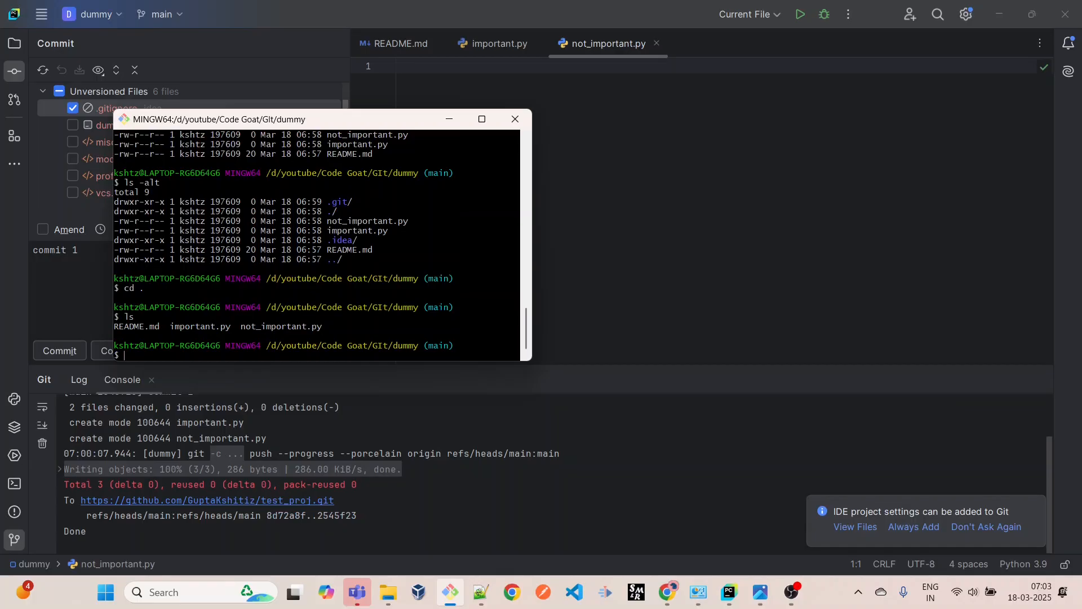
{"action": "type", "text": "cd ."}
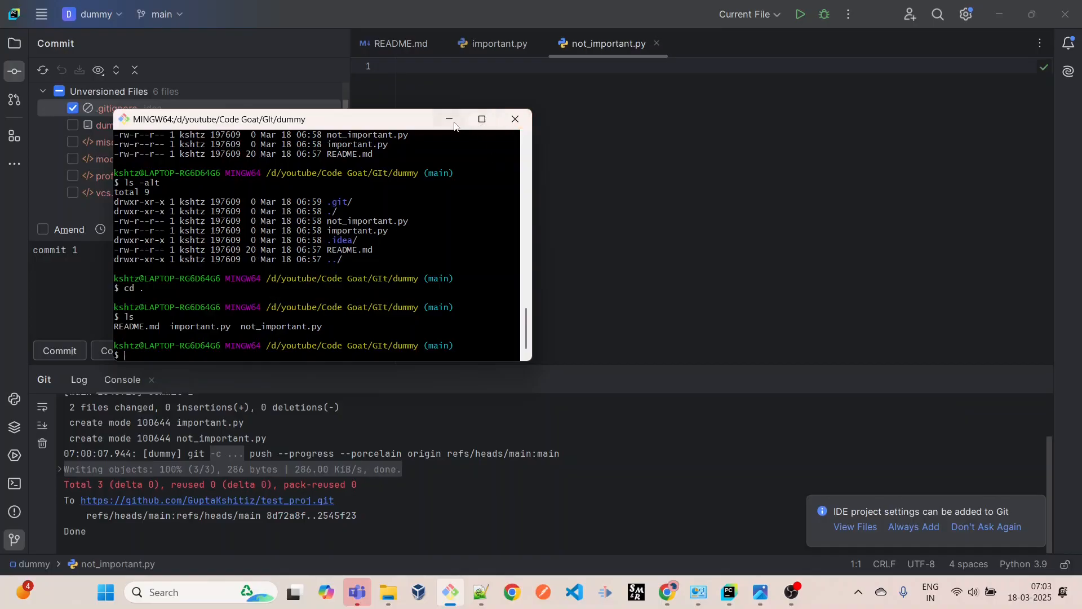
{"action": "mouse_move", "coordinate": [451, 120]}
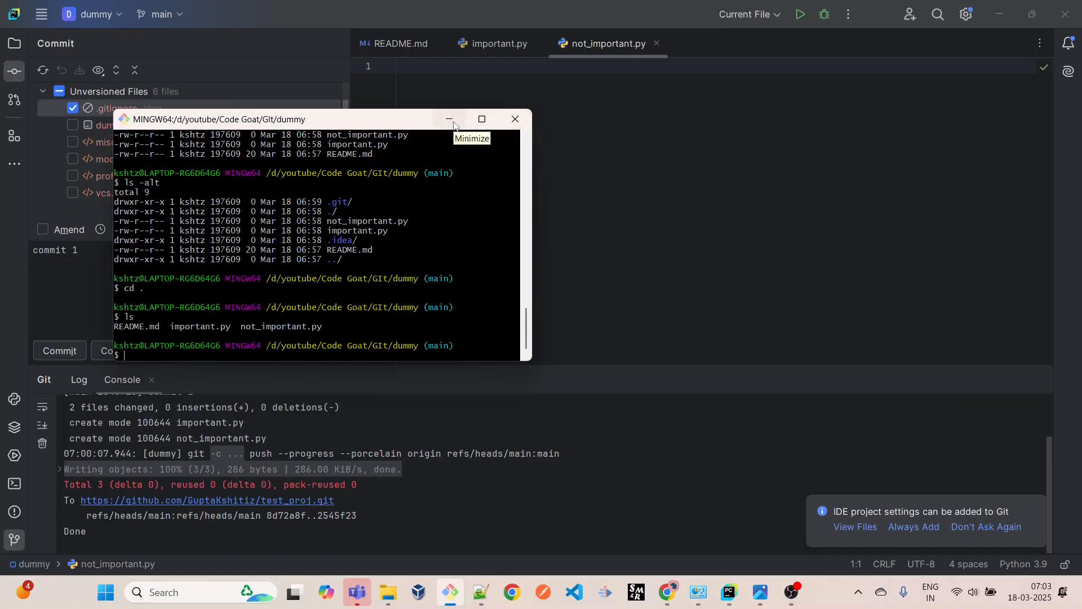
- Minimize Git Bash and browse the File commands in PyCharm's main menu
{"action": "left_click", "coordinate": [451, 119]}
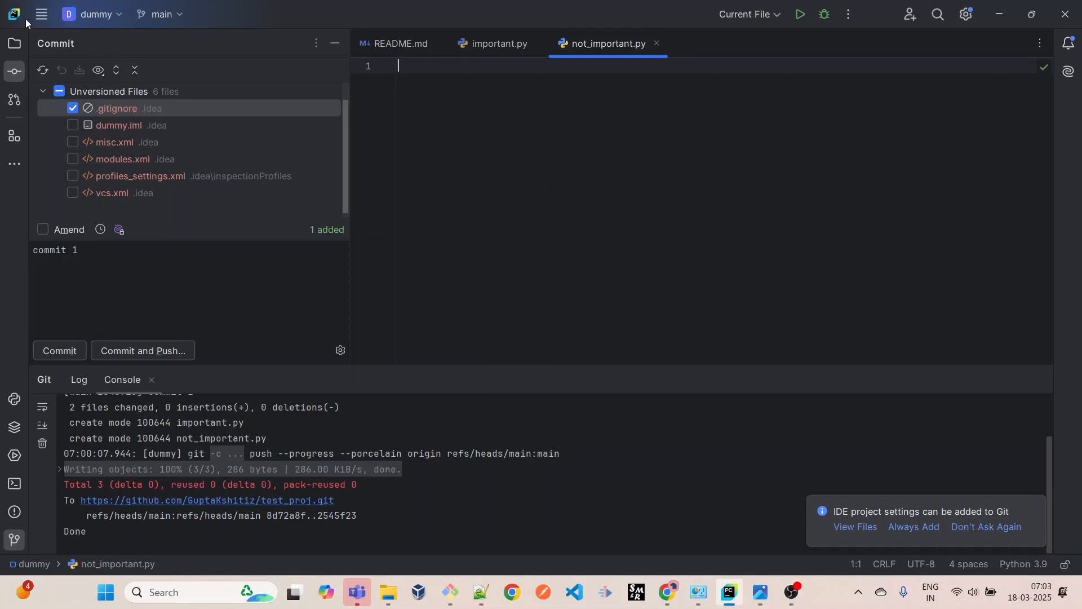
{"action": "mouse_move", "coordinate": [40, 14]}
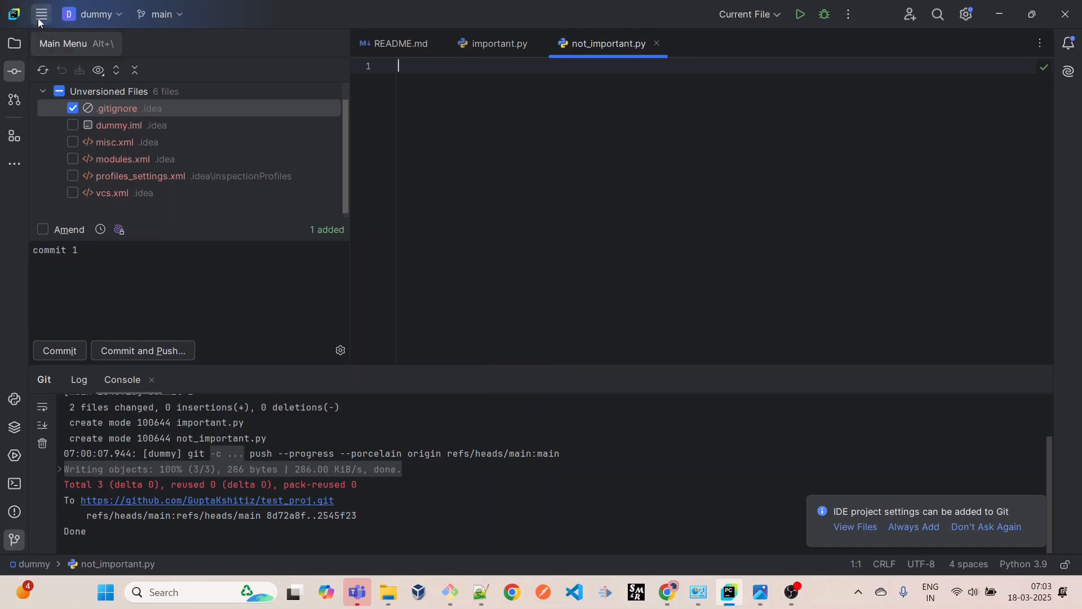
{"action": "left_click", "coordinate": [40, 14]}
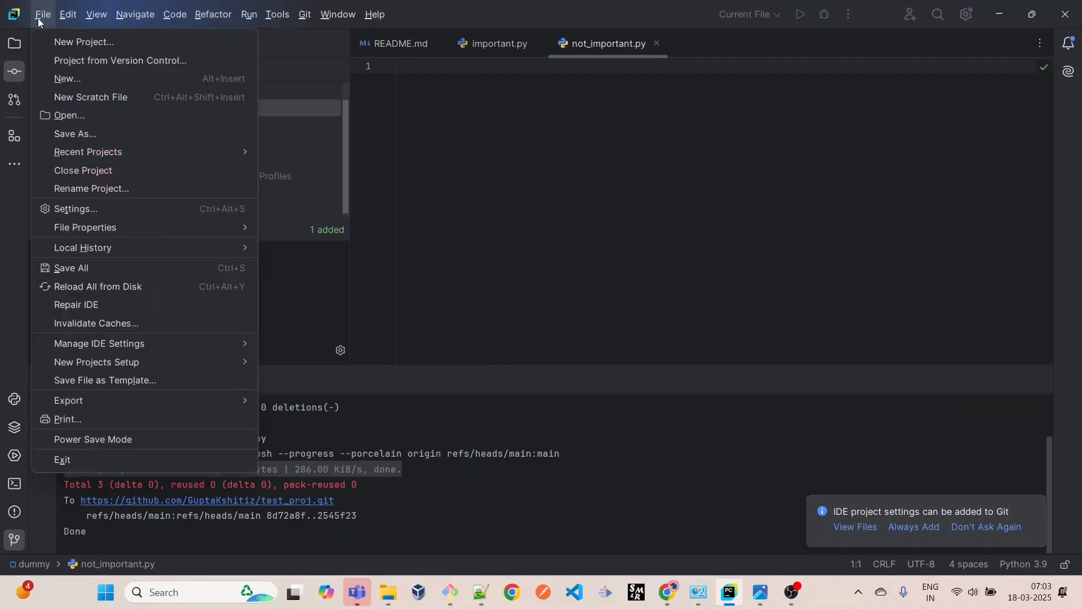
{"action": "left_click", "coordinate": [304, 14]}
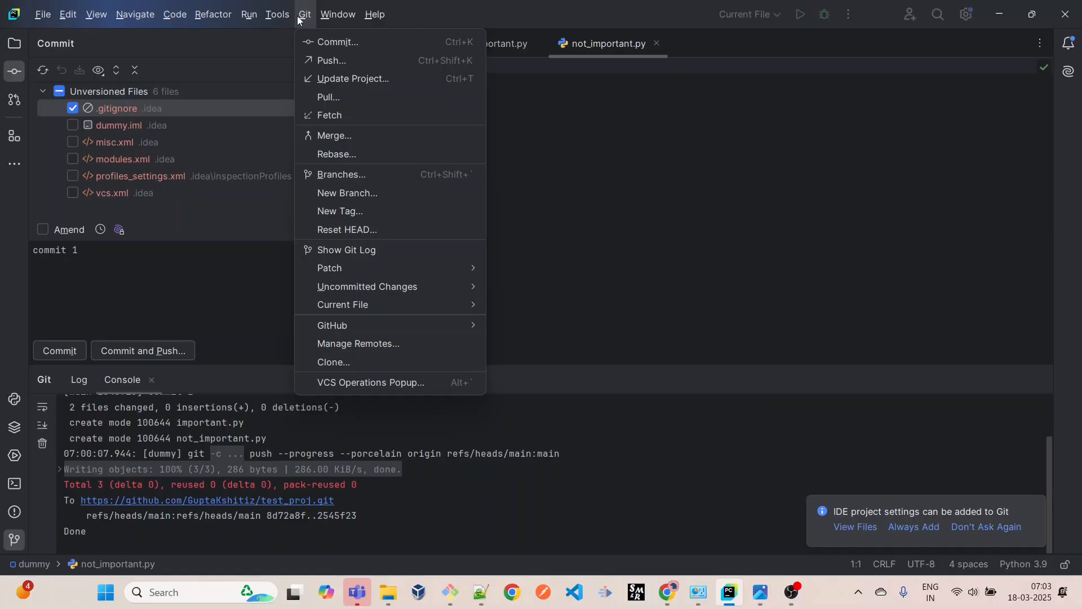
{"action": "mouse_move", "coordinate": [349, 325]}
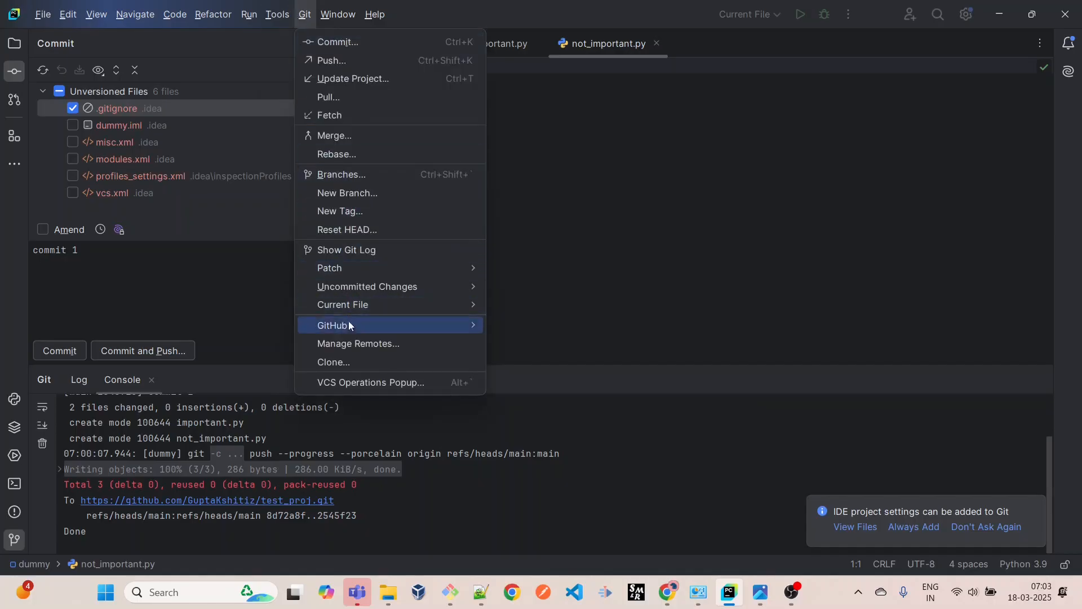
{"action": "mouse_move", "coordinate": [350, 325]}
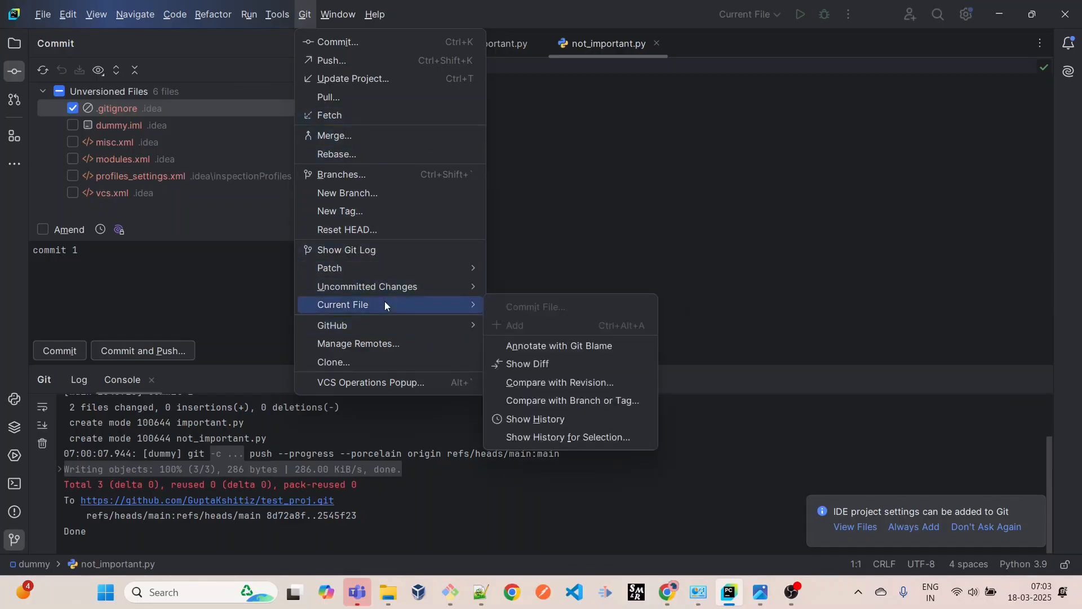
{"action": "mouse_move", "coordinate": [389, 251]}
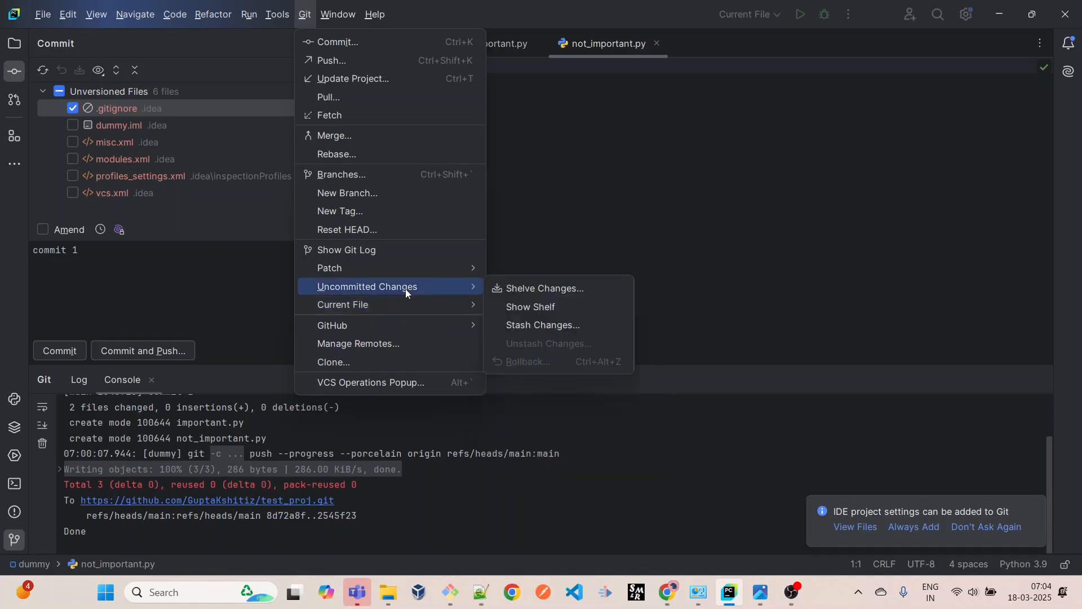
{"action": "mouse_move", "coordinate": [411, 249]}
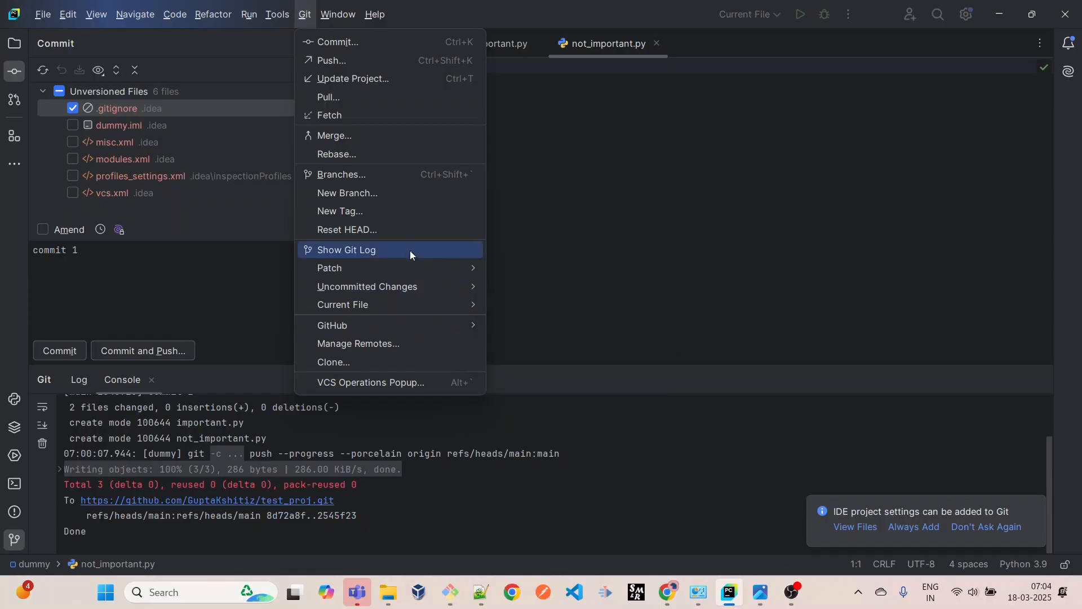
{"action": "mouse_move", "coordinate": [410, 191]}
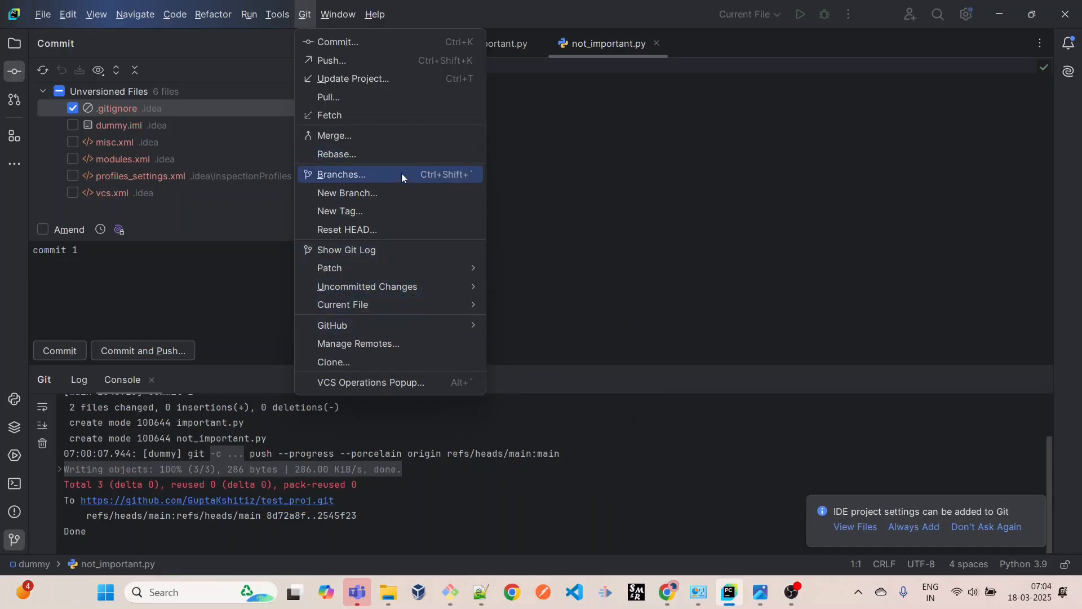
{"action": "mouse_move", "coordinate": [396, 260]}
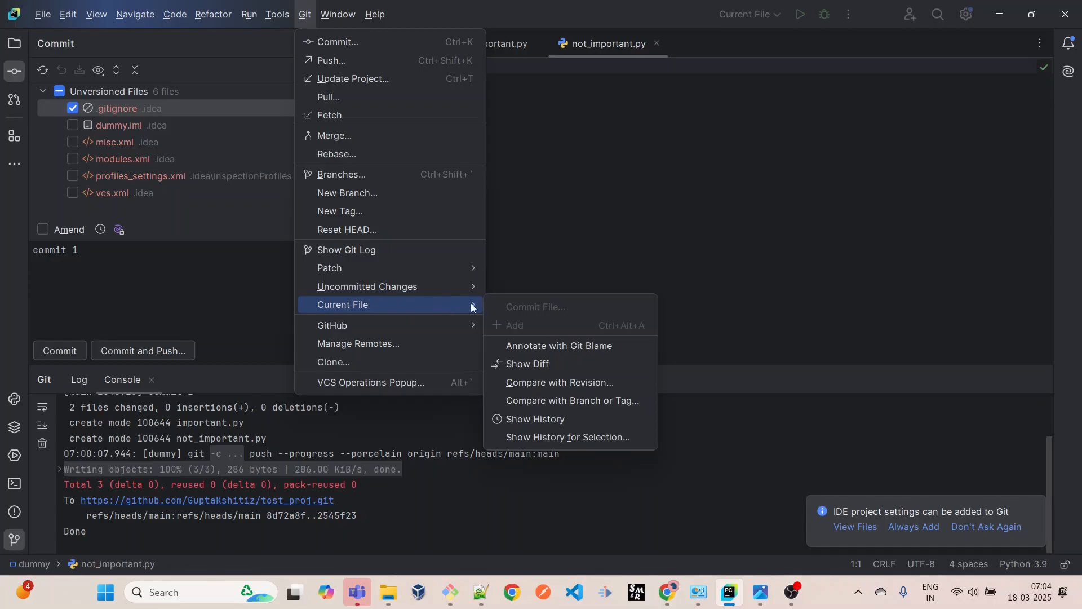
{"action": "mouse_move", "coordinate": [532, 329]}
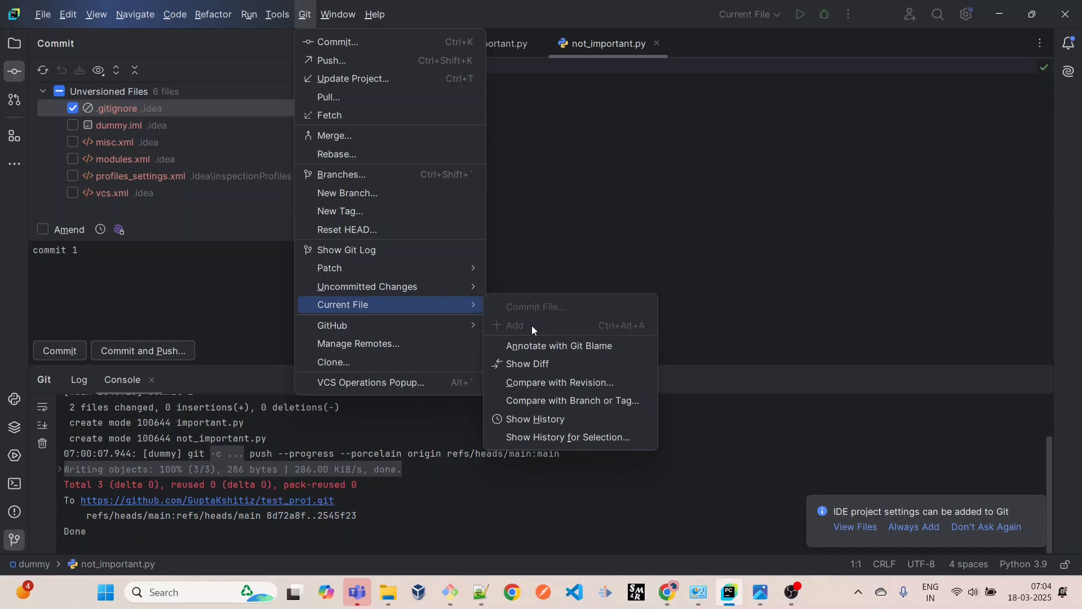
{"action": "mouse_move", "coordinate": [332, 326]}
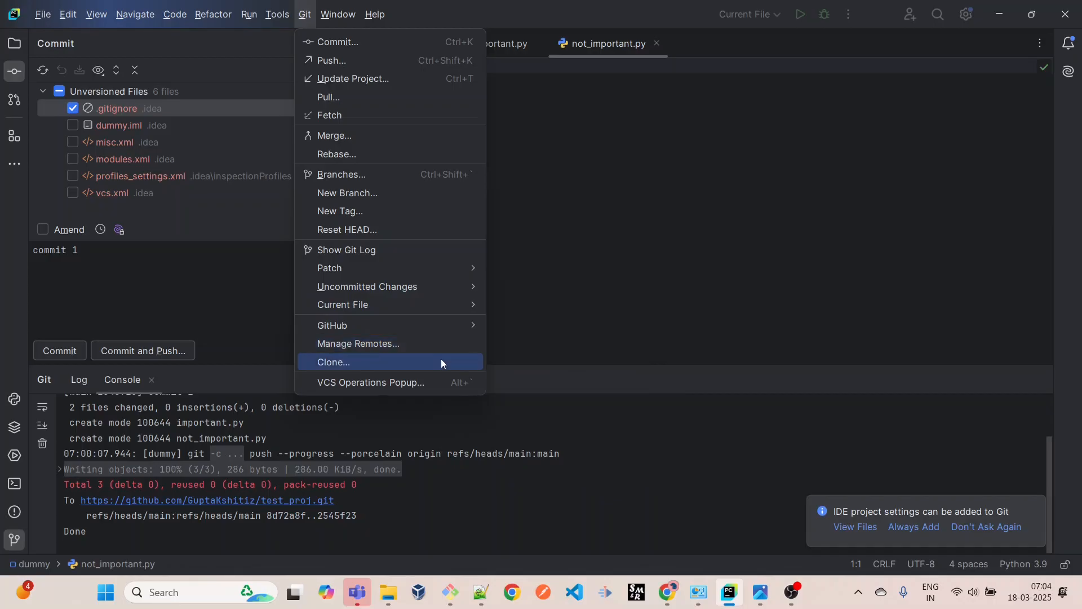
- Open the VCS Operations Popup from the Git menu
{"action": "left_click", "coordinate": [371, 382]}
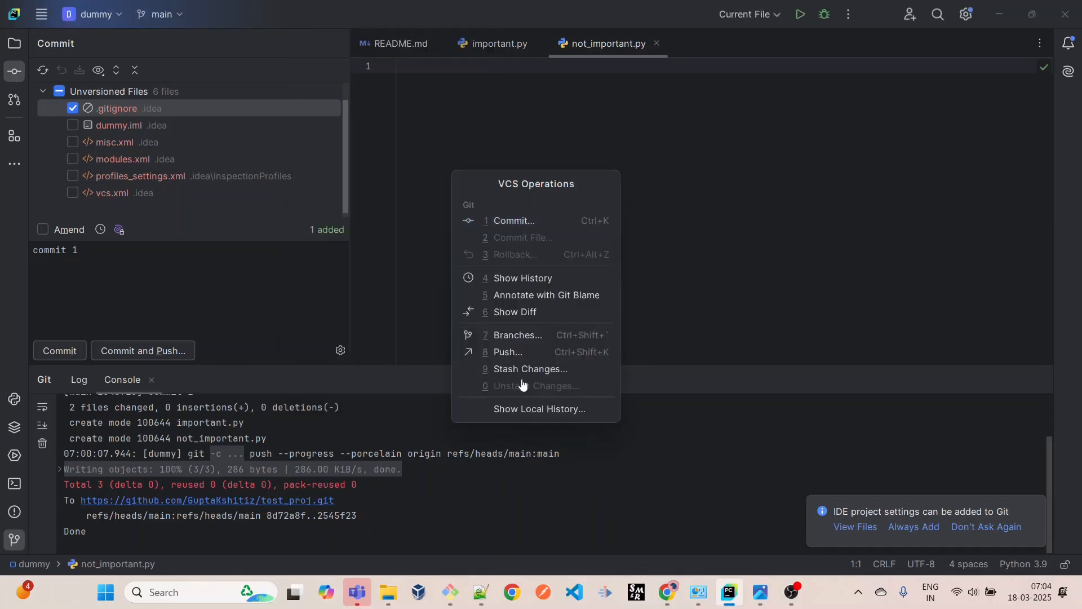
{"action": "mouse_move", "coordinate": [521, 269]}
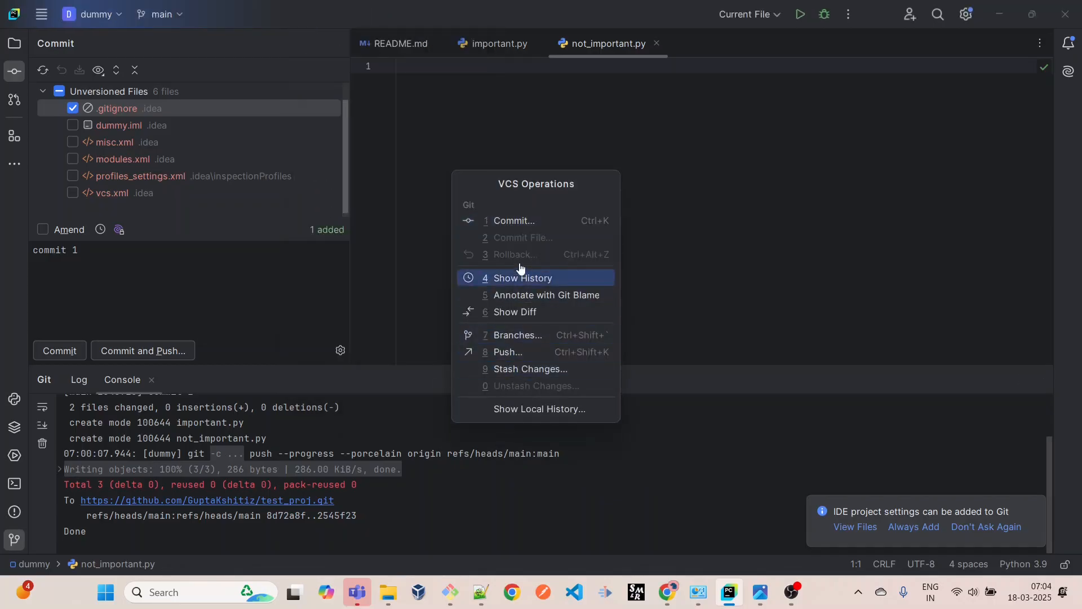
{"action": "mouse_move", "coordinate": [547, 409]}
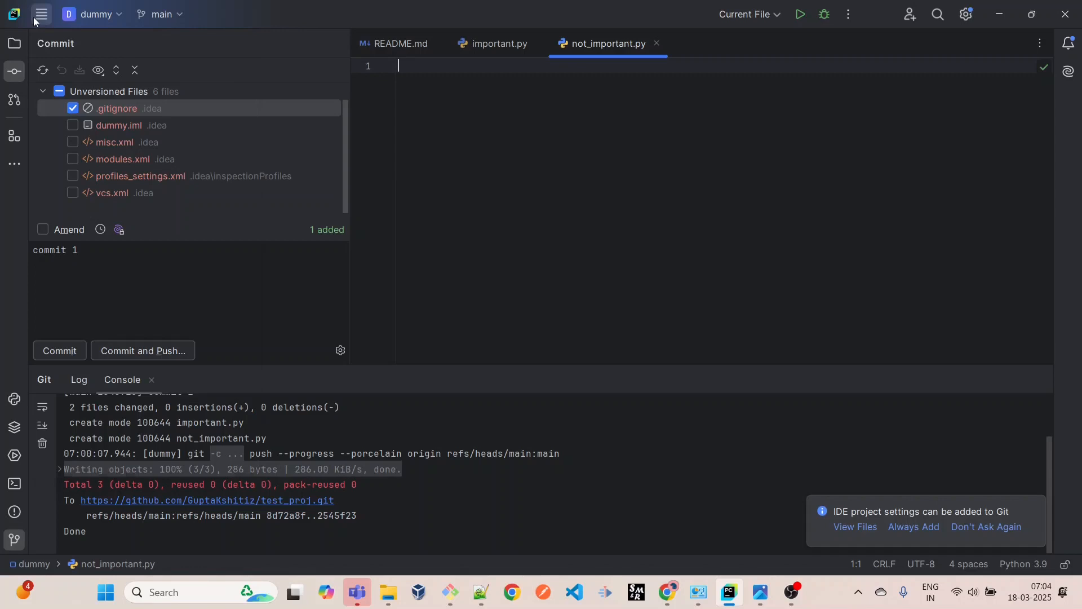
- Add .idea/.gitignore to .git/info/exclude from its Add to .gitignore context menu
{"action": "right_click", "coordinate": [118, 109]}
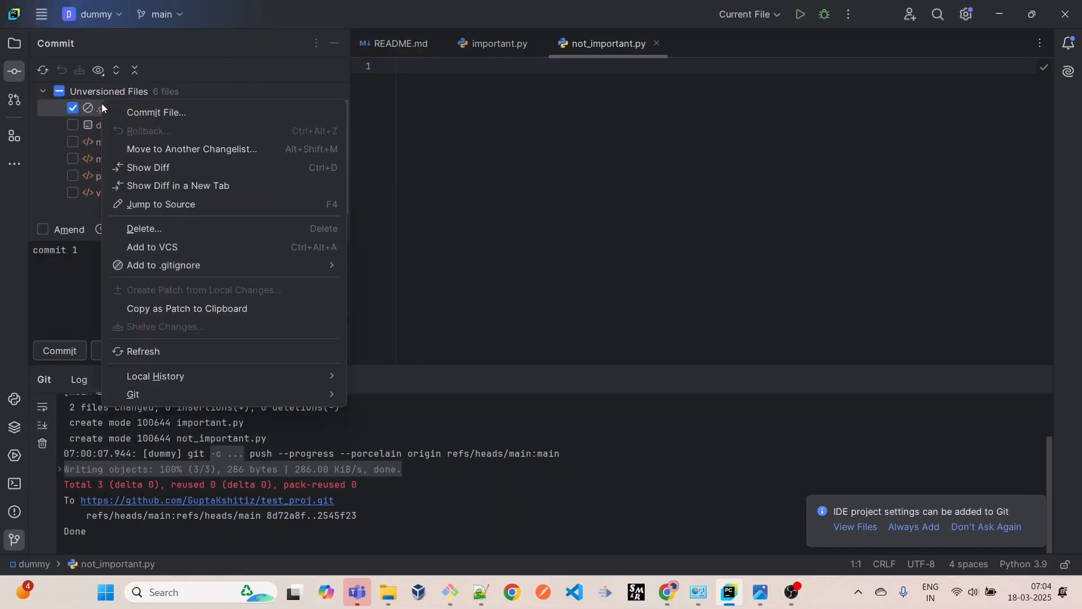
{"action": "mouse_move", "coordinate": [156, 112]}
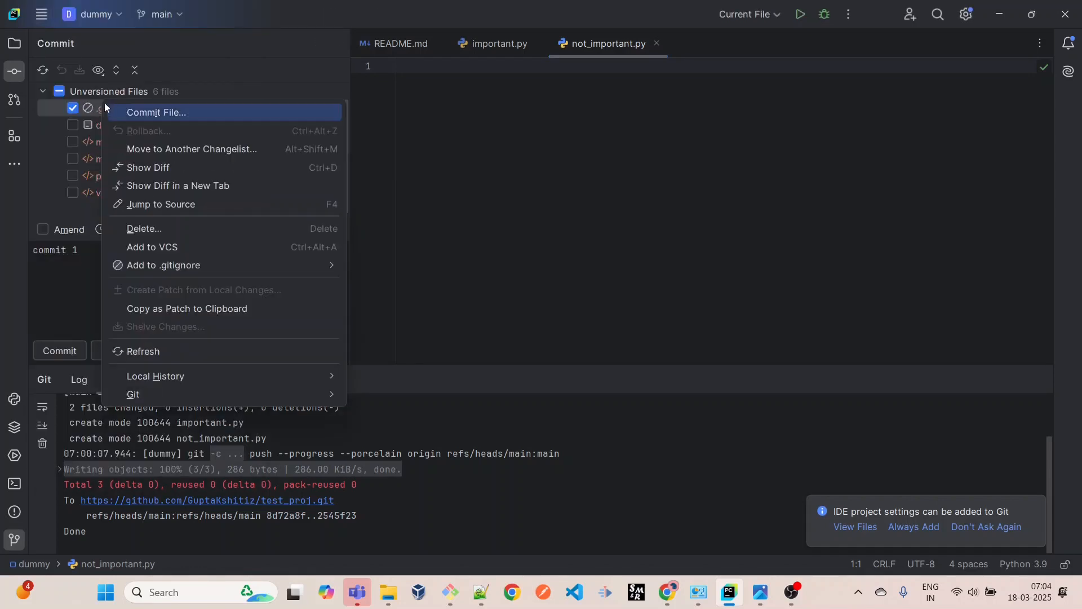
{"action": "mouse_move", "coordinate": [140, 115]}
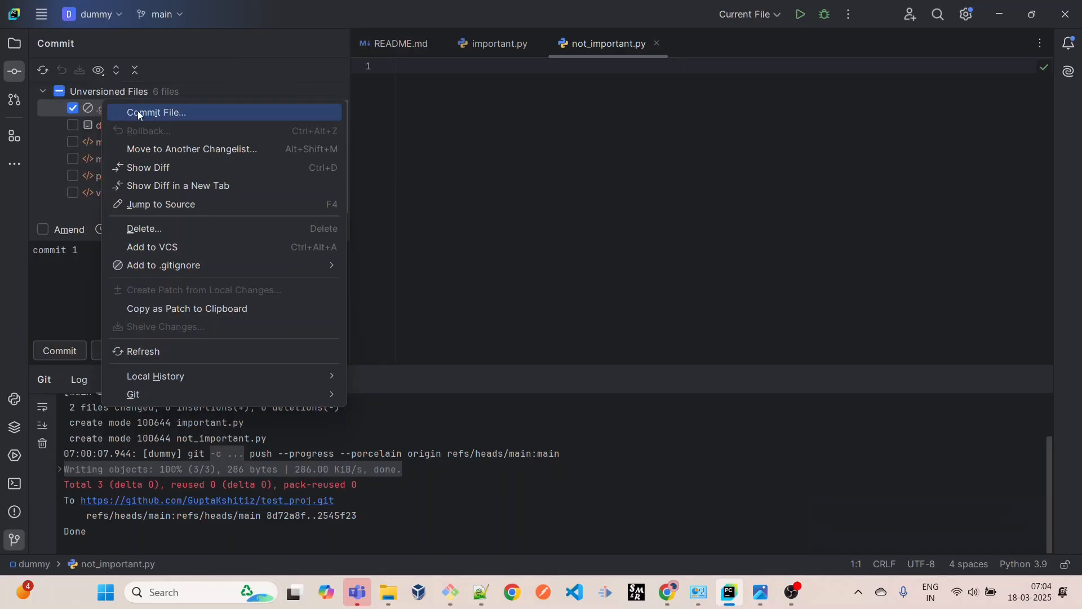
{"action": "mouse_move", "coordinate": [175, 247]}
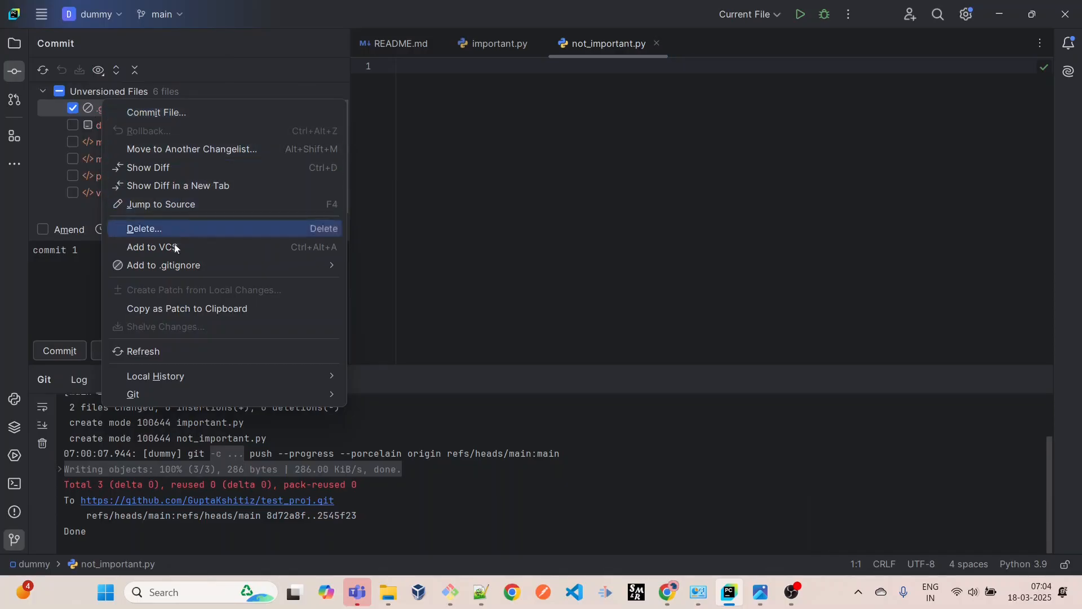
{"action": "mouse_move", "coordinate": [183, 265]}
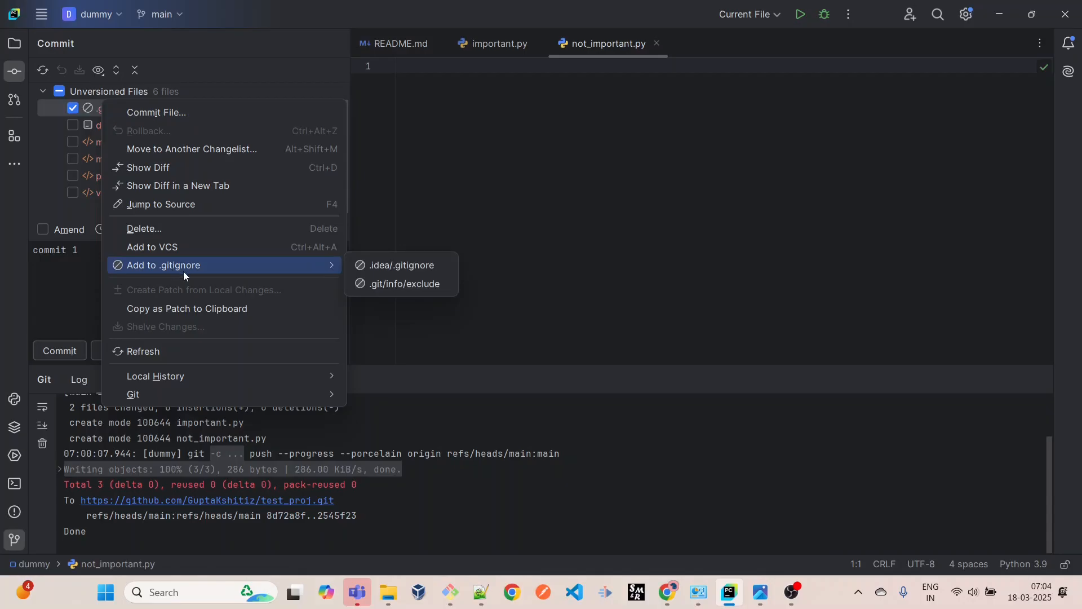
{"action": "mouse_move", "coordinate": [225, 276]}
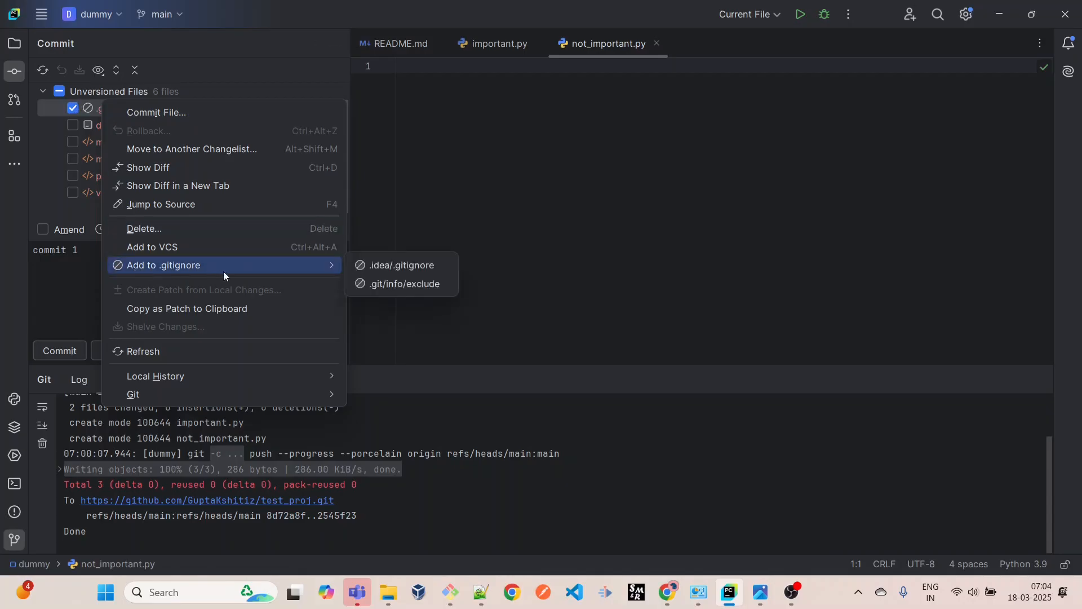
{"action": "mouse_move", "coordinate": [386, 278]}
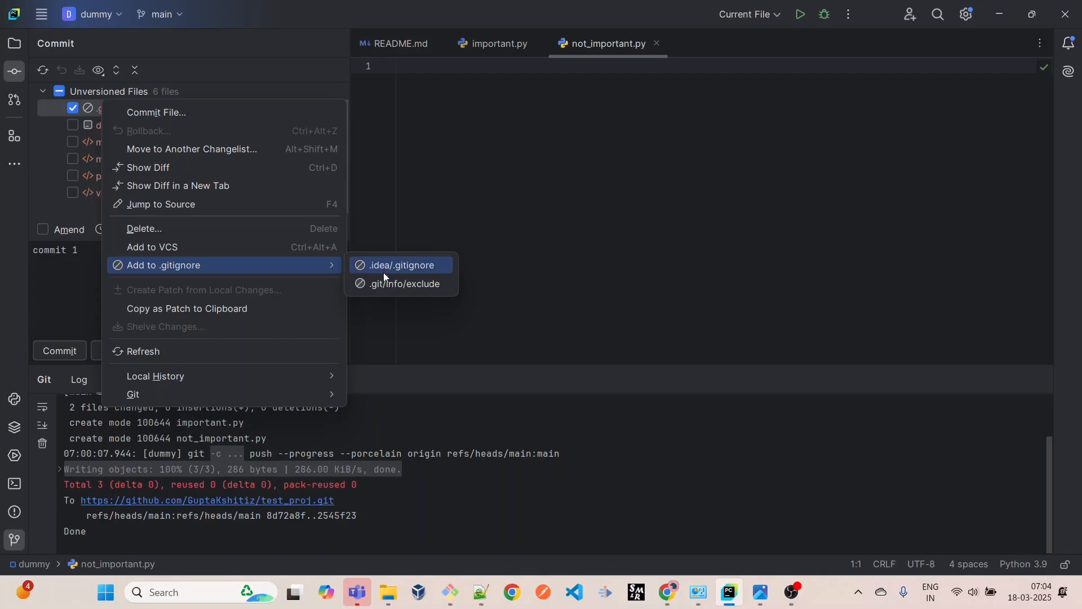
{"action": "left_click", "coordinate": [402, 283]}
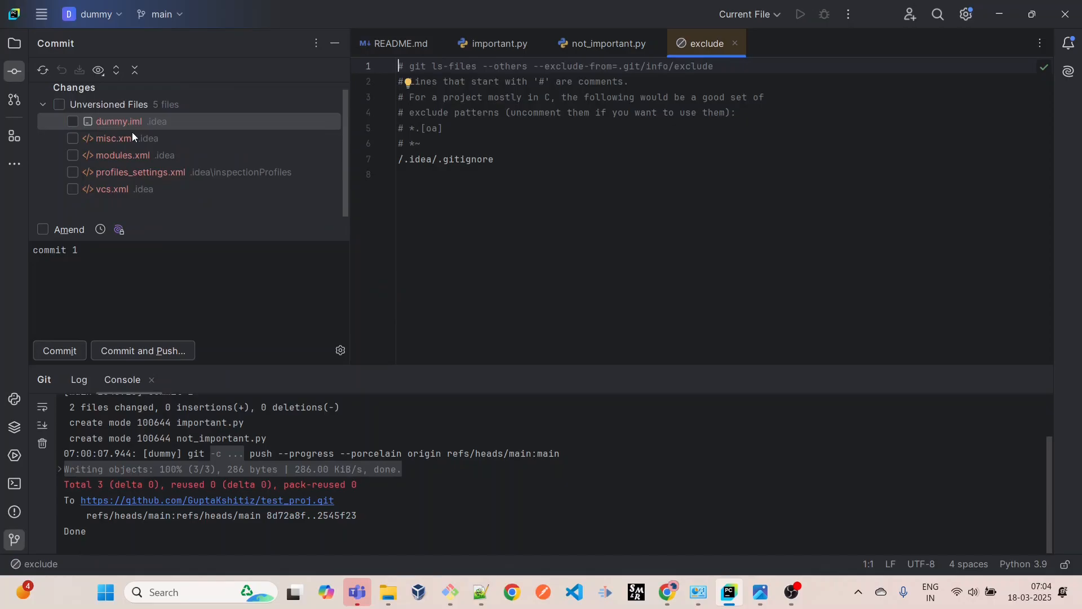
{"action": "mouse_move", "coordinate": [495, 160]}
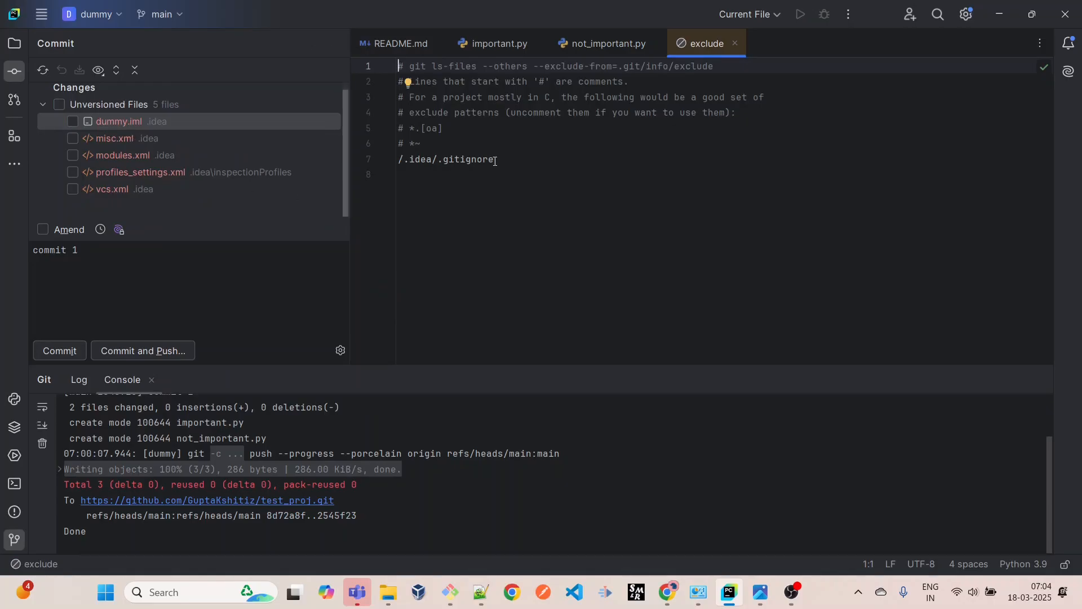
{"action": "double_click", "coordinate": [470, 159]}
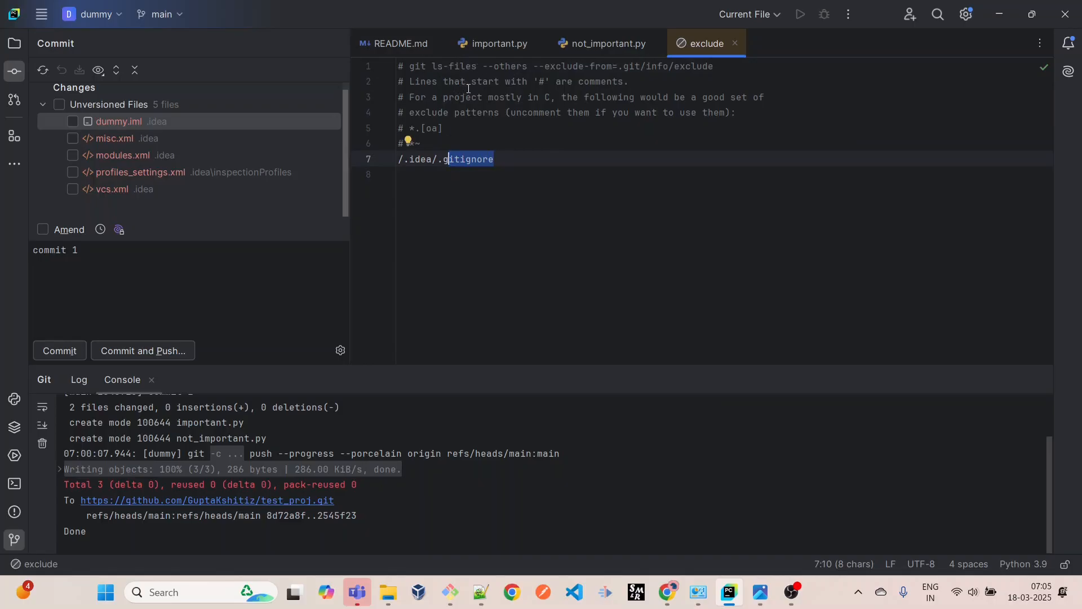
{"action": "mouse_move", "coordinate": [516, 101]}
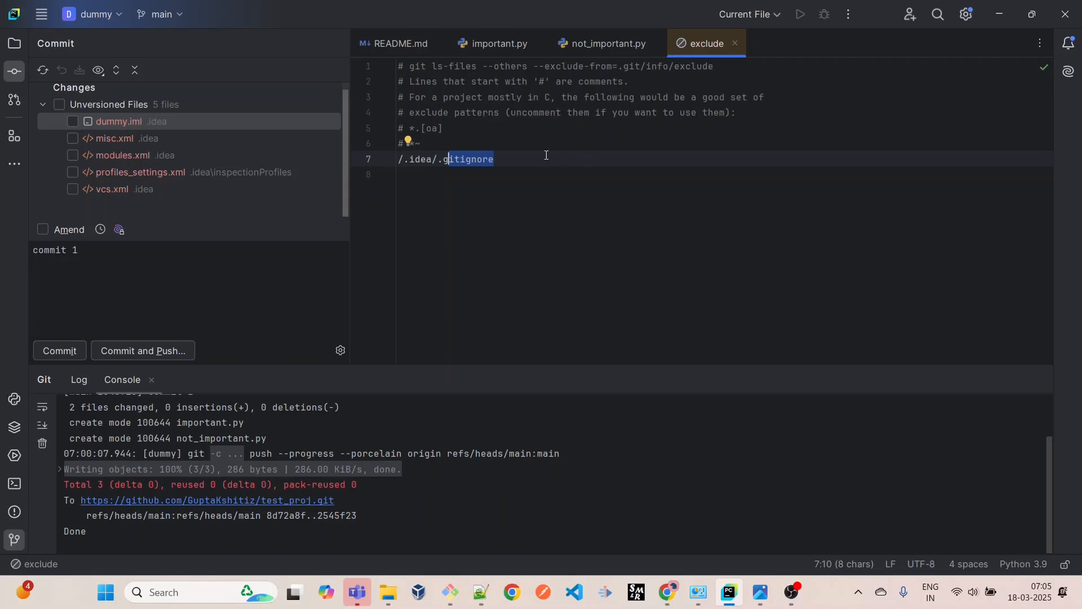
{"action": "left_click", "coordinate": [546, 158]}
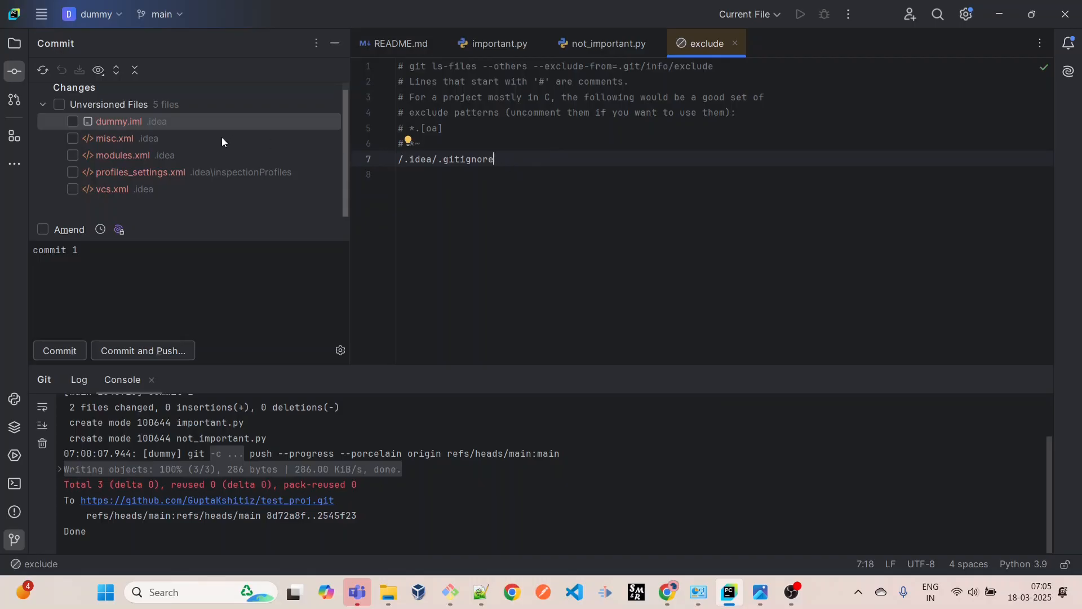
{"action": "key", "text": "Alt+Tab"}
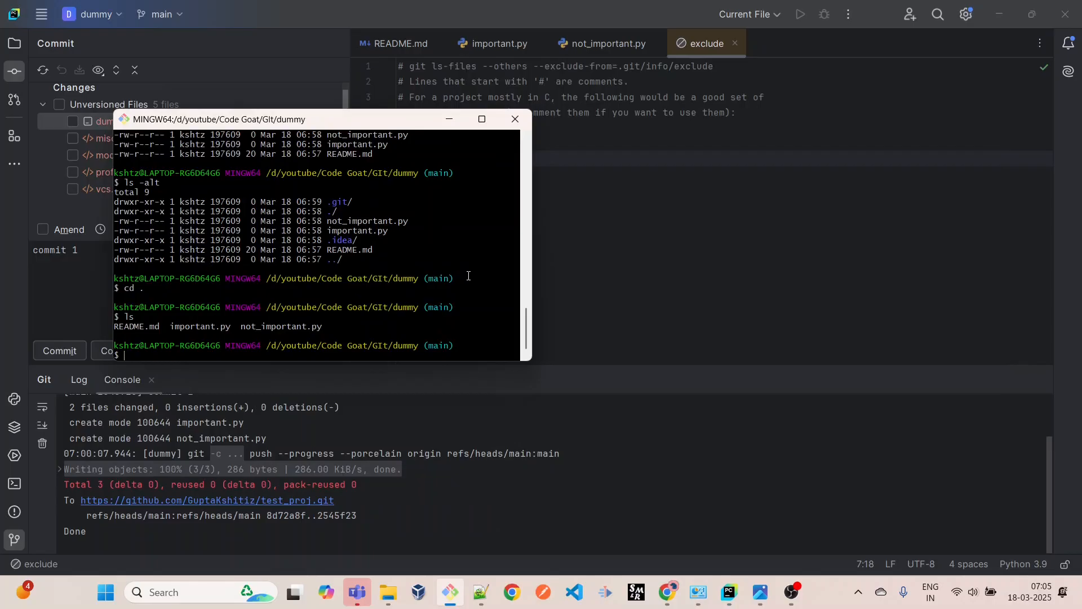
- Run ls -alt, cd into .idea/, and highlight .gitignore in the listing
{"action": "type", "text": "ls -lt"}
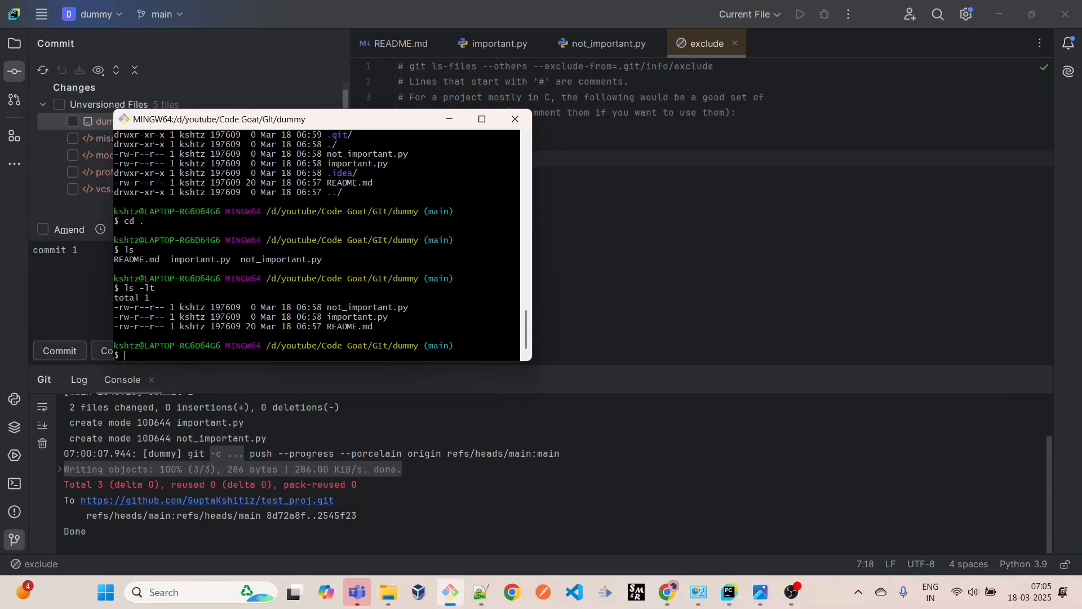
{"action": "type", "text": "ls -alt"}
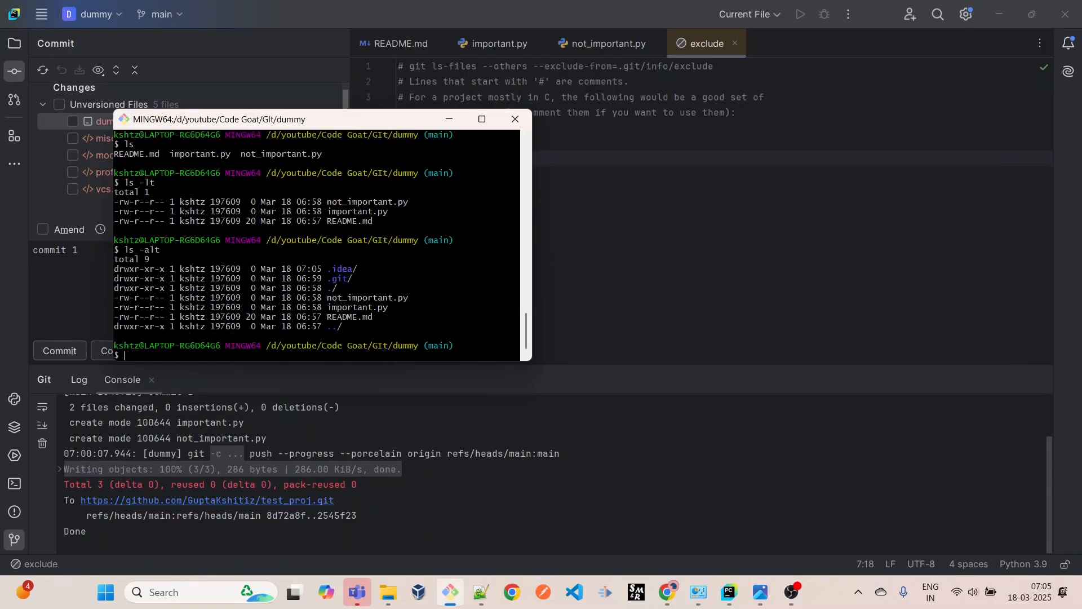
{"action": "type", "text": "cd .idea/"}
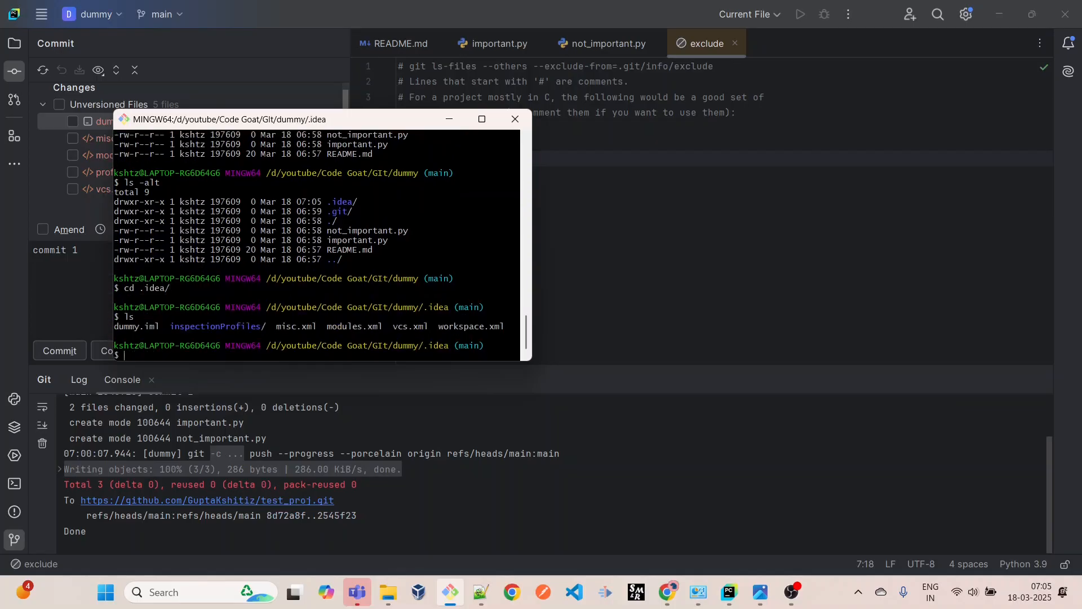
{"action": "type", "text": "cd .idea/"}
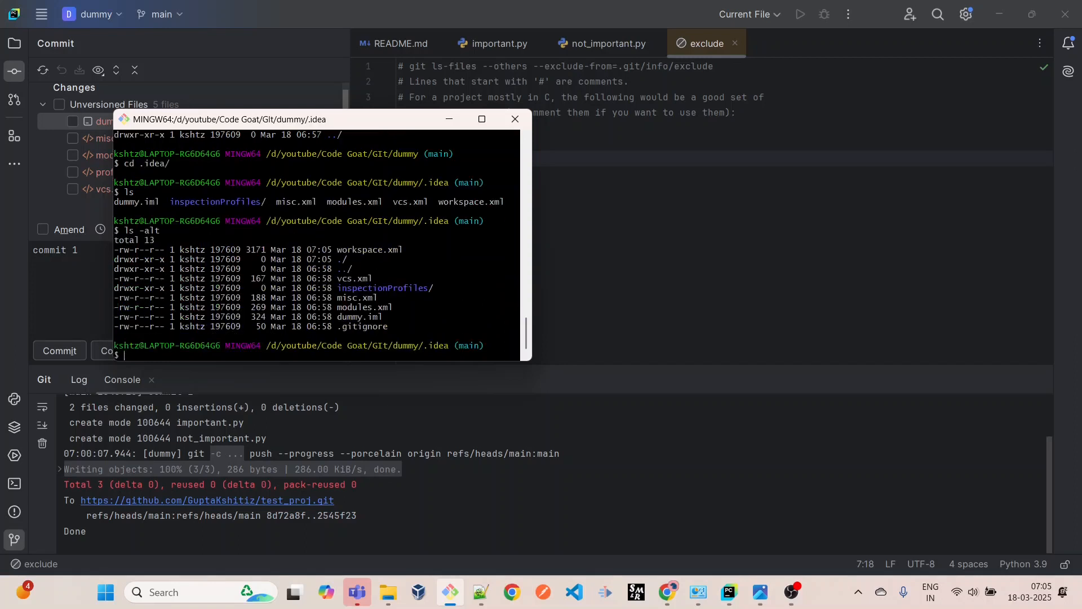
{"action": "double_click", "coordinate": [363, 327]}
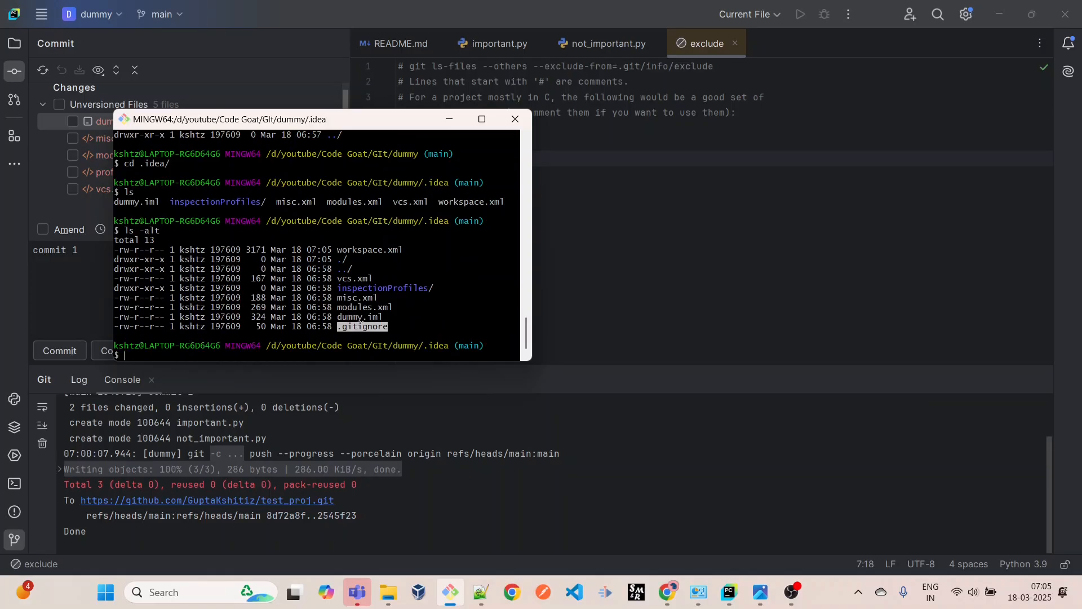
{"action": "mouse_move", "coordinate": [443, 317]}
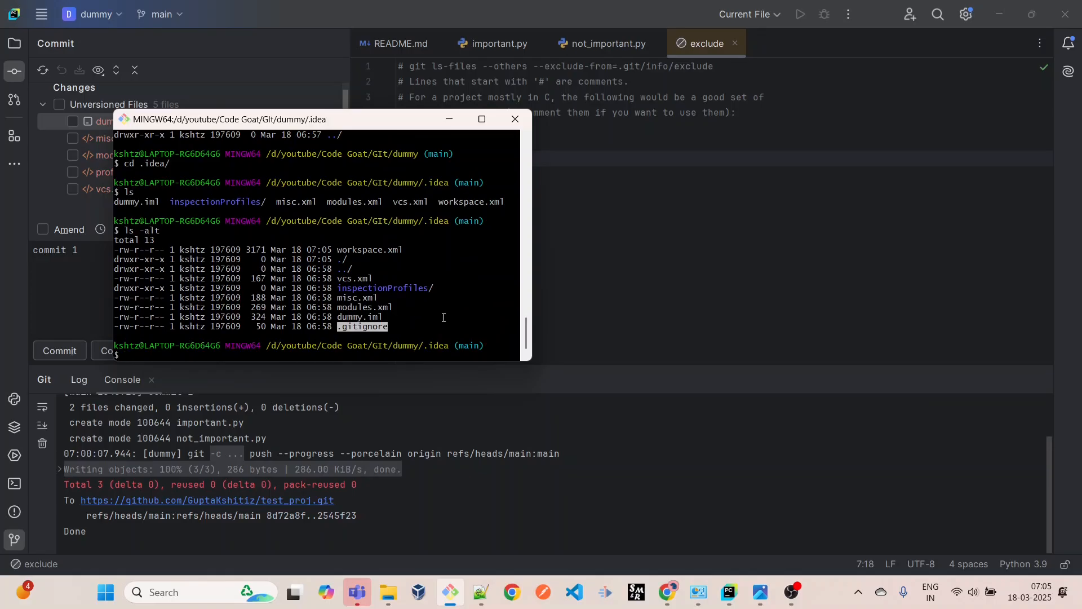
{"action": "mouse_move", "coordinate": [514, 119]}
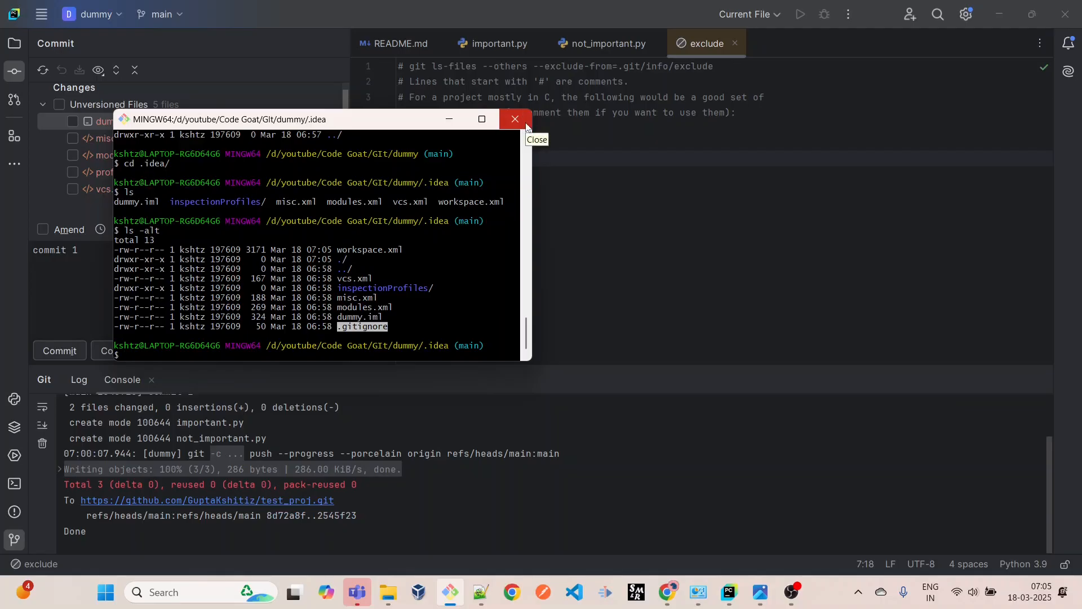
{"action": "mouse_move", "coordinate": [449, 119]}
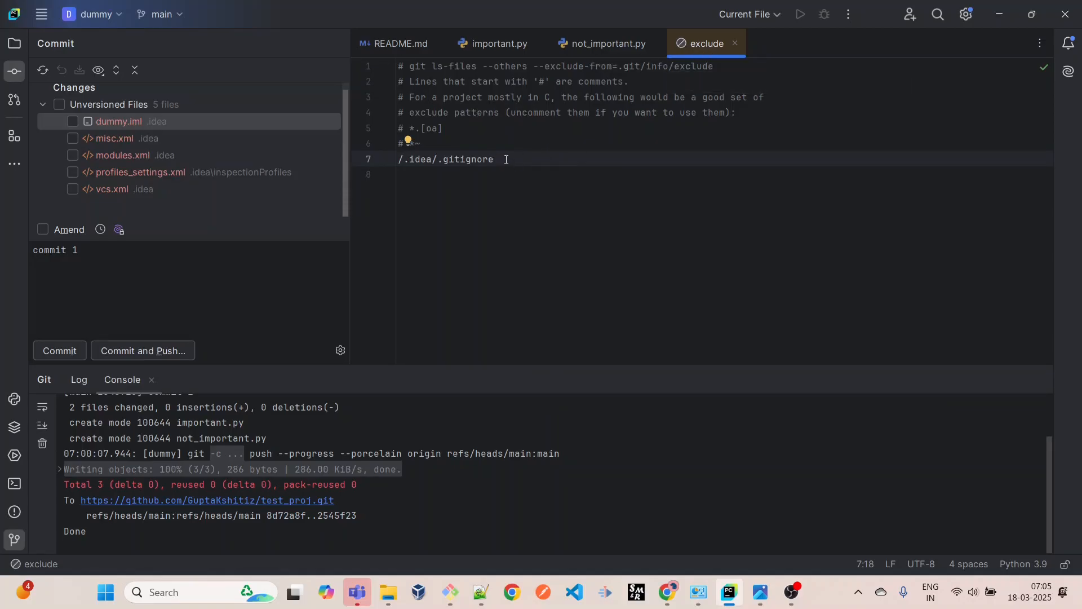
- Delete line 7, '/.idea/.gitignore', from the exclude file so .gitignore is unversioned again
{"action": "key", "text": "Backspace"}
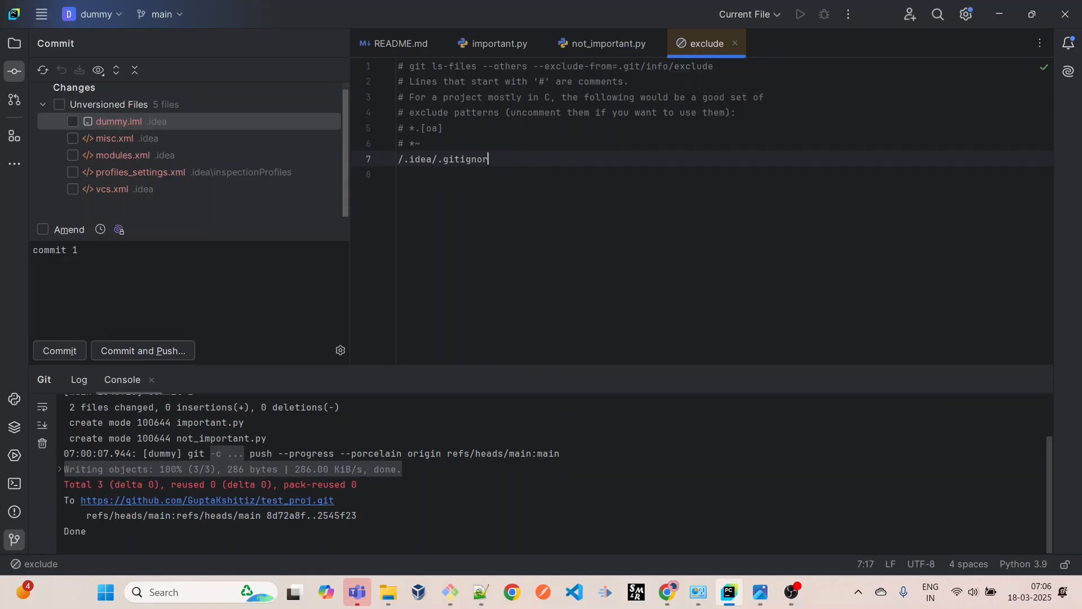
{"action": "key", "text": "BackSpace"}
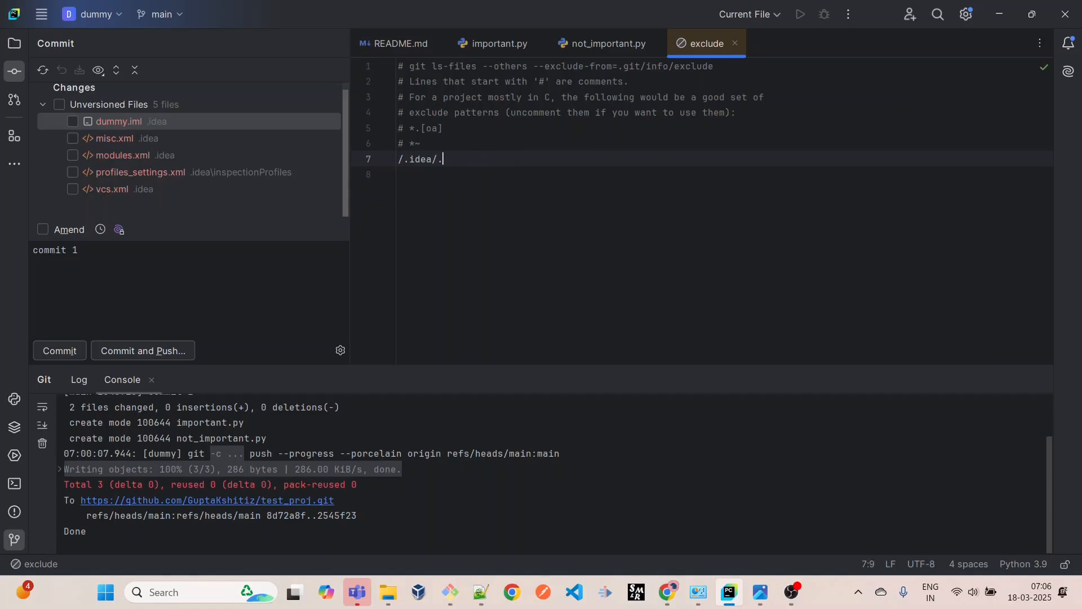
{"action": "key", "text": "Backspace"}
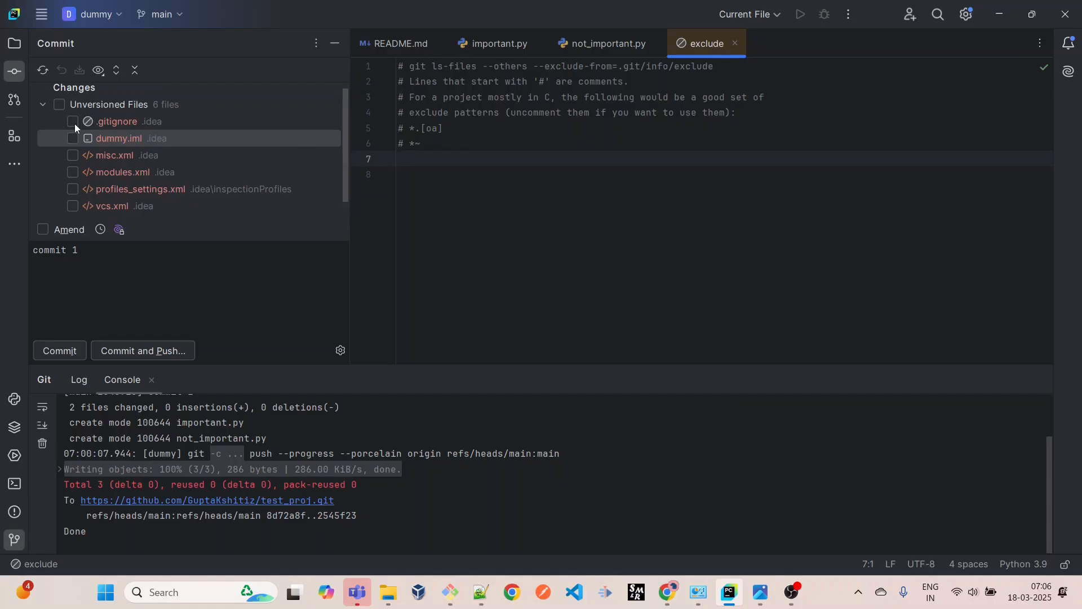
- Commit only .idea/.gitignore locally with the message 'commit 2'
{"action": "left_click", "coordinate": [73, 122]}
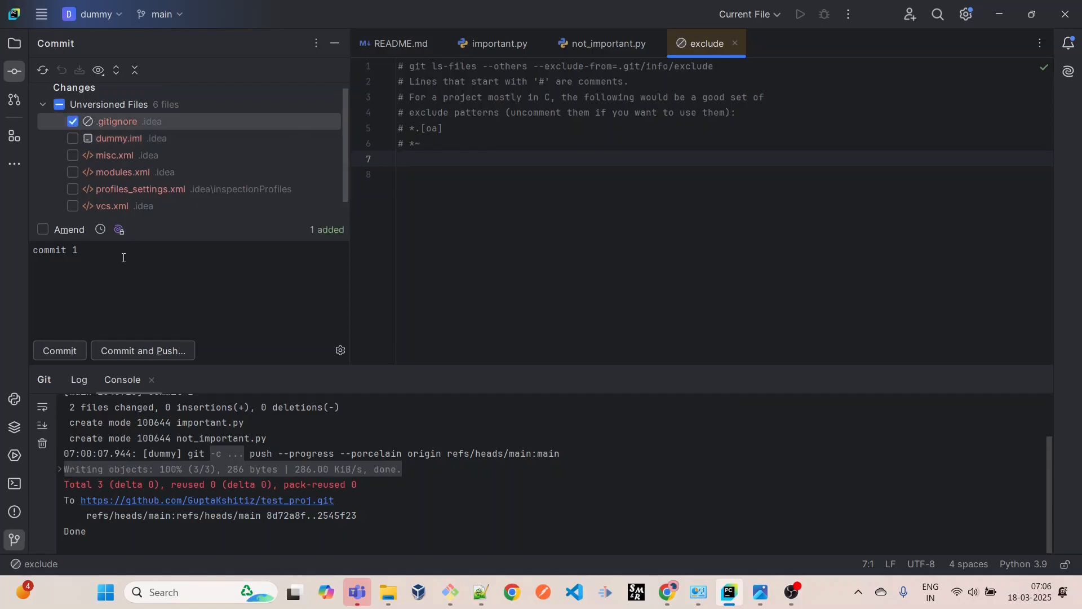
{"action": "type", "text": "2"}
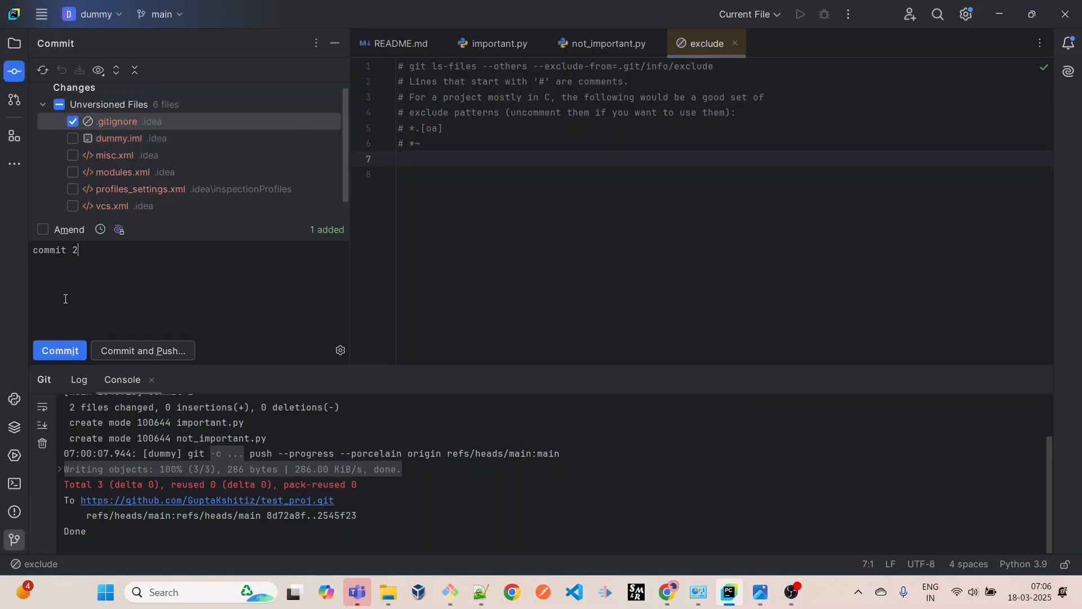
{"action": "left_click", "coordinate": [59, 351]}
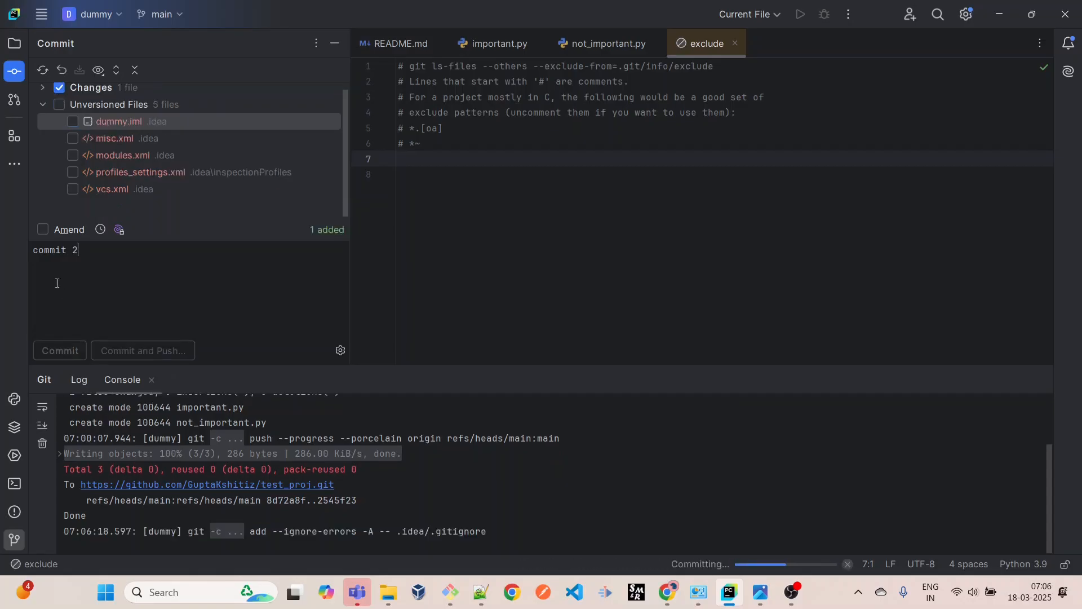
{"action": "left_click", "coordinate": [59, 351]}
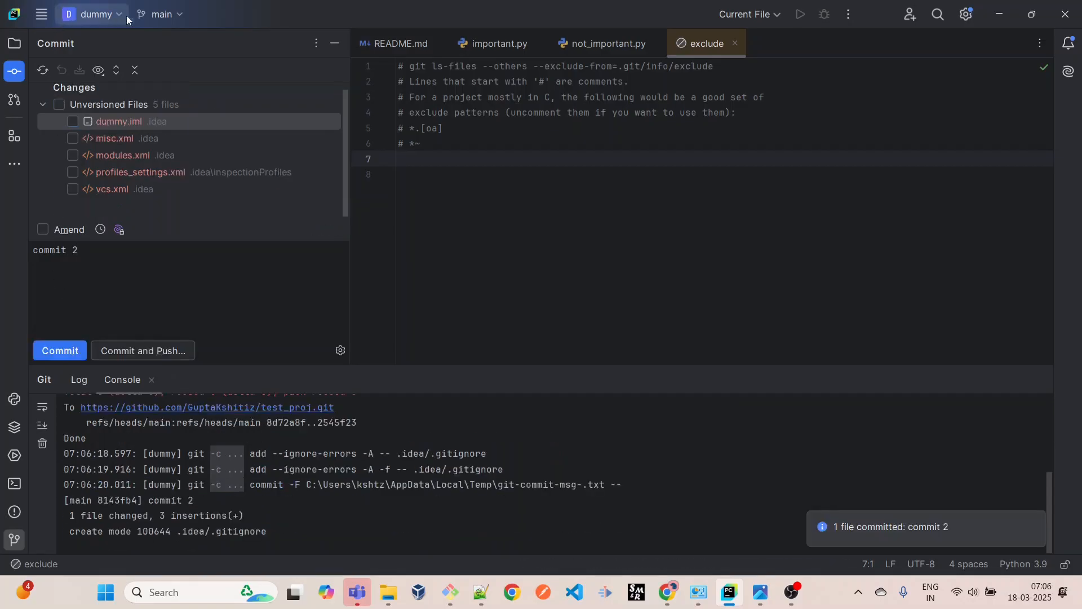
{"action": "left_click", "coordinate": [43, 15]}
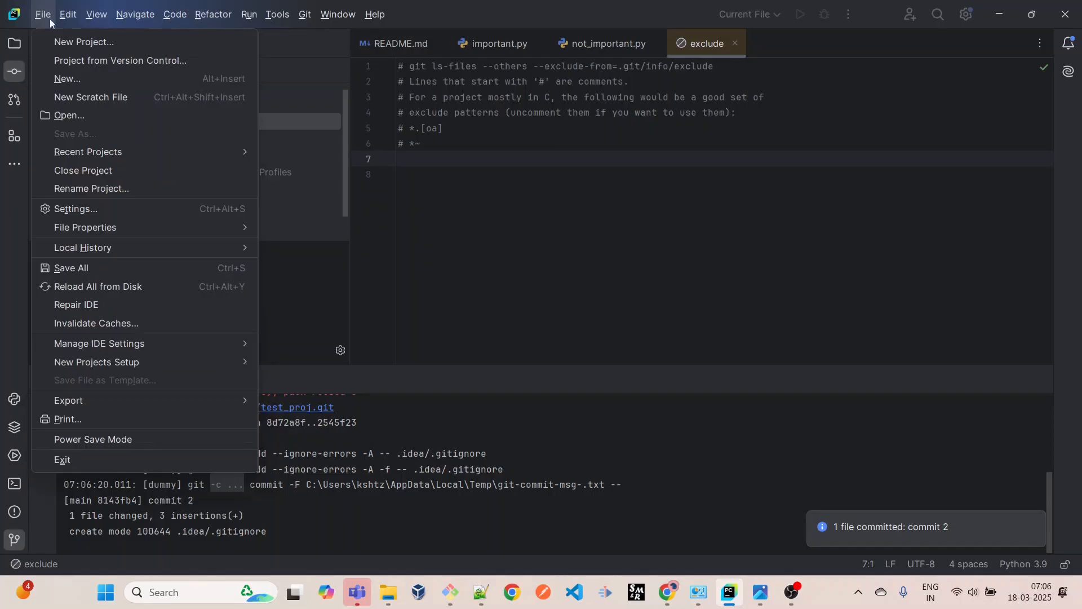
- Push commit 2 to origin/main through Git > Push, then switch windows
{"action": "left_click", "coordinate": [304, 14]}
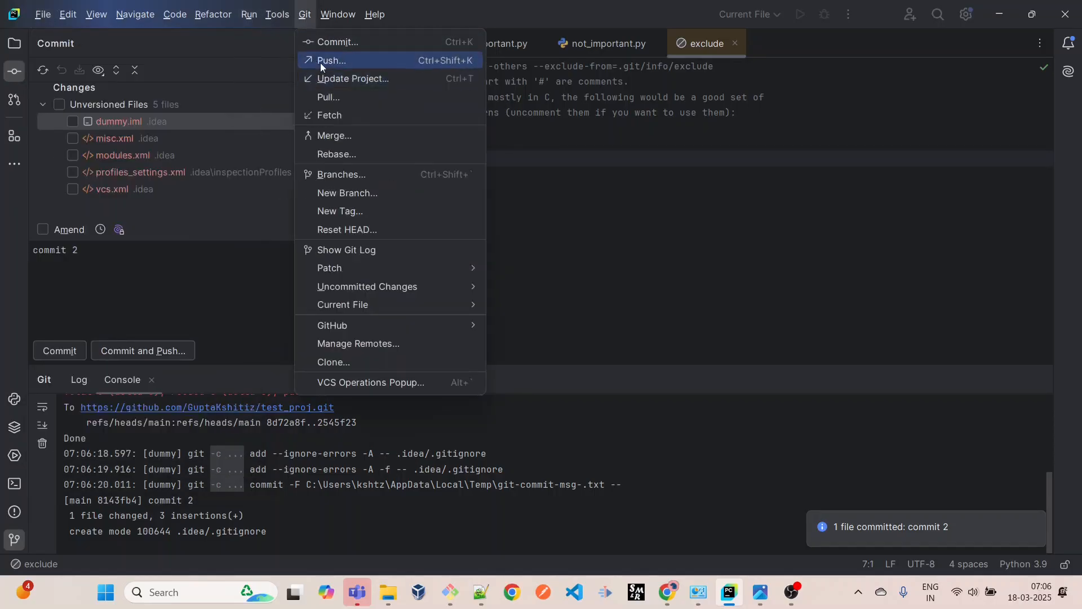
{"action": "left_click", "coordinate": [331, 60]}
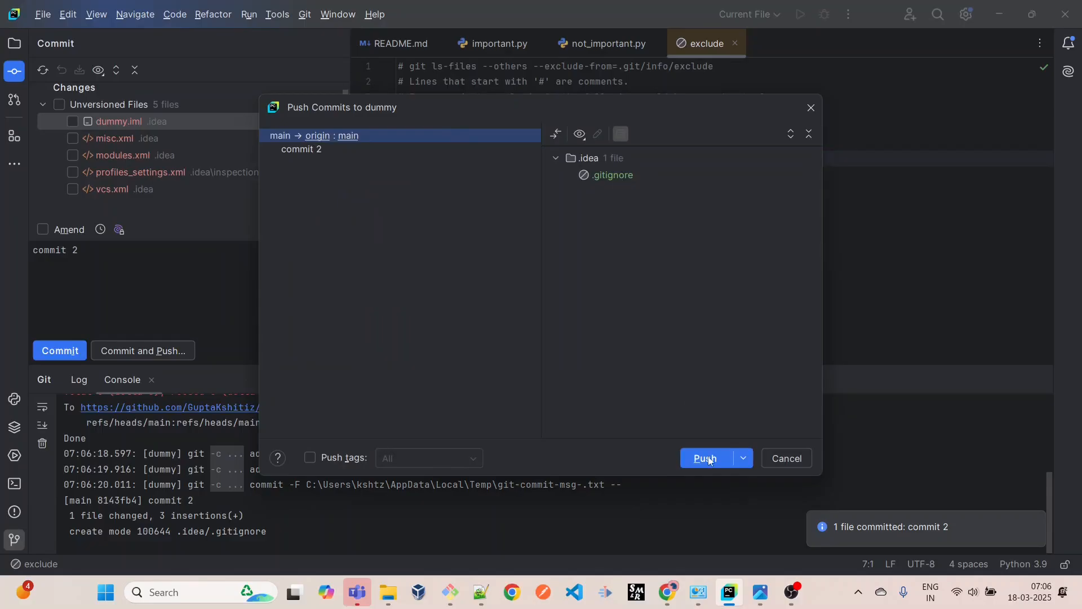
{"action": "left_click", "coordinate": [705, 458]}
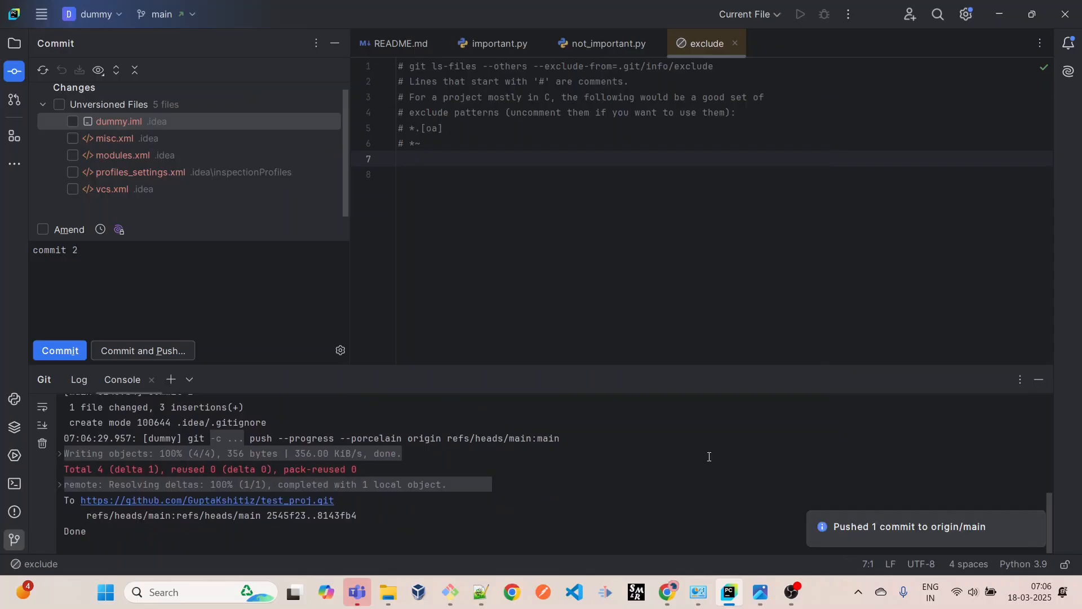
{"action": "key", "text": "alt+tab"}
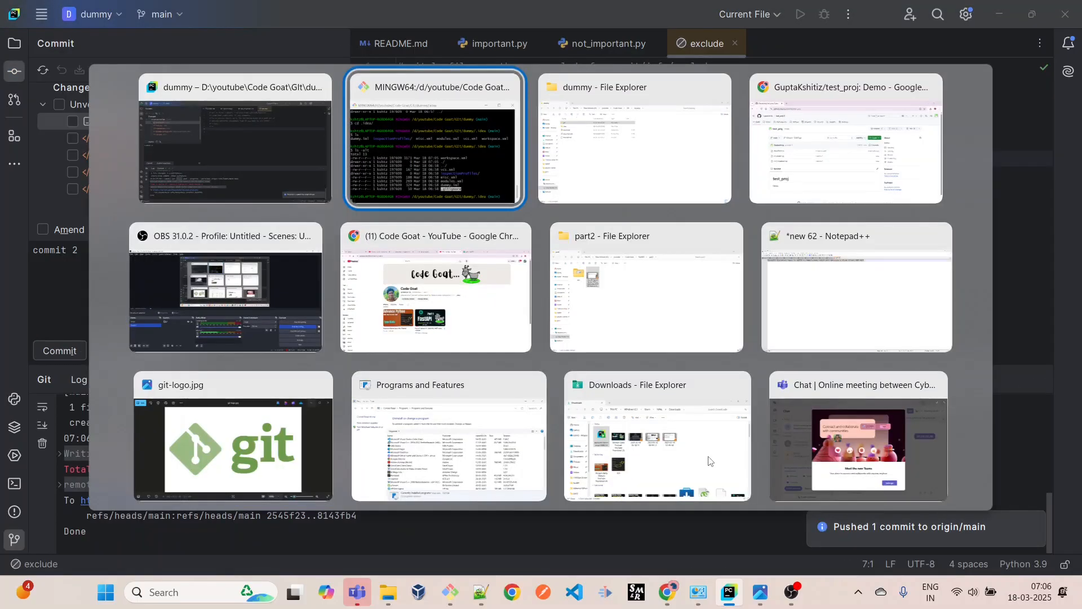
- Refresh test_proj on GitHub and confirm the .idea folder contains .gitignore
{"action": "left_click", "coordinate": [846, 140]}
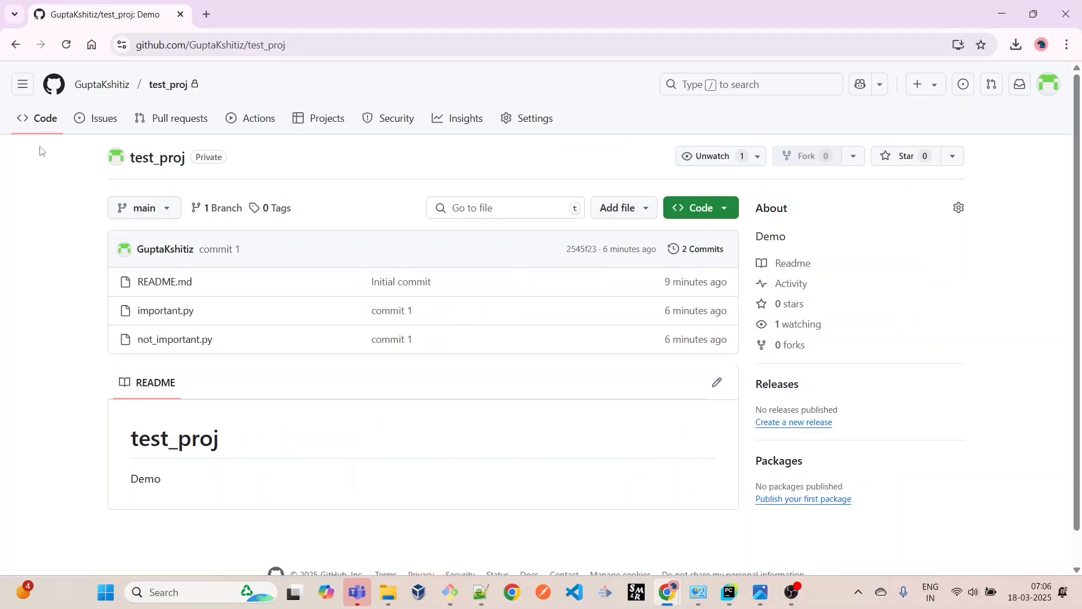
{"action": "left_click", "coordinate": [66, 44]}
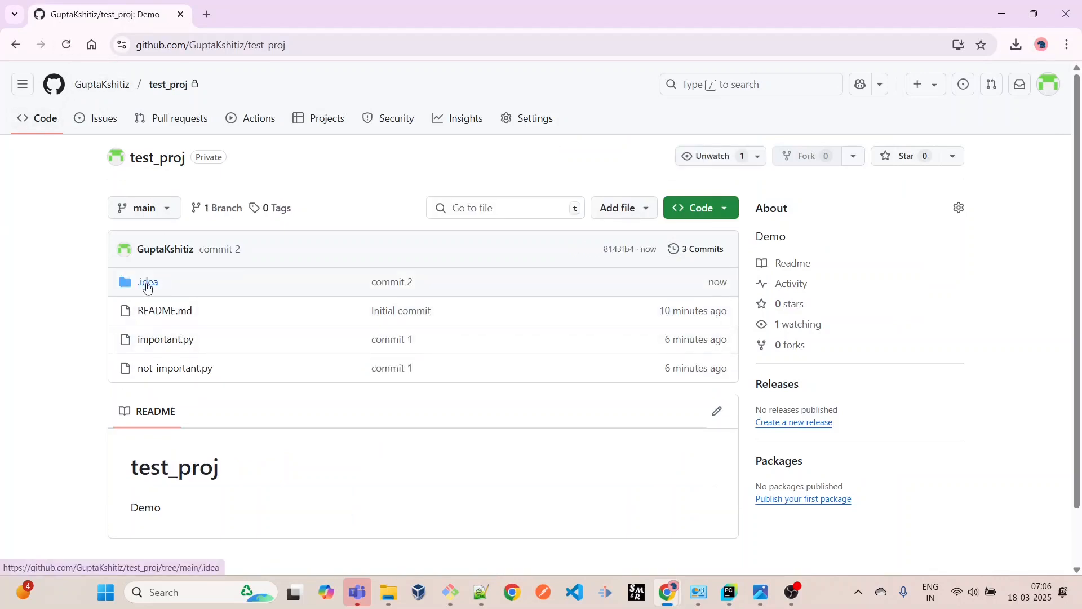
{"action": "left_click", "coordinate": [148, 282]}
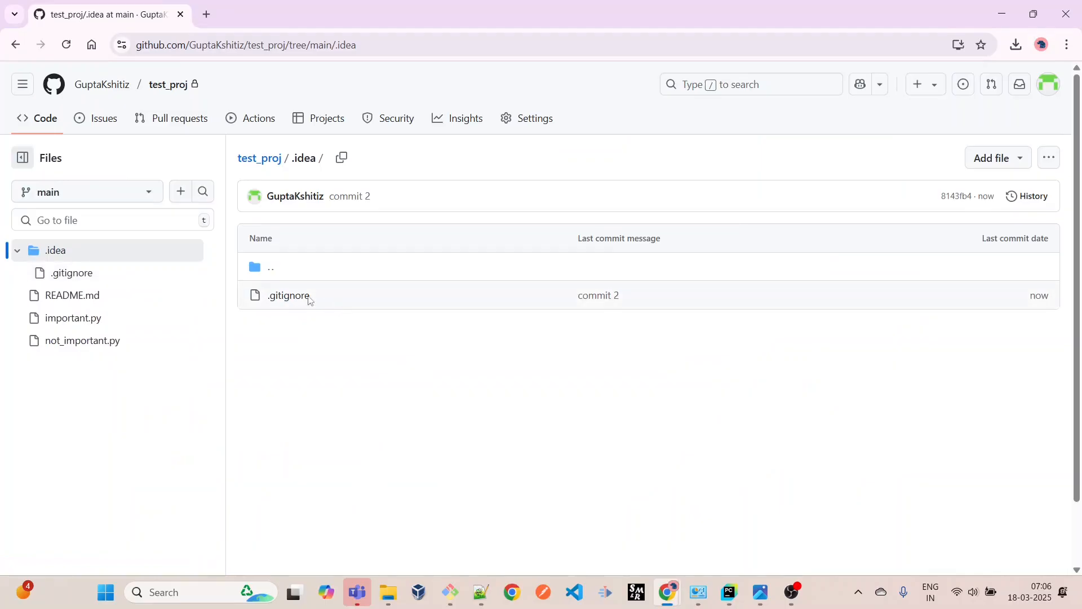
{"action": "mouse_move", "coordinate": [301, 297]}
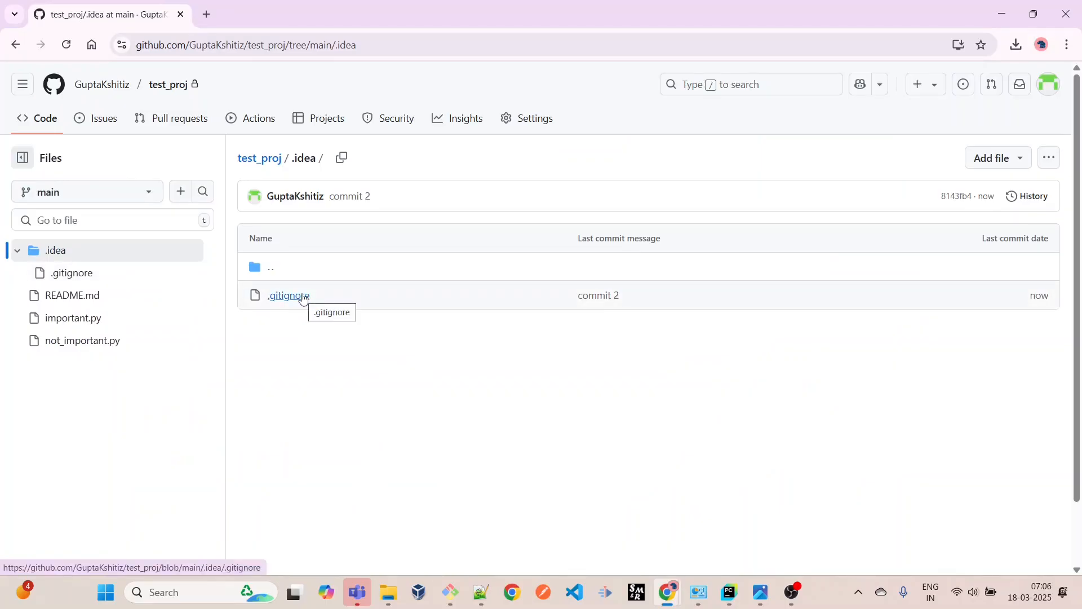
{"action": "mouse_move", "coordinate": [294, 255]}
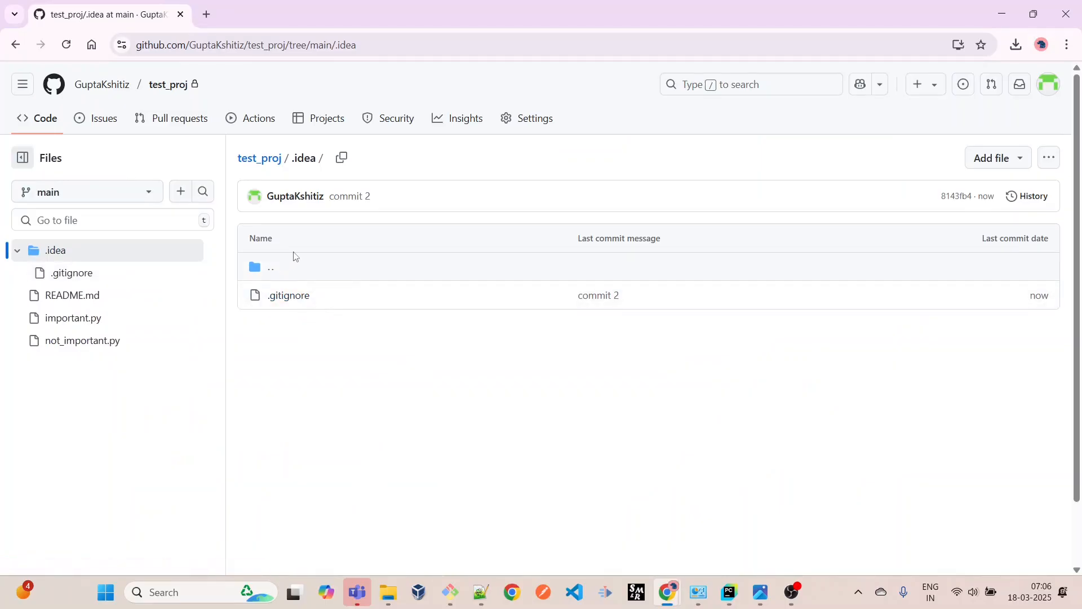
{"action": "mouse_move", "coordinate": [291, 300]}
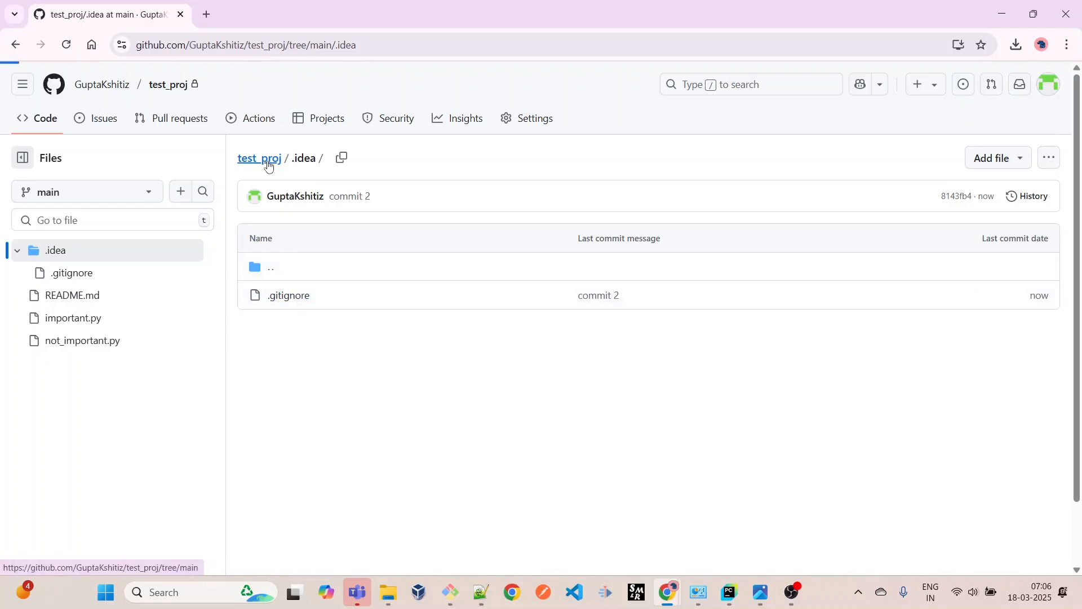
{"action": "left_click", "coordinate": [259, 159]}
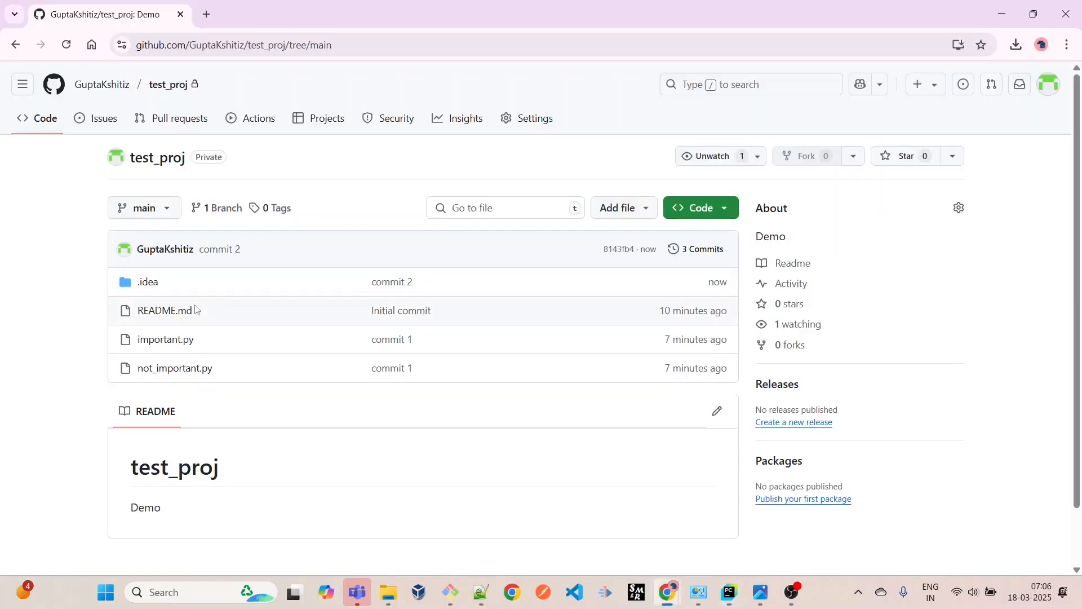
{"action": "mouse_move", "coordinate": [162, 314]}
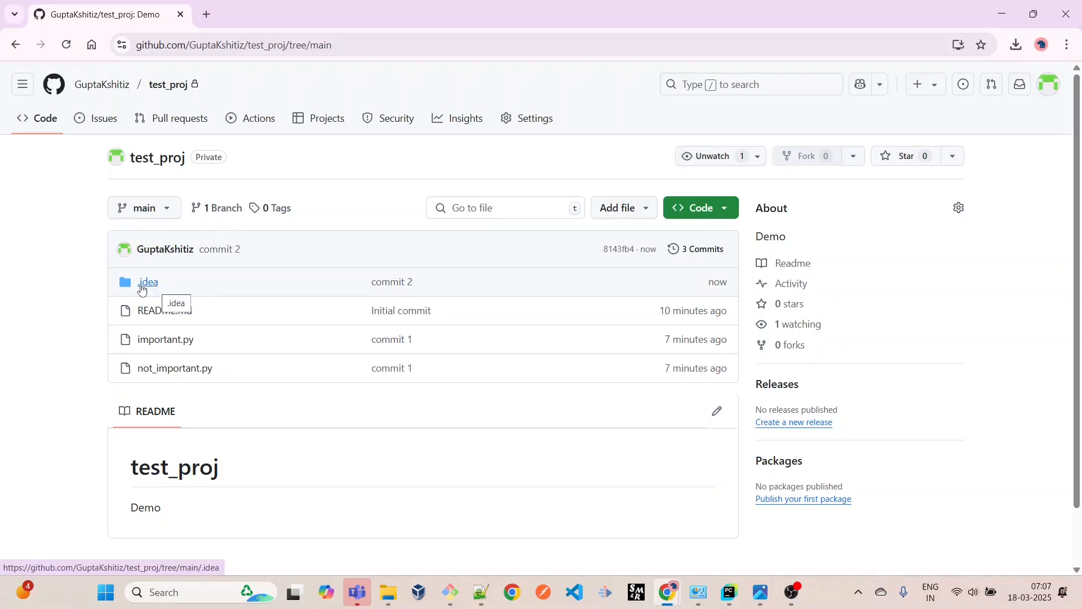
{"action": "left_click", "coordinate": [729, 592]}
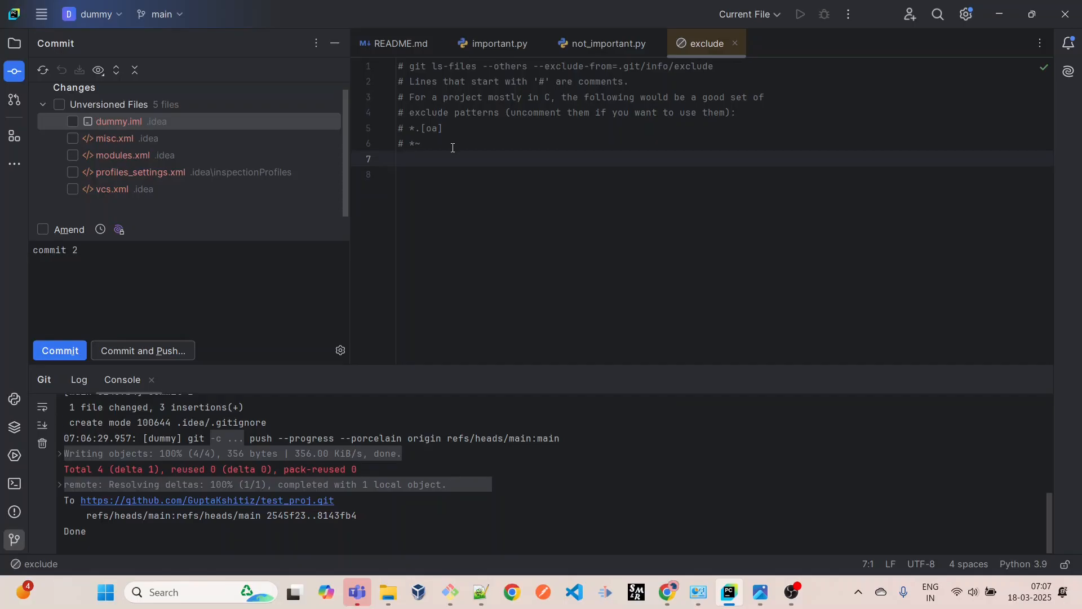
{"action": "mouse_move", "coordinate": [448, 153]}
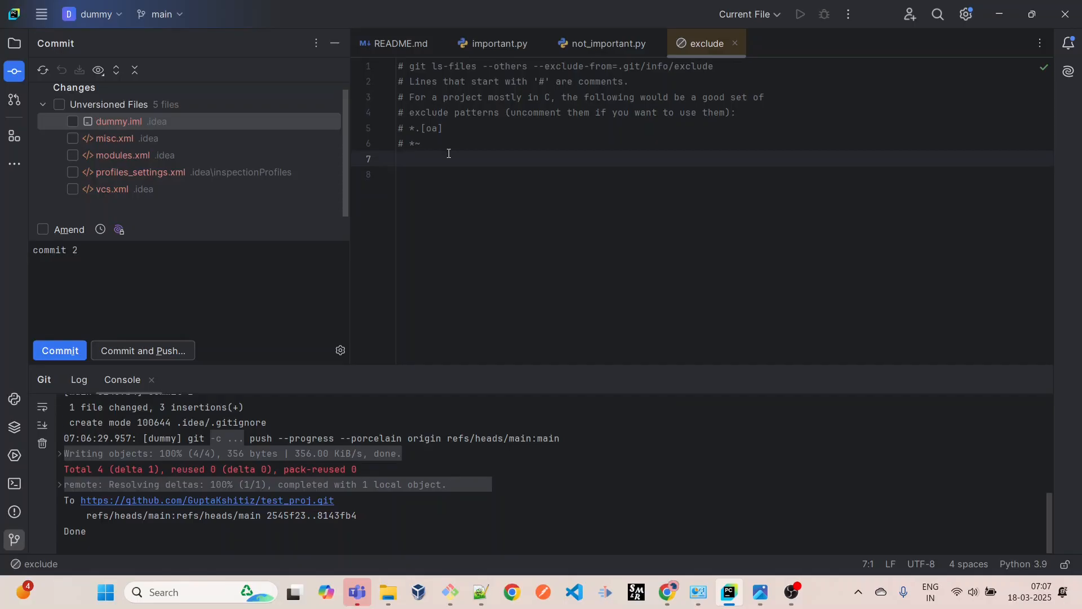